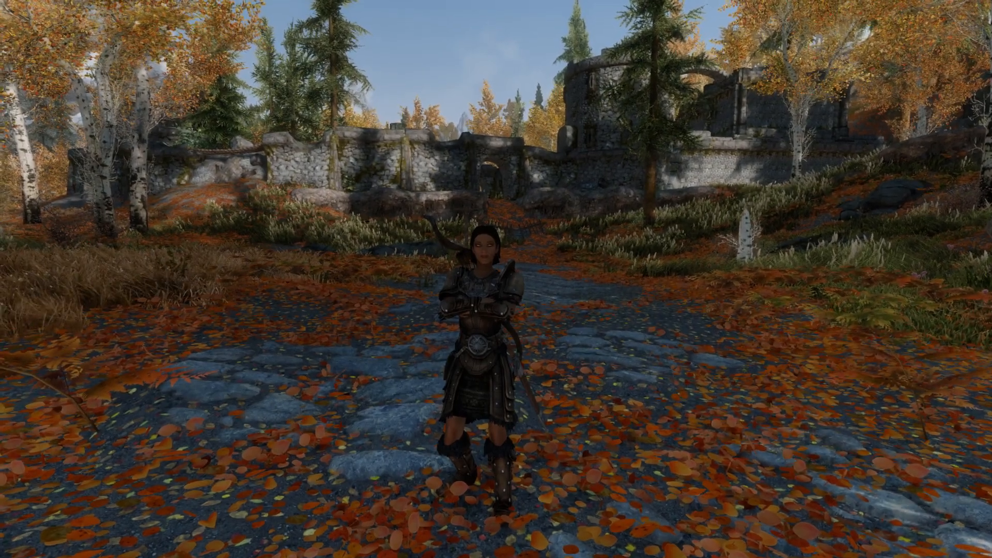
Step: Send Herika the greeting "hello herika" through the in-game text input
{"action": "type", "text": "hel"}
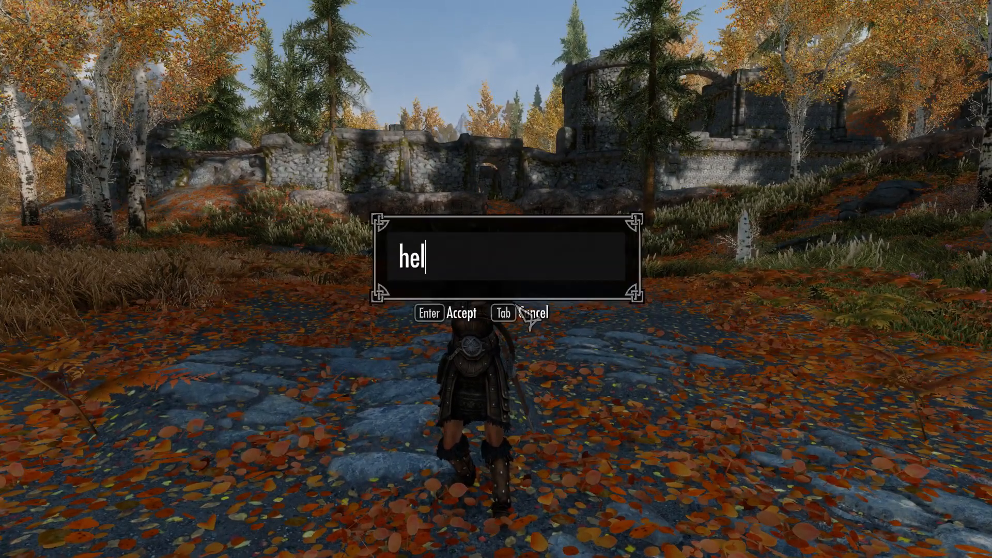
{"action": "type", "text": "lo herika"}
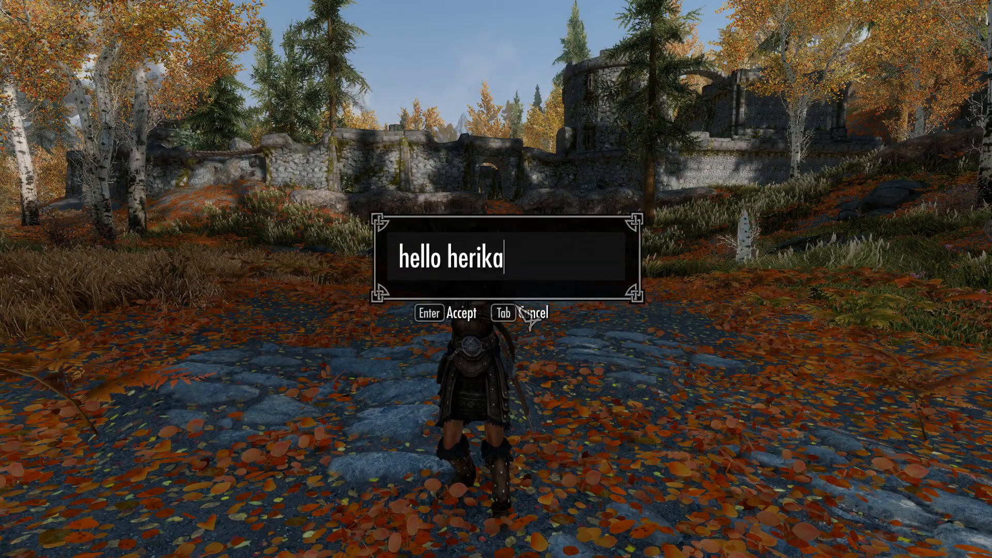
{"action": "key", "text": "Return"}
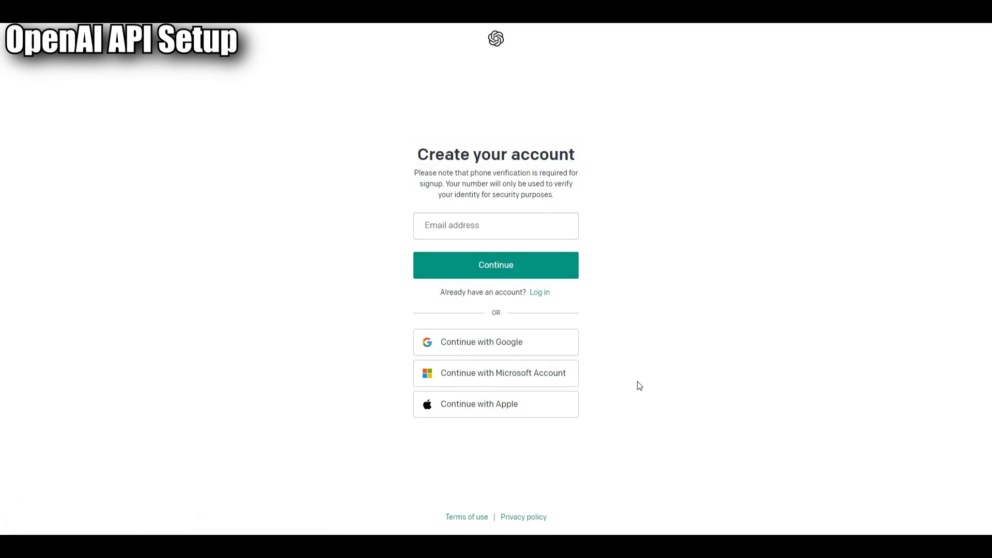
{"action": "mouse_move", "coordinate": [631, 389]}
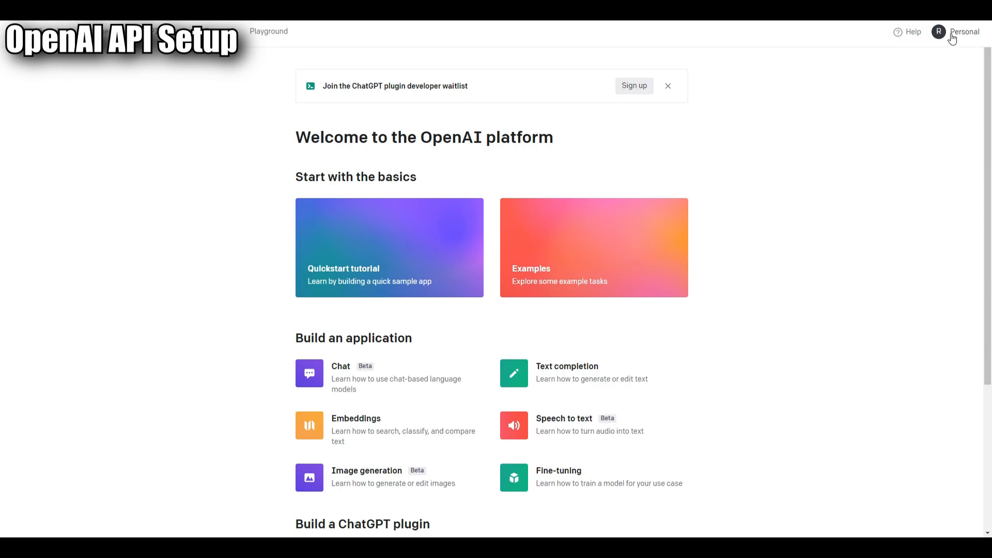
Step: Go from the Personal account menu to the View API keys page
{"action": "left_click", "coordinate": [963, 32]}
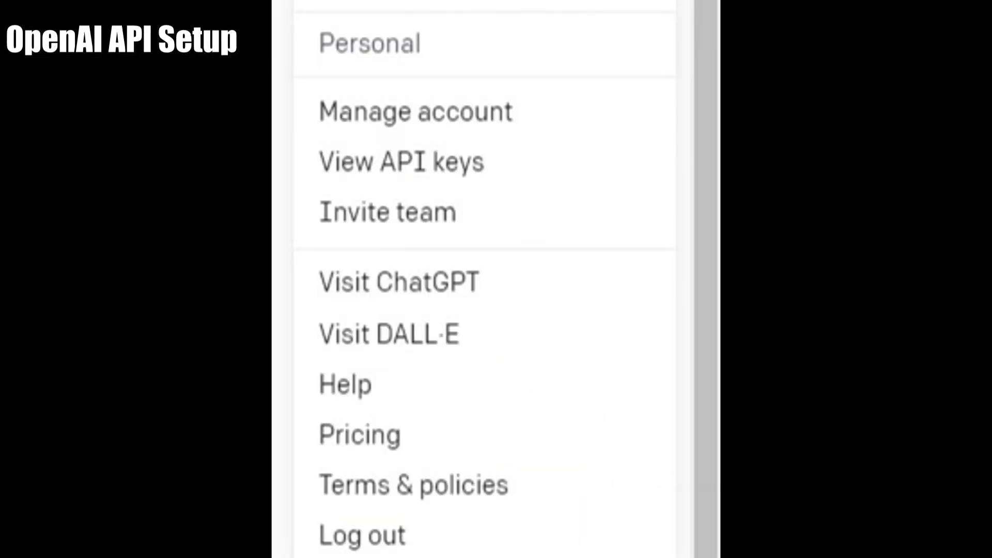
{"action": "left_click", "coordinate": [401, 162]}
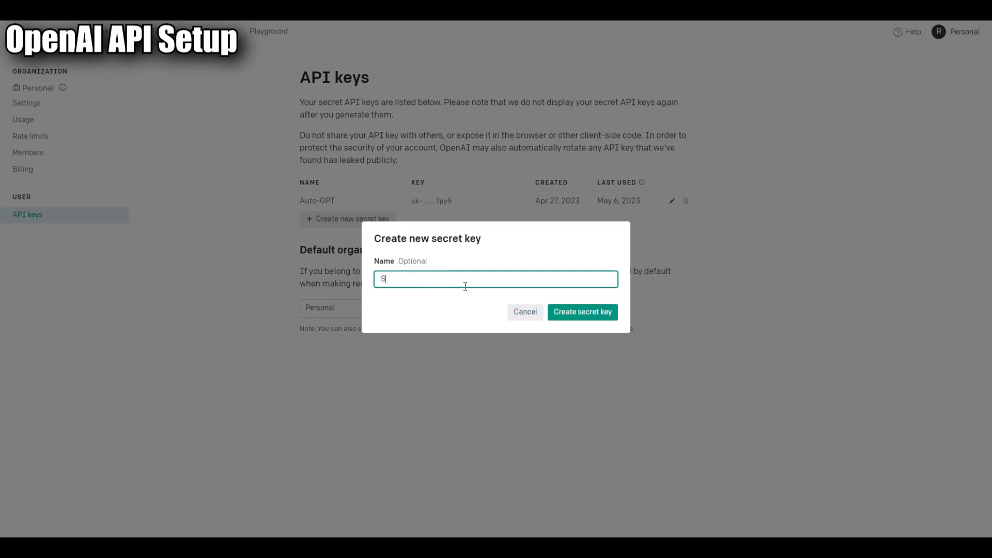
Step: Create a secret key named Skyrim-Herika and copy the generated value
{"action": "type", "text": "kyrim"}
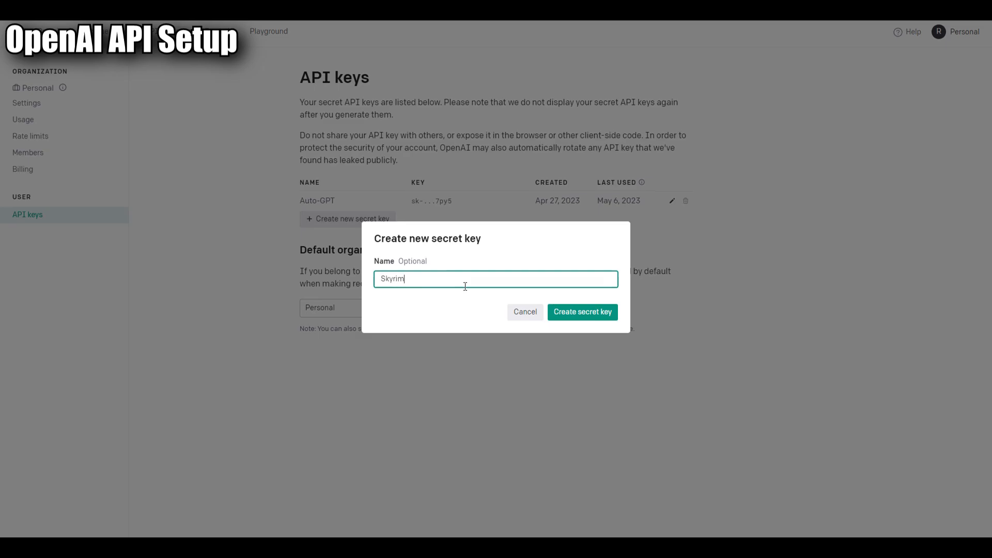
{"action": "type", "text": "-Herika"}
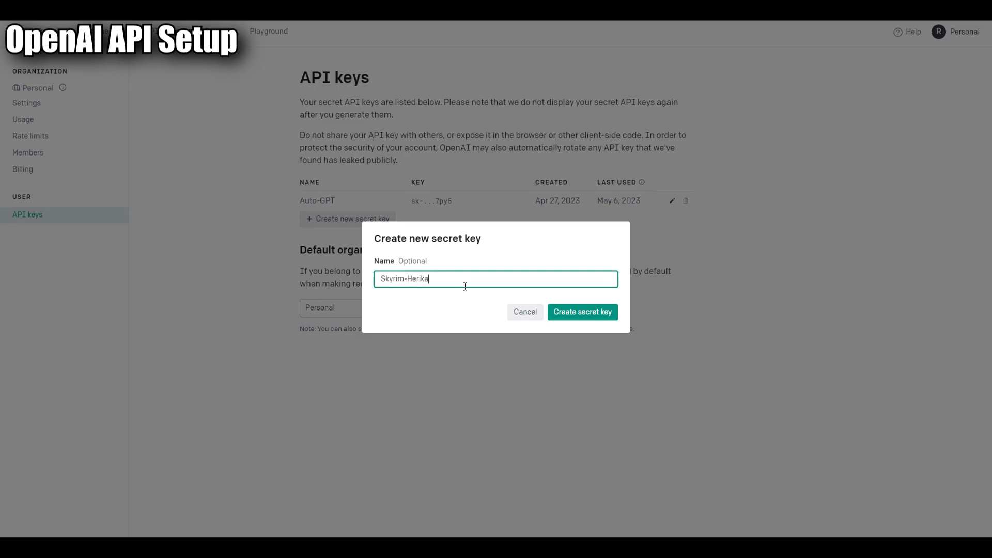
{"action": "left_click", "coordinate": [580, 312]}
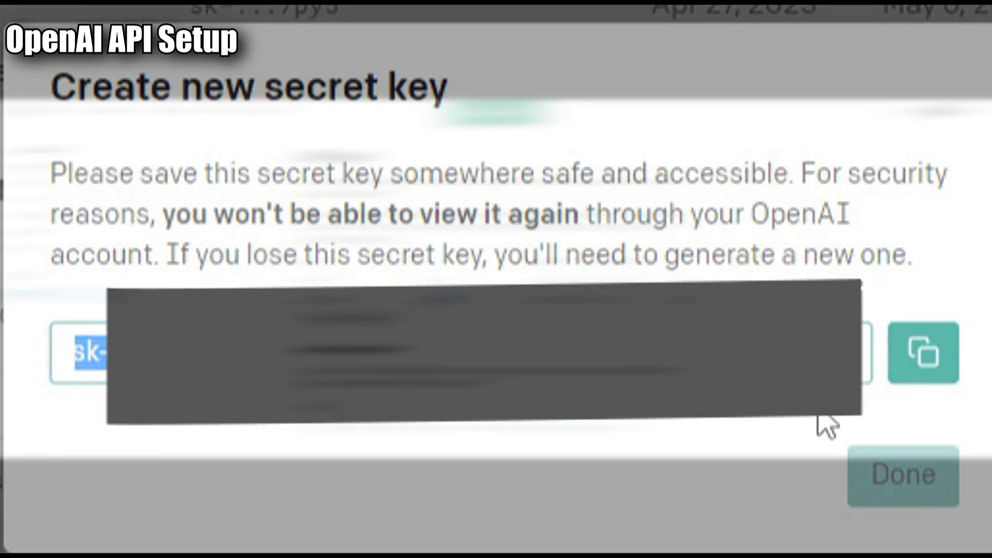
{"action": "left_click", "coordinate": [901, 473]}
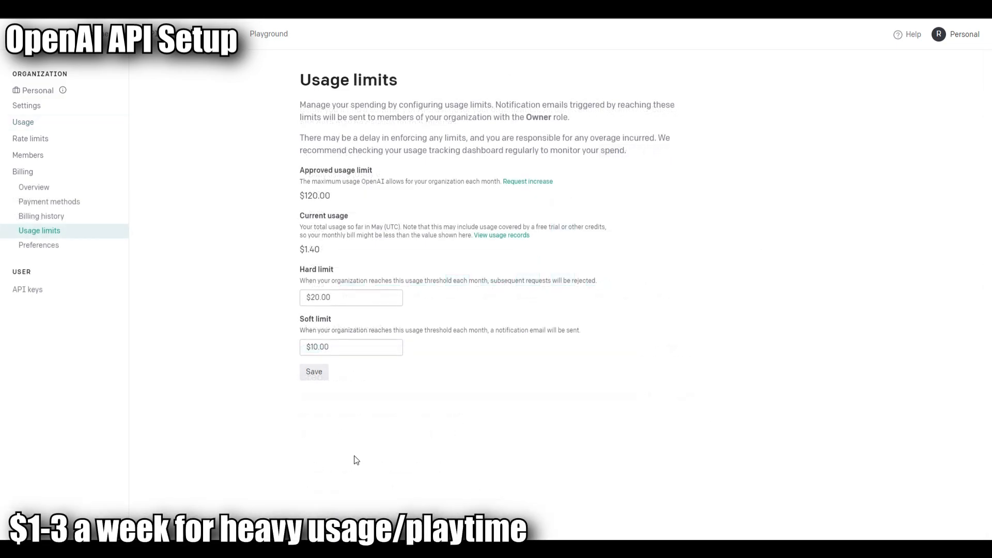
{"action": "mouse_move", "coordinate": [320, 437]}
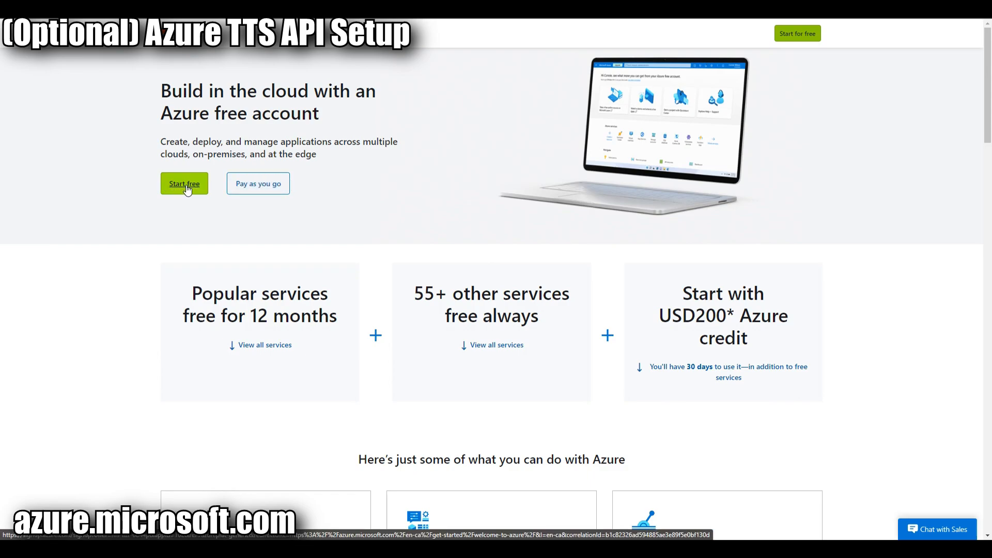
{"action": "mouse_move", "coordinate": [257, 184]}
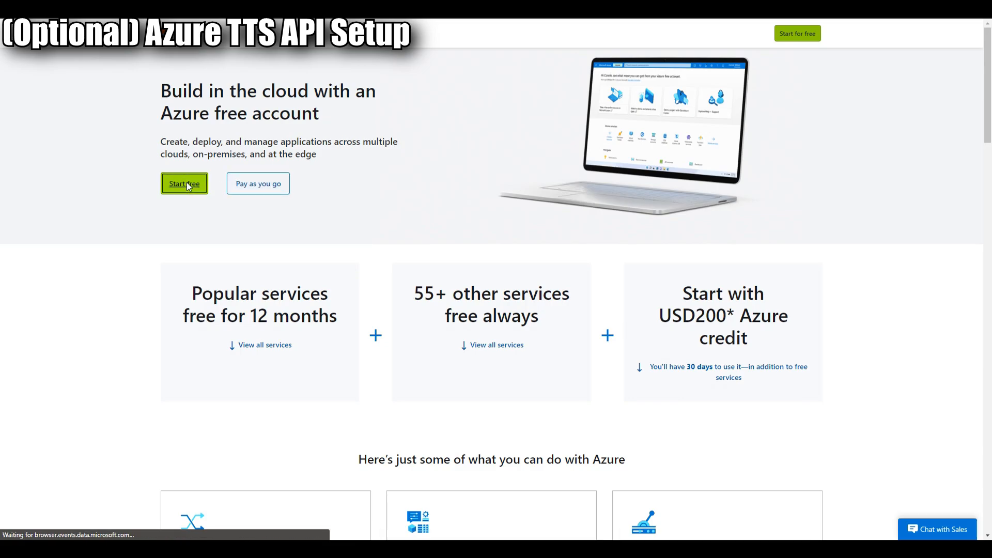
Step: Start the free Azure account sign-up from azure.microsoft.com
{"action": "left_click", "coordinate": [183, 184]}
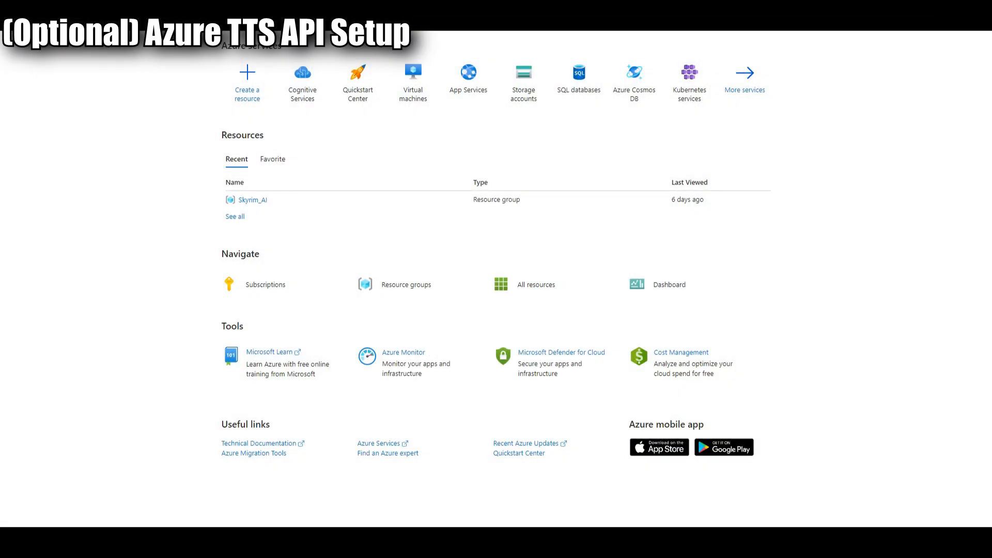
Step: Begin creating a new Speech service under Cognitive Services
{"action": "left_click", "coordinate": [301, 75]}
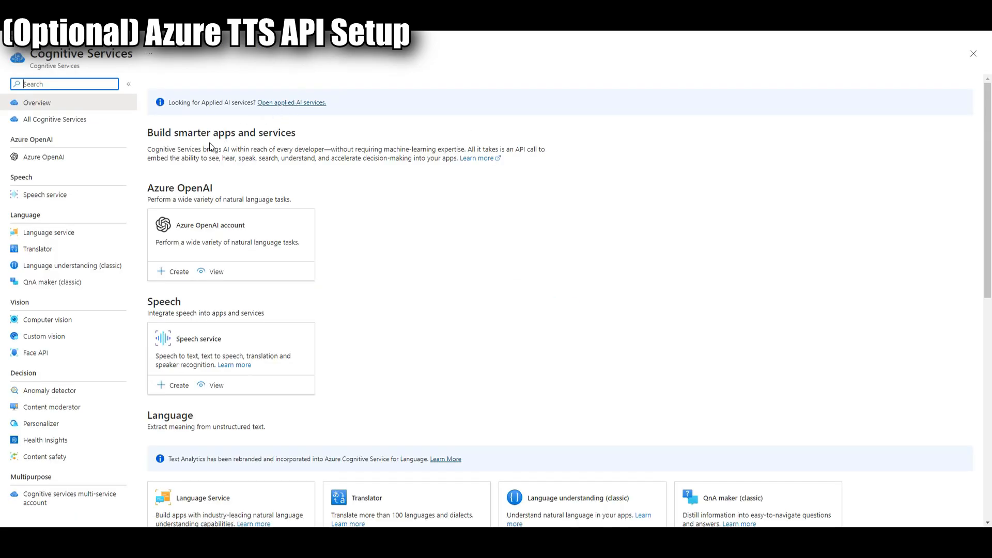
{"action": "left_click", "coordinate": [44, 194]}
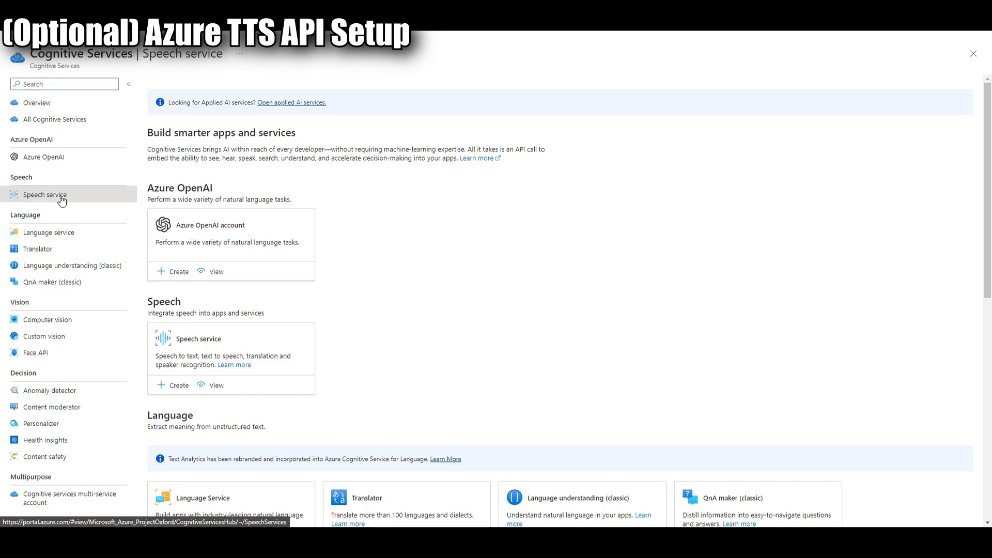
{"action": "left_click", "coordinate": [45, 194]}
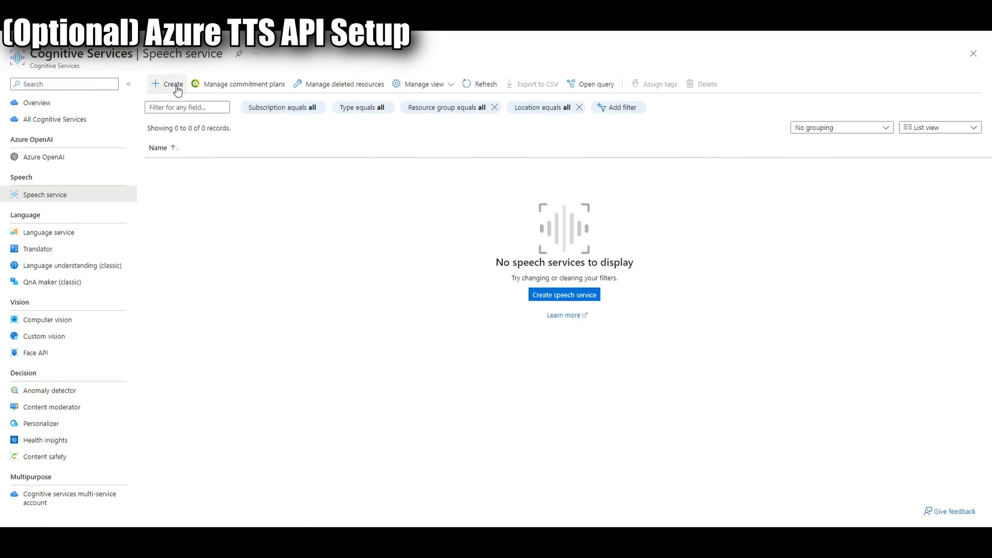
{"action": "left_click", "coordinate": [167, 84]}
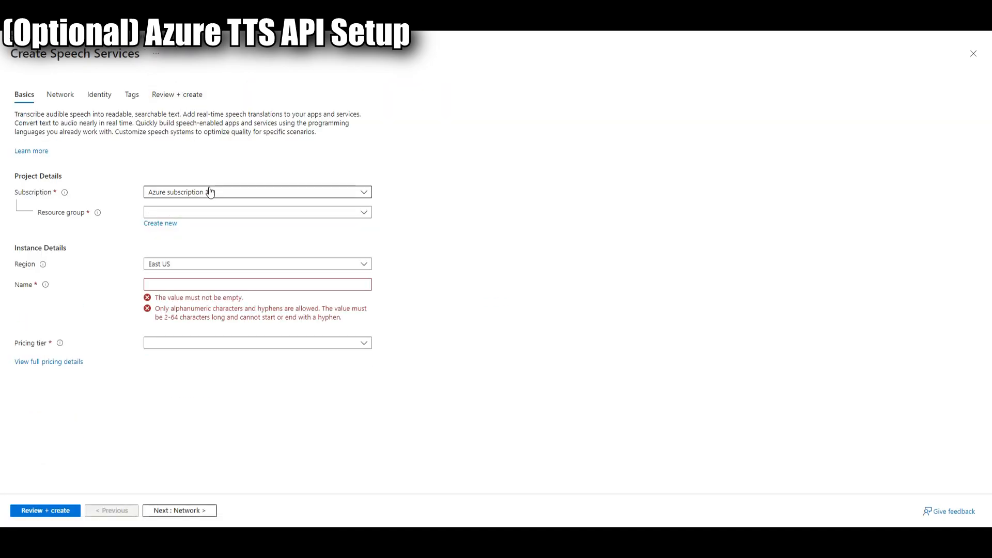
Step: Use new resource group Herika_AI, name HerikaTTS and the Standard S0 pricing tier
{"action": "left_click", "coordinate": [256, 192]}
{"action": "type", "text": "Herika_"}
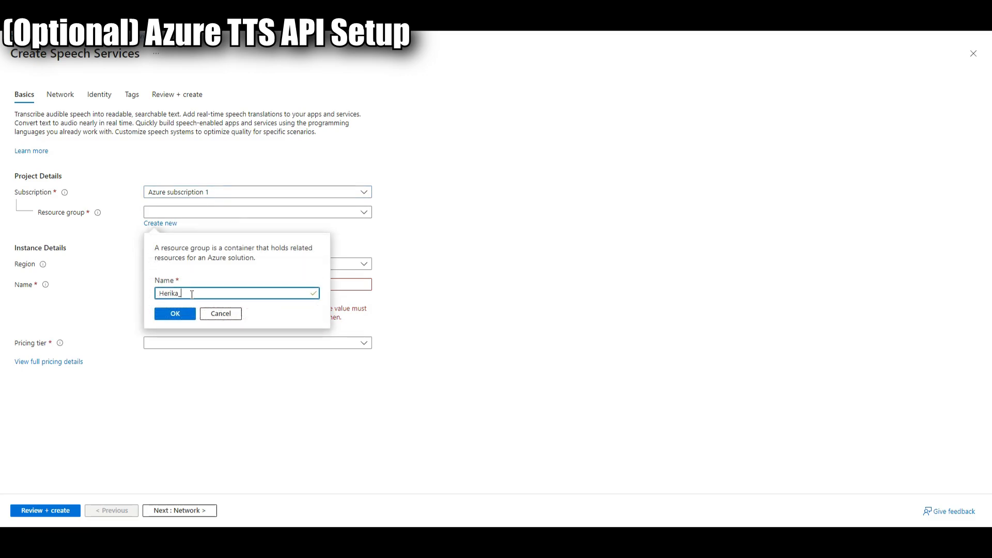
{"action": "type", "text": "AI"}
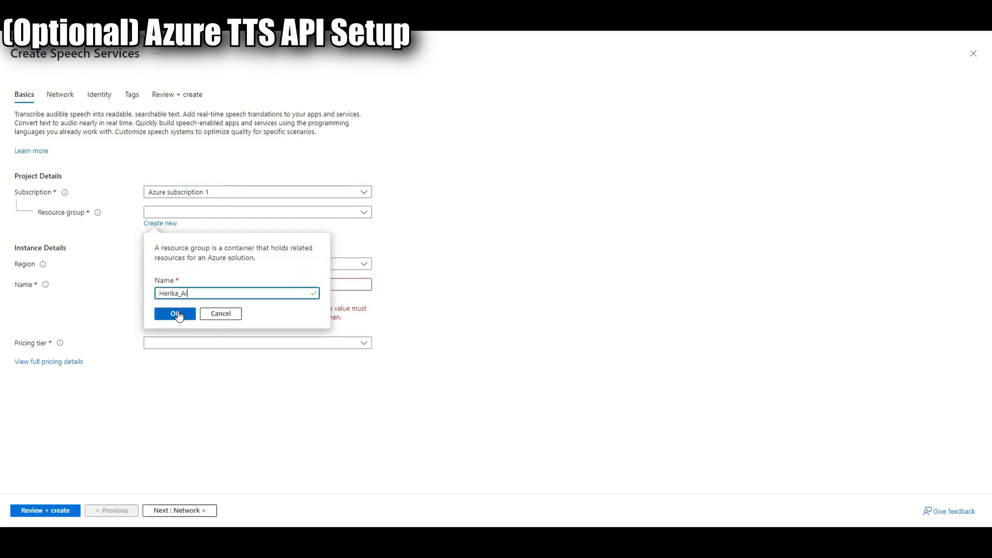
{"action": "left_click", "coordinate": [175, 314]}
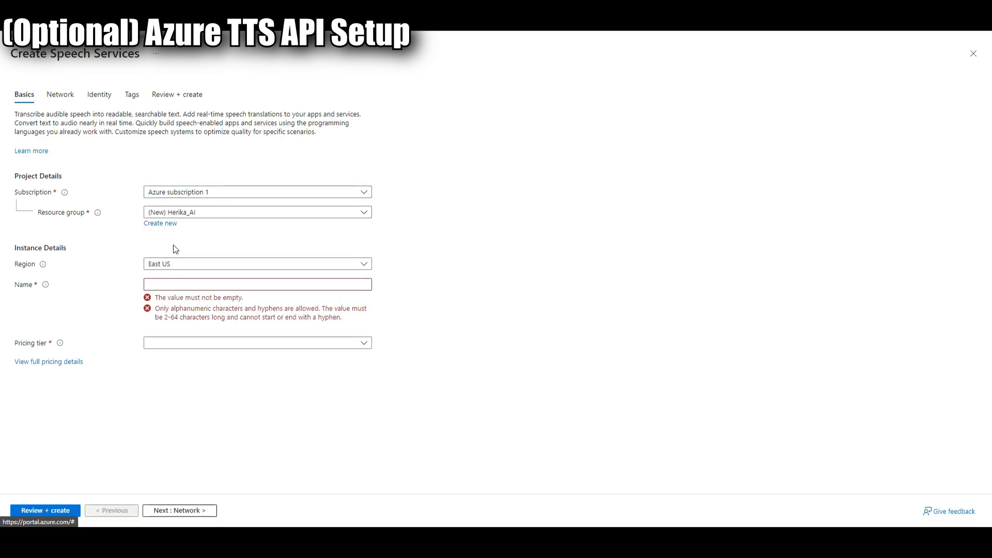
{"action": "type", "text": "HerikaTTS"}
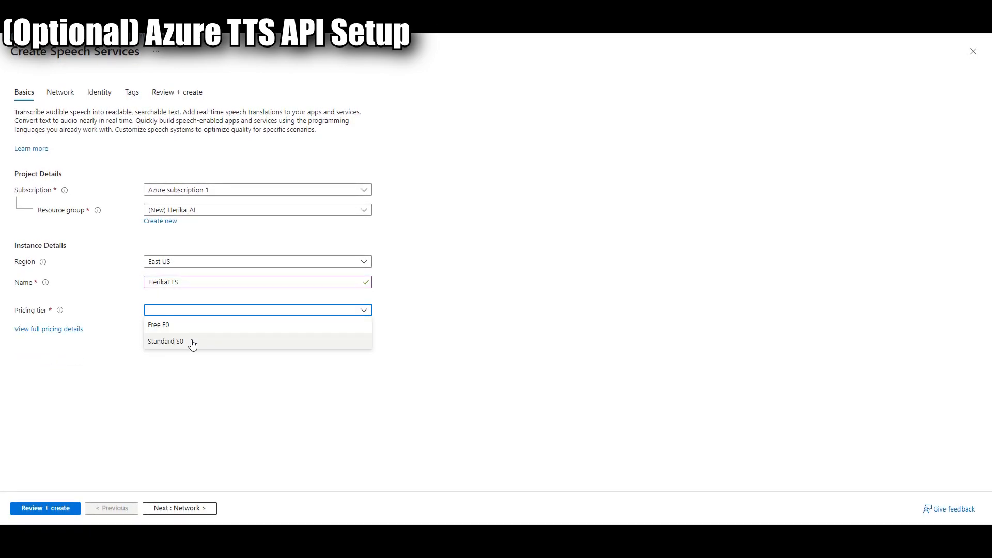
{"action": "left_click", "coordinate": [165, 341]}
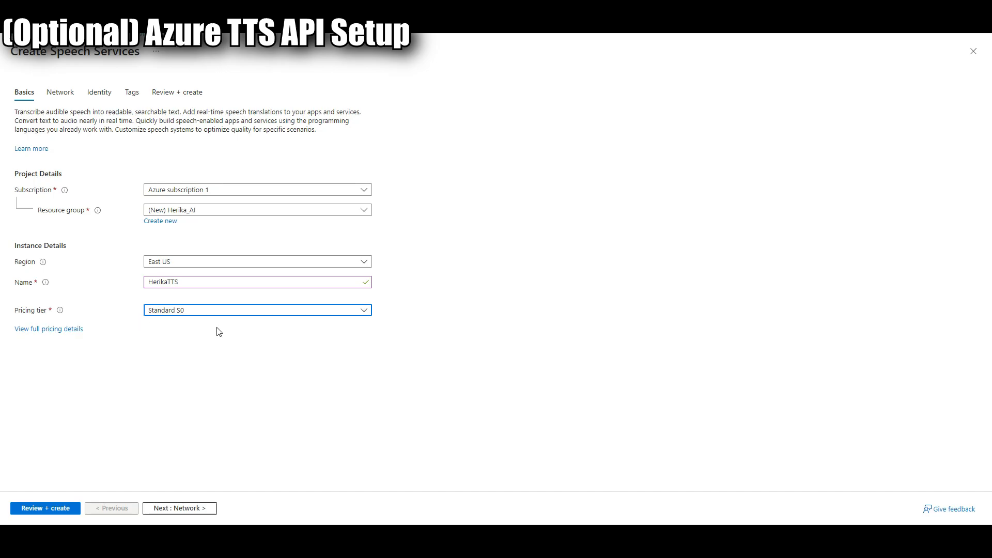
Step: Review the settings and deploy the HerikaTTS speech service
{"action": "left_click", "coordinate": [44, 509]}
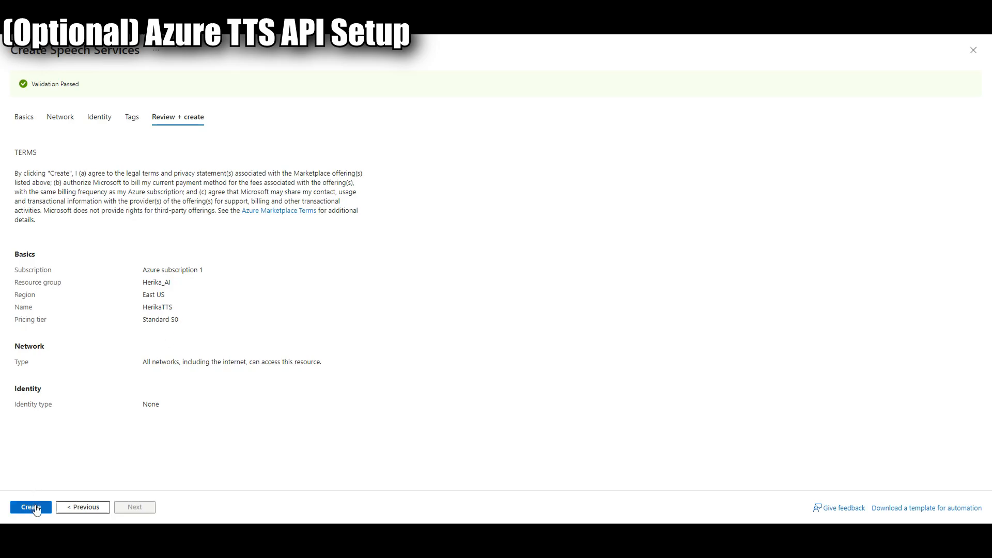
{"action": "left_click", "coordinate": [30, 506]}
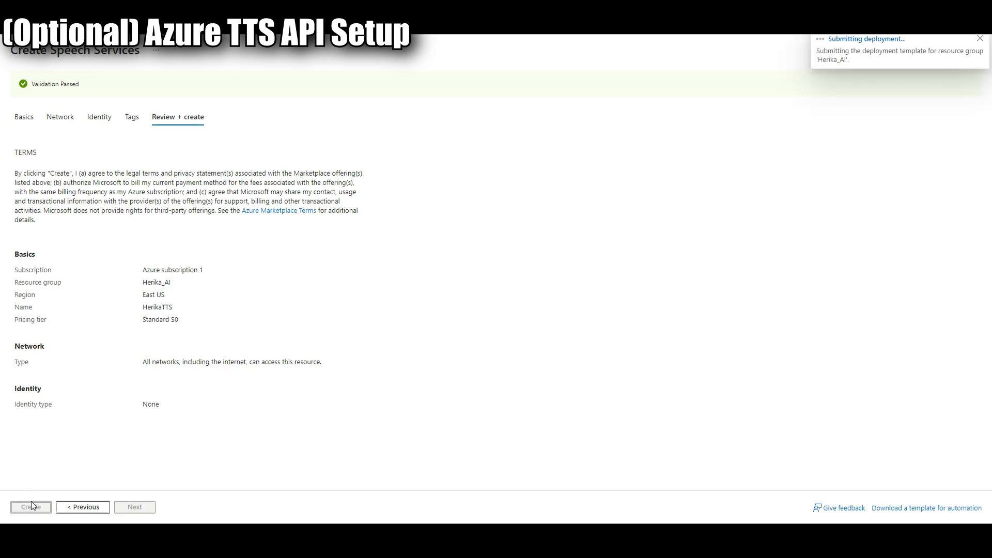
{"action": "left_click", "coordinate": [30, 506]}
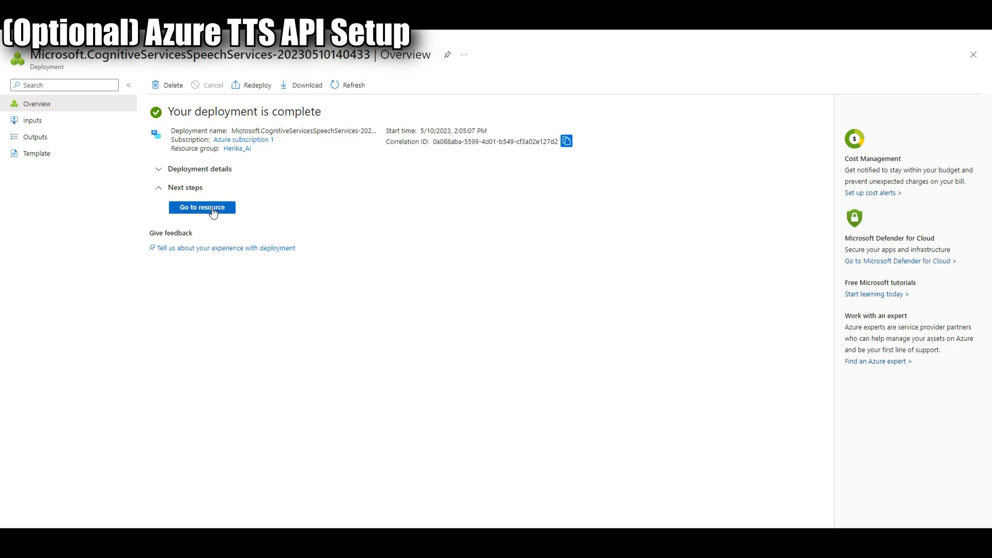
Step: Go to the deployed HerikaTTS resource and view its Keys and Endpoint page
{"action": "left_click", "coordinate": [201, 208]}
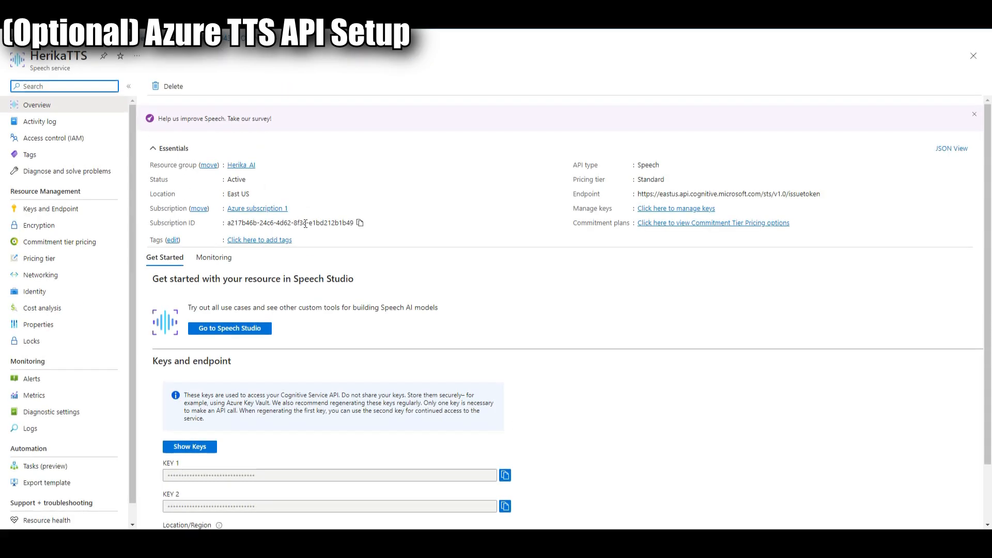
{"action": "left_click", "coordinate": [50, 208]}
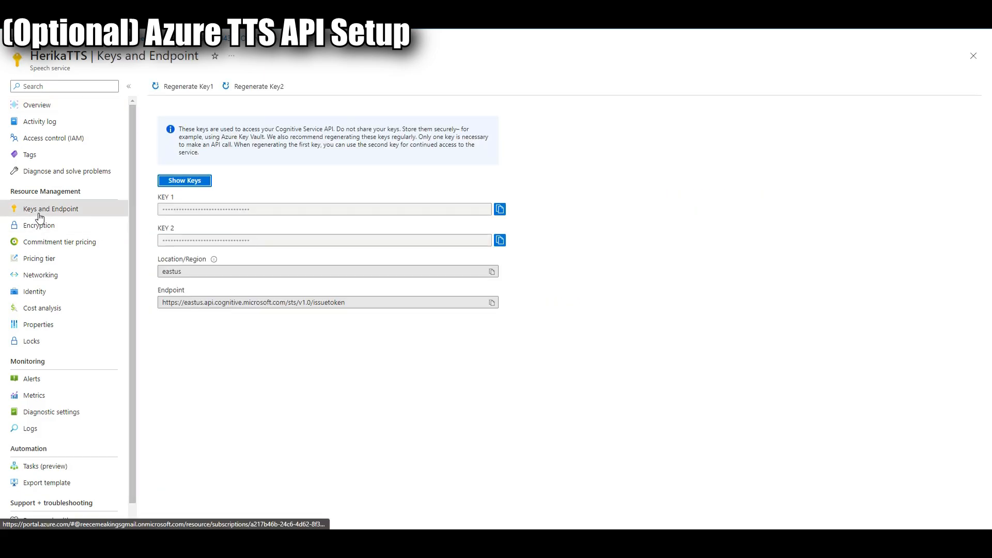
{"action": "mouse_move", "coordinate": [157, 213]}
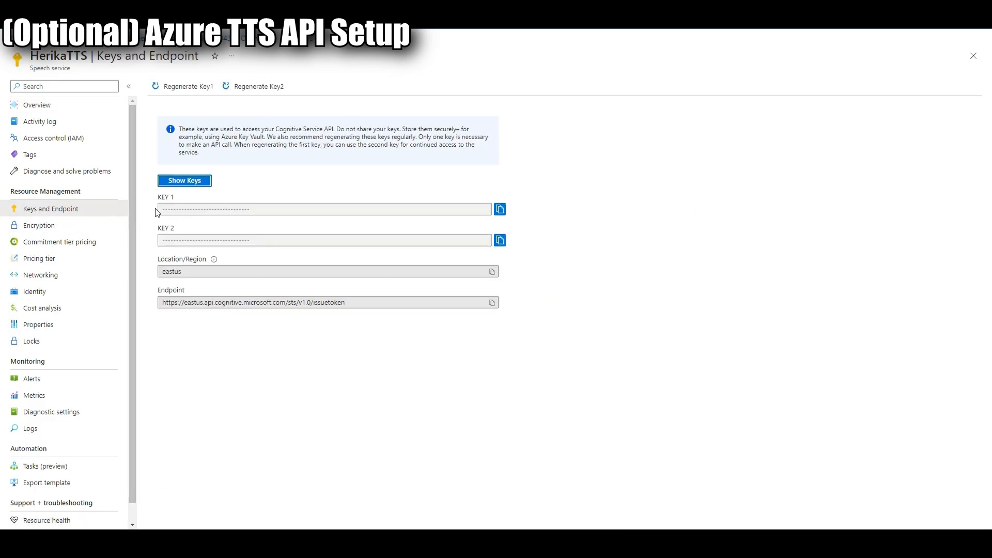
{"action": "mouse_move", "coordinate": [499, 210]}
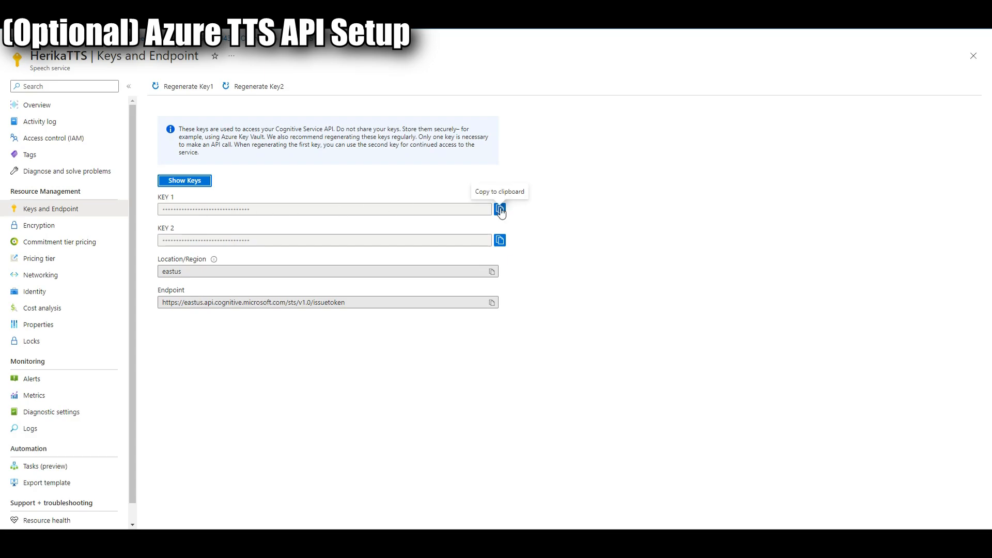
{"action": "mouse_move", "coordinate": [454, 262]}
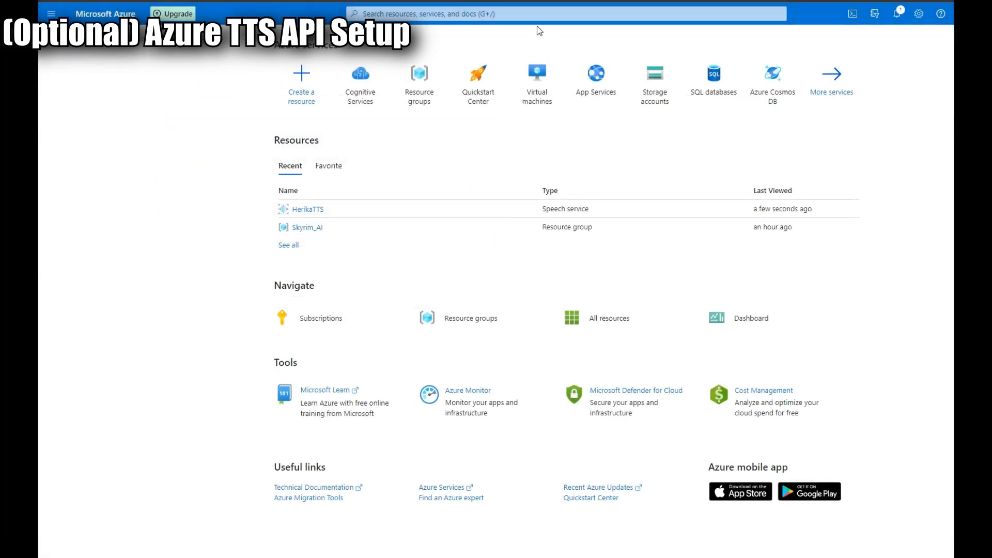
Step: Reach the Cost alerts page of the Cost Management service
{"action": "type", "text": "cost m"}
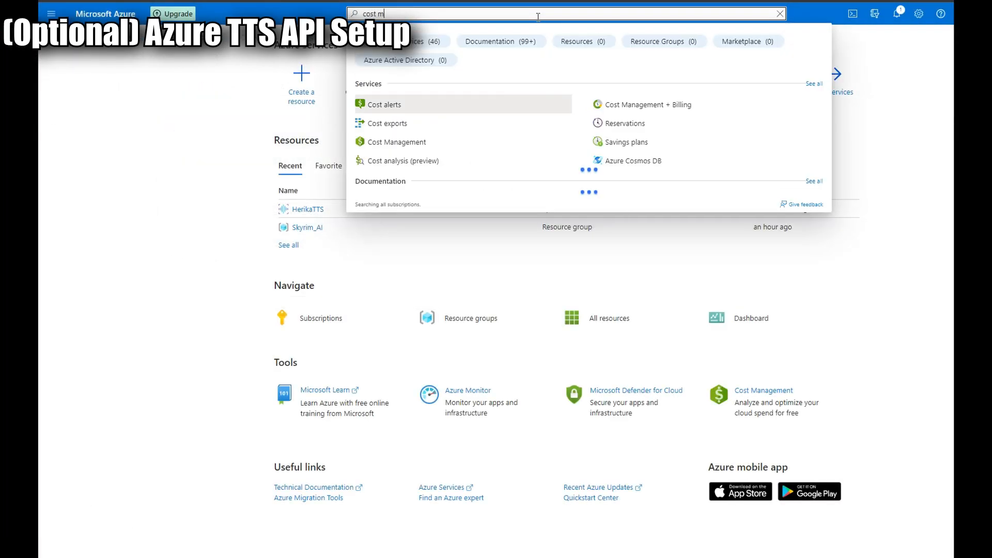
{"action": "type", "text": "angement"}
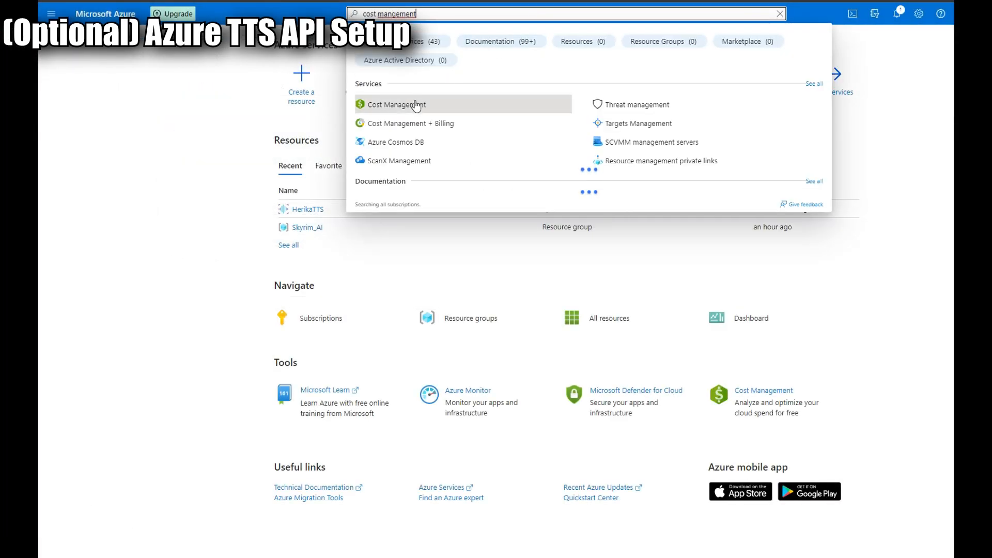
{"action": "left_click", "coordinate": [397, 104]}
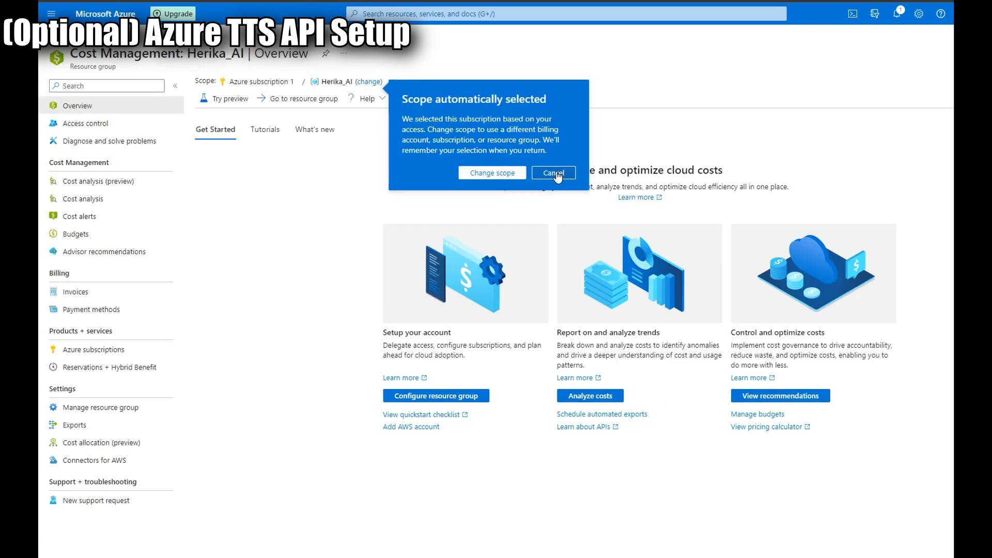
{"action": "left_click", "coordinate": [553, 172]}
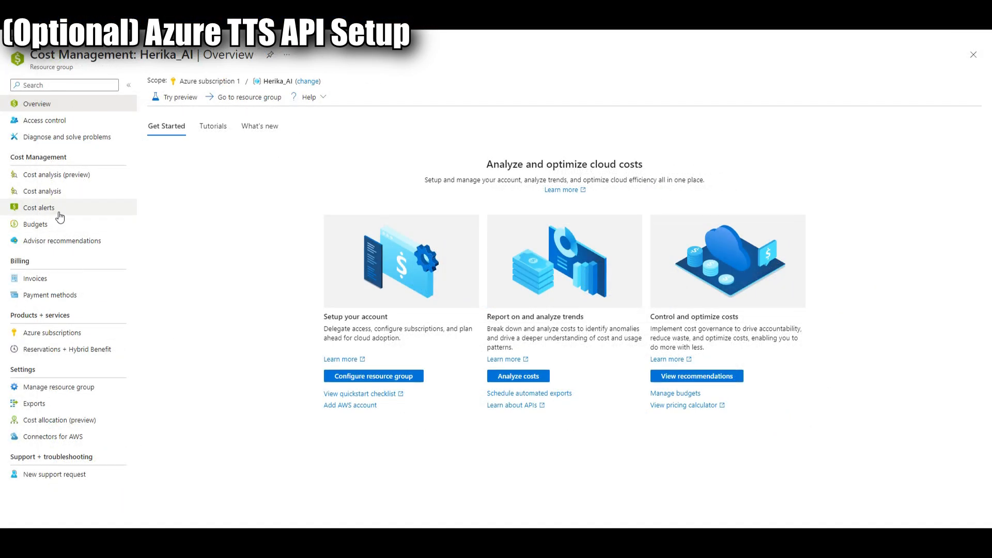
{"action": "left_click", "coordinate": [39, 207]}
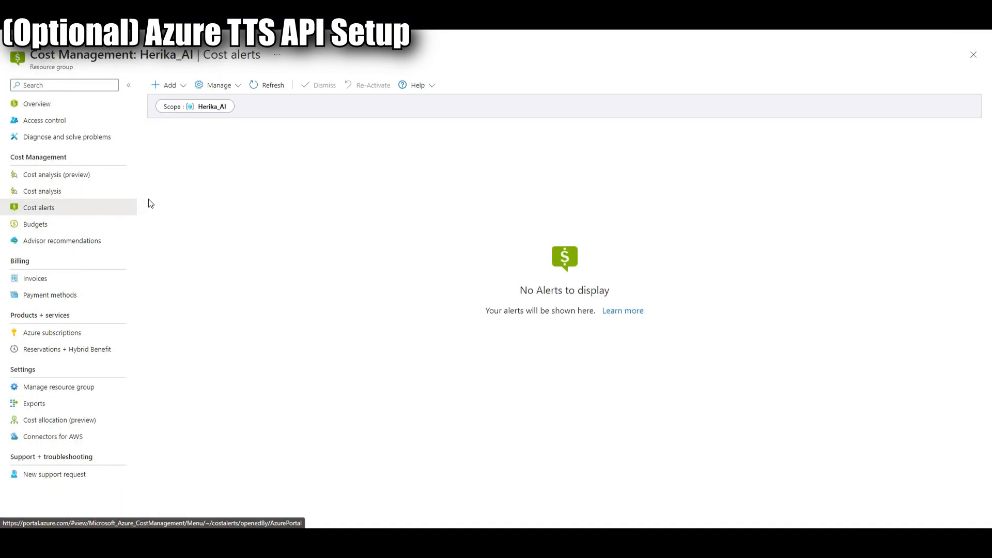
{"action": "mouse_move", "coordinate": [195, 105]}
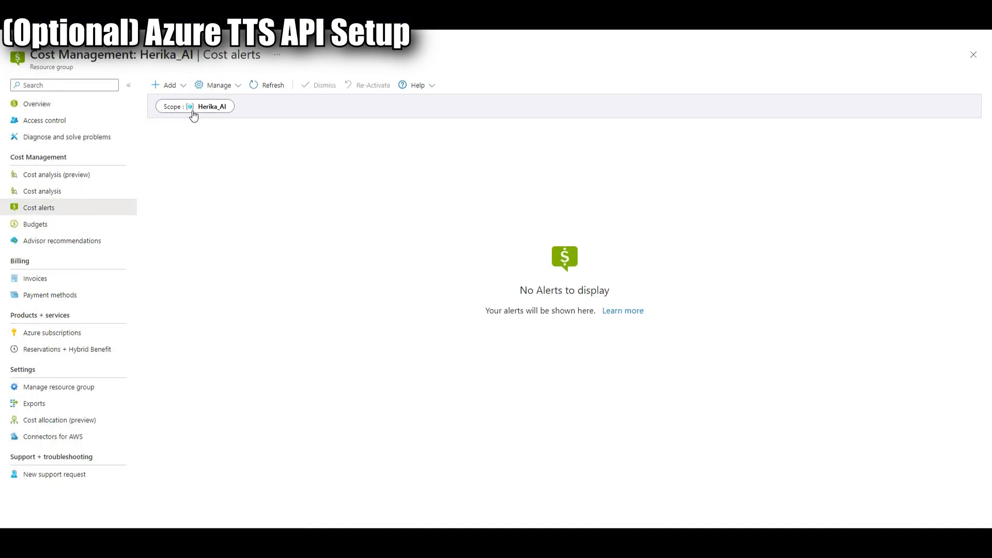
Step: Add a budget named Herika Budget with an amount of 5
{"action": "left_click", "coordinate": [168, 85]}
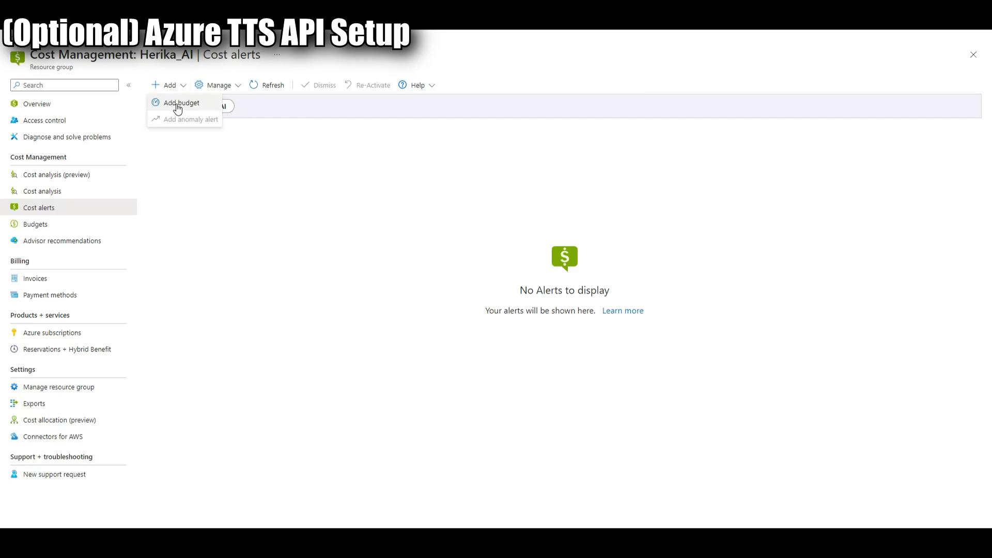
{"action": "left_click", "coordinate": [180, 102]}
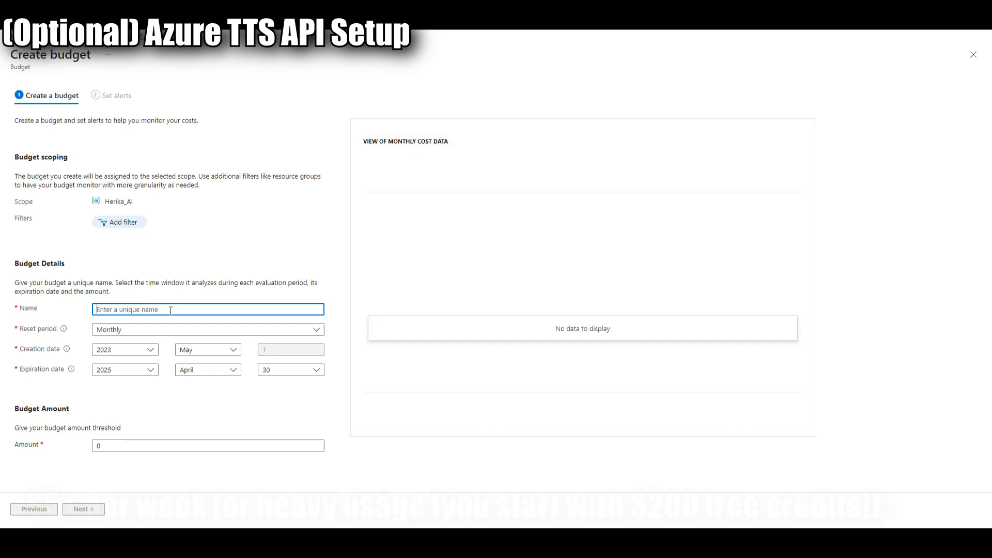
{"action": "type", "text": "Herika"}
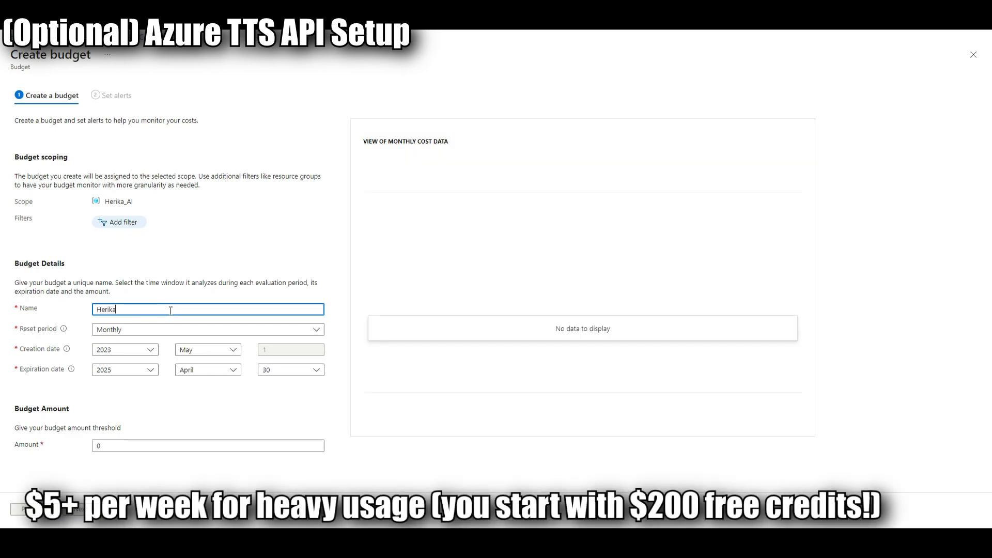
{"action": "type", "text": "Budget"}
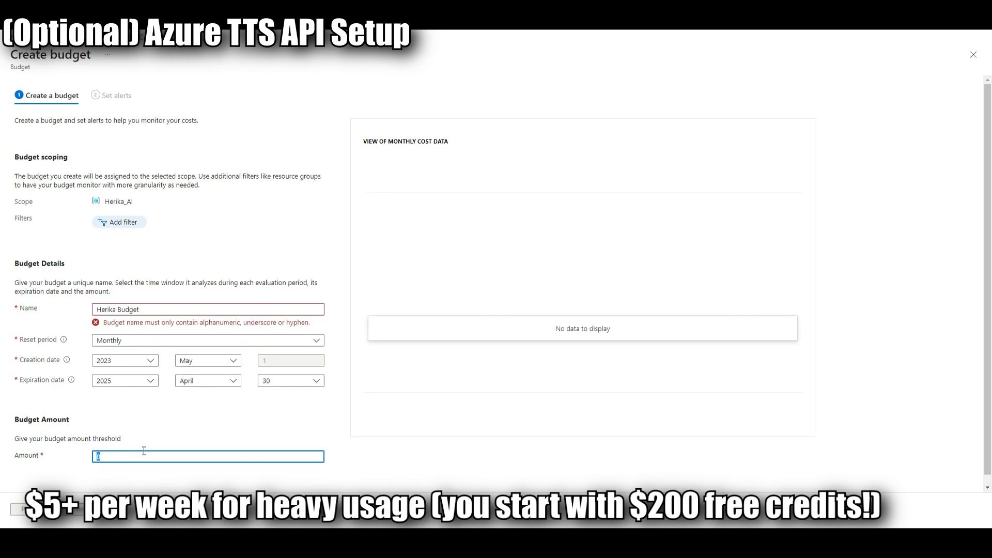
{"action": "type", "text": "5"}
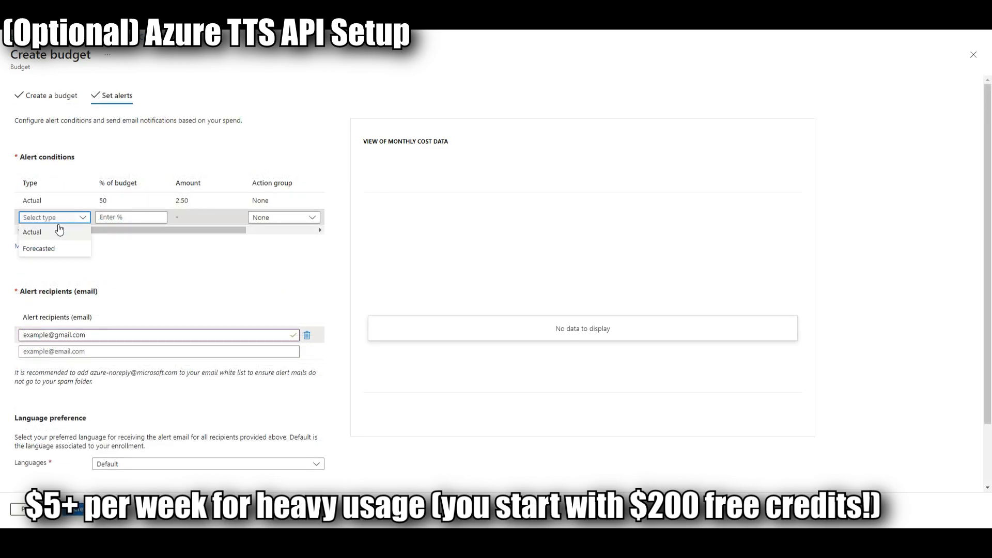
Step: Add an Actual-spend alert condition at 90%
{"action": "left_click", "coordinate": [32, 231]}
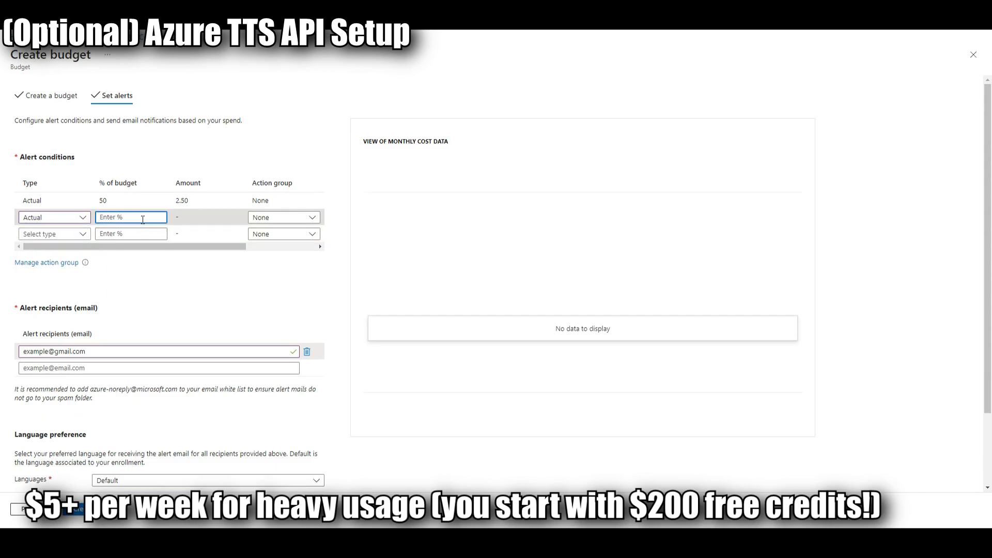
{"action": "type", "text": "90"}
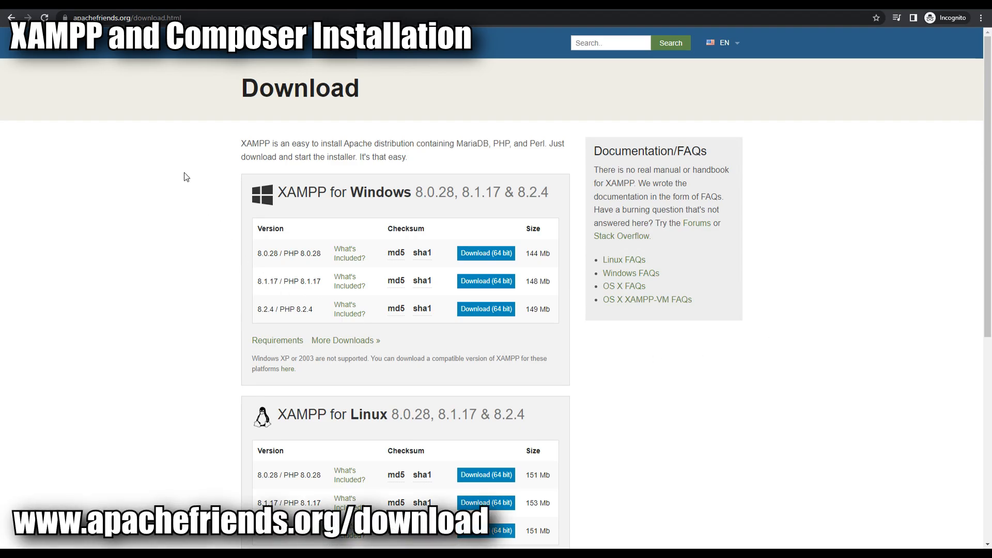
{"action": "mouse_move", "coordinate": [500, 317]}
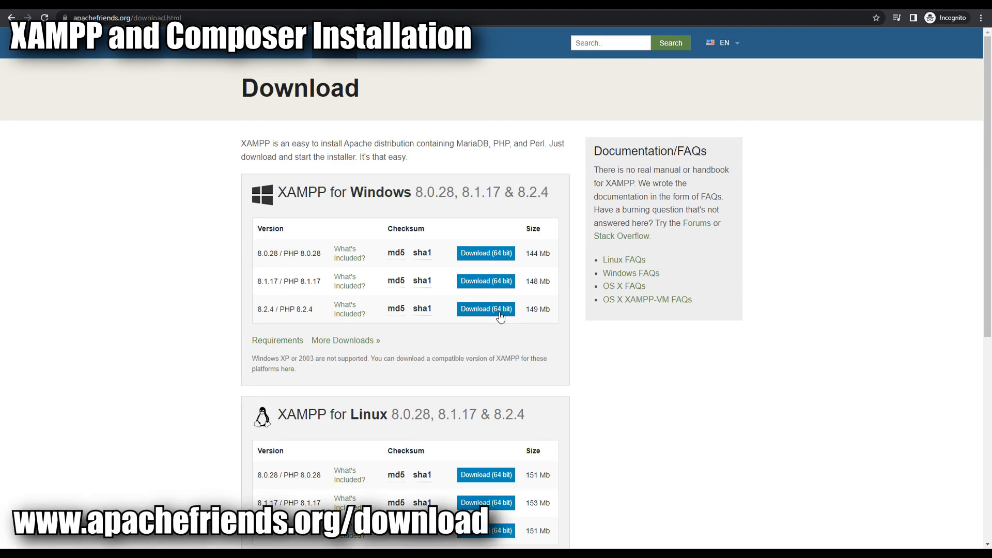
Step: Download the 64-bit XAMPP 8.2.4 / PHP 8.2.4 Windows installer
{"action": "left_click", "coordinate": [485, 309]}
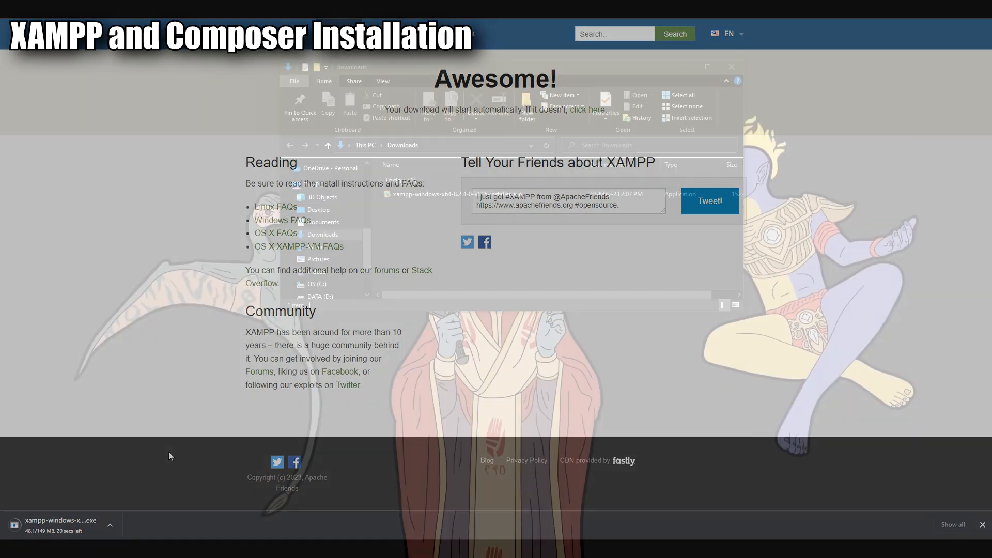
Step: Launch the XAMPP installer, acknowledge the UAC warning and keep the default components
{"action": "left_click", "coordinate": [457, 194]}
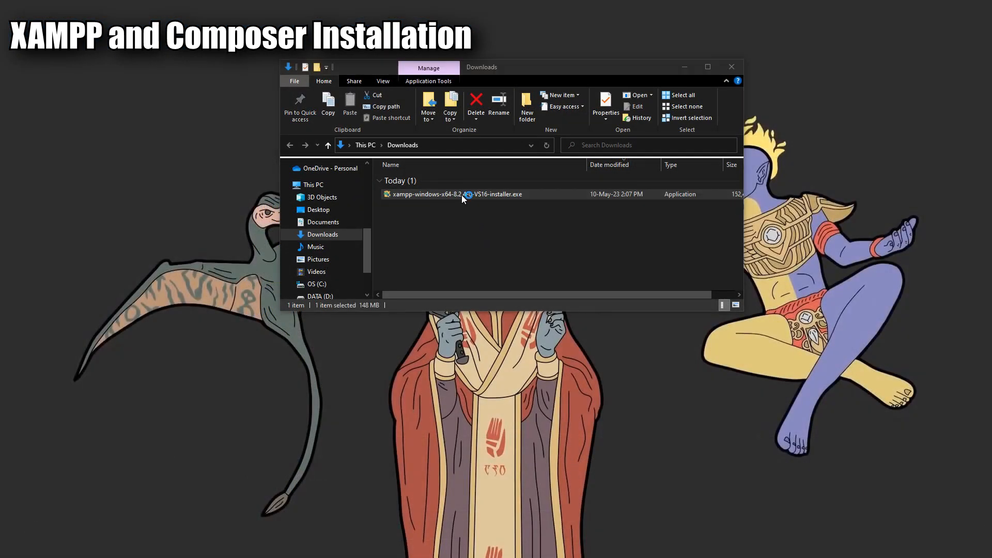
{"action": "double_click", "coordinate": [457, 194]}
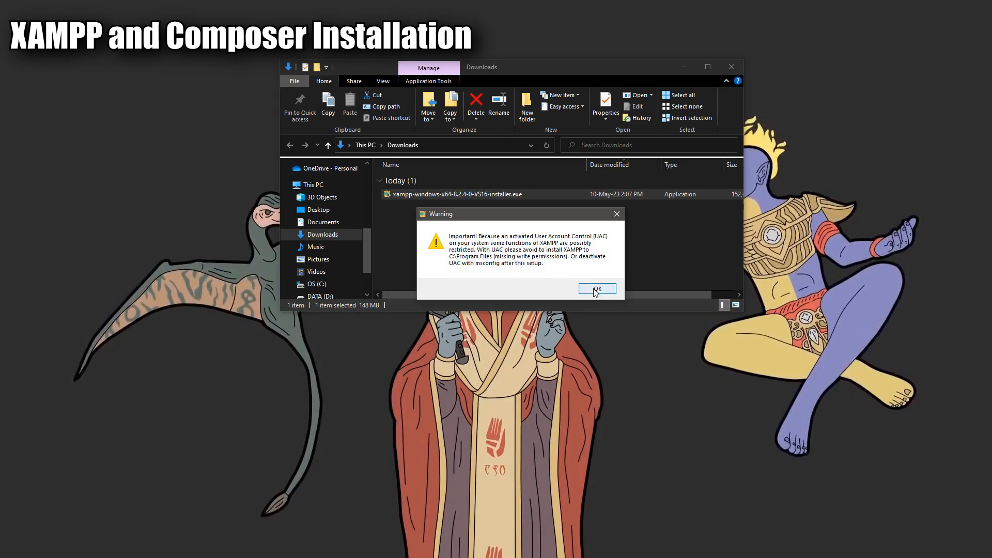
{"action": "left_click", "coordinate": [595, 288]}
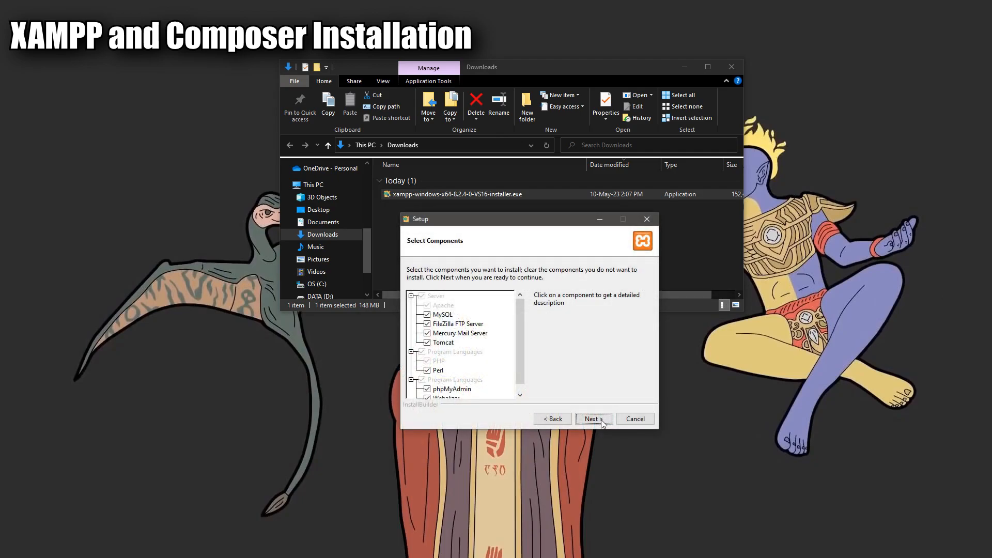
{"action": "left_click", "coordinate": [593, 418]}
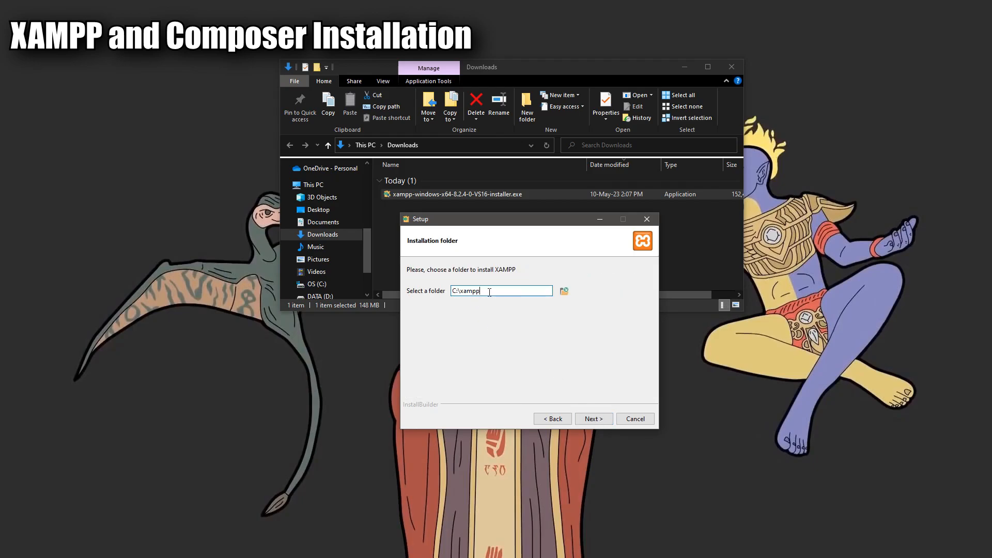
Step: Install into C:\xampp and finish without starting the Control Panel
{"action": "triple_click", "coordinate": [502, 291]}
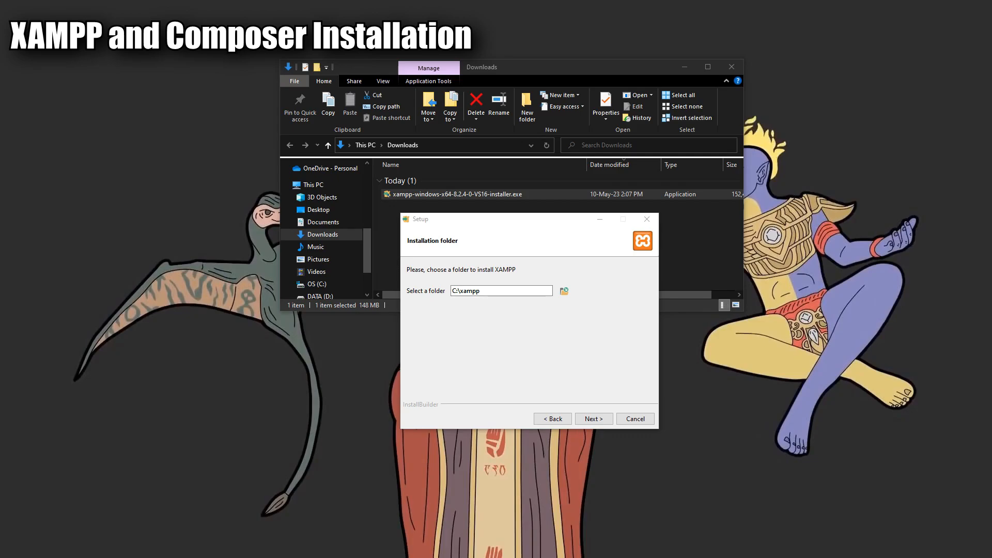
{"action": "left_click", "coordinate": [593, 419]}
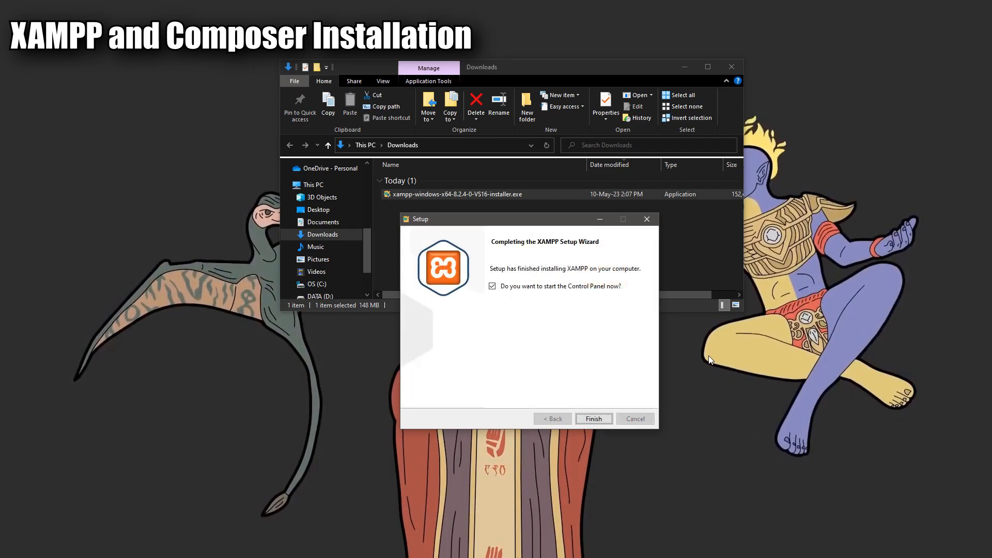
{"action": "left_click", "coordinate": [492, 286]}
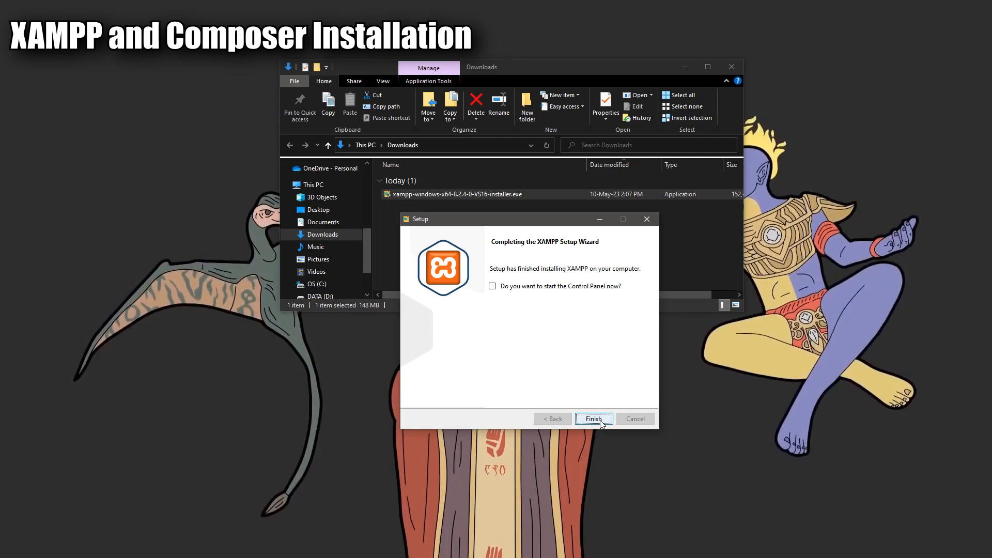
{"action": "left_click", "coordinate": [593, 419]}
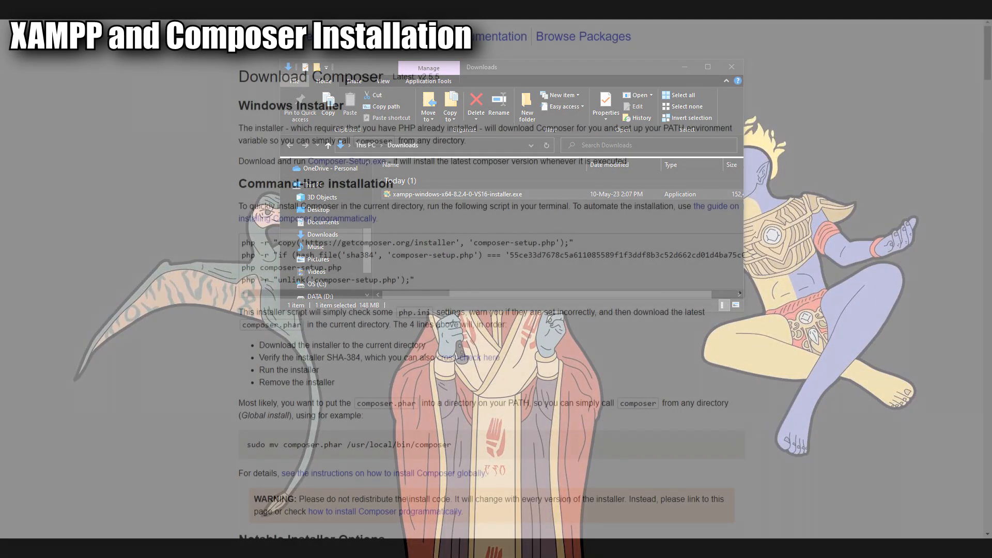
Step: Download Composer-Setup.exe from getcomposer.org and select it in Downloads
{"action": "left_click", "coordinate": [732, 67]}
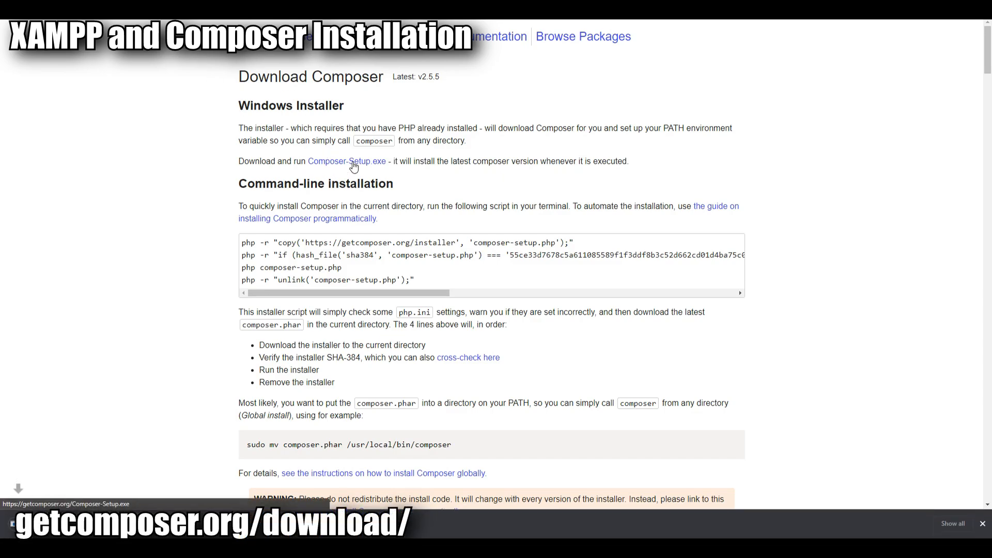
{"action": "left_click", "coordinate": [346, 162]}
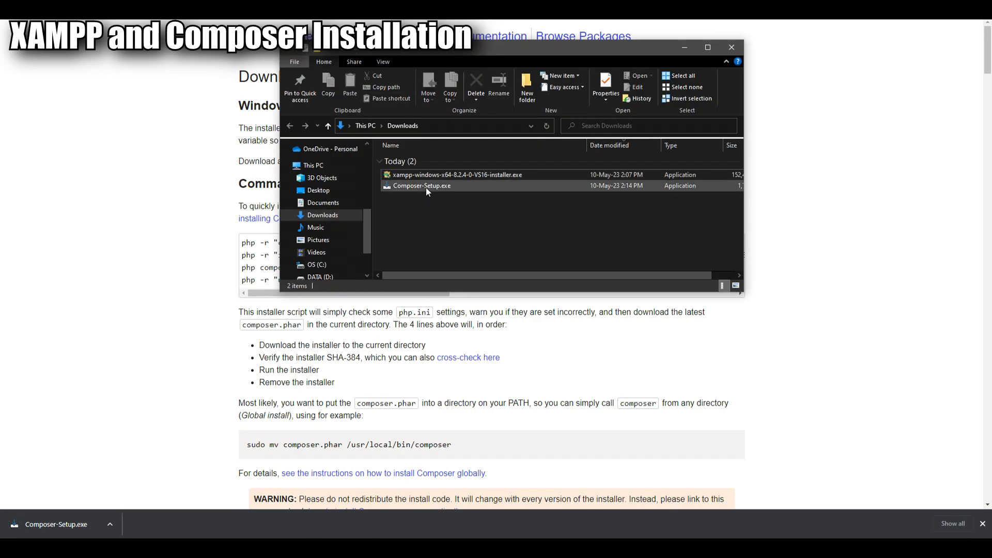
{"action": "left_click", "coordinate": [422, 185]}
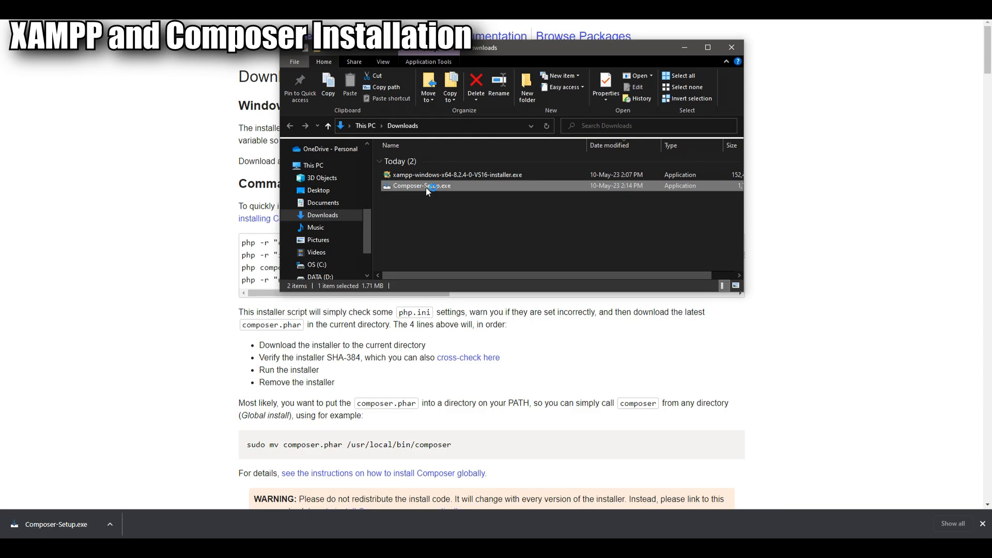
Step: Run Composer-Setup.exe with command-line PHP at C:\xampp\php\php.exe and no proxy through to the final notice
{"action": "double_click", "coordinate": [421, 185]}
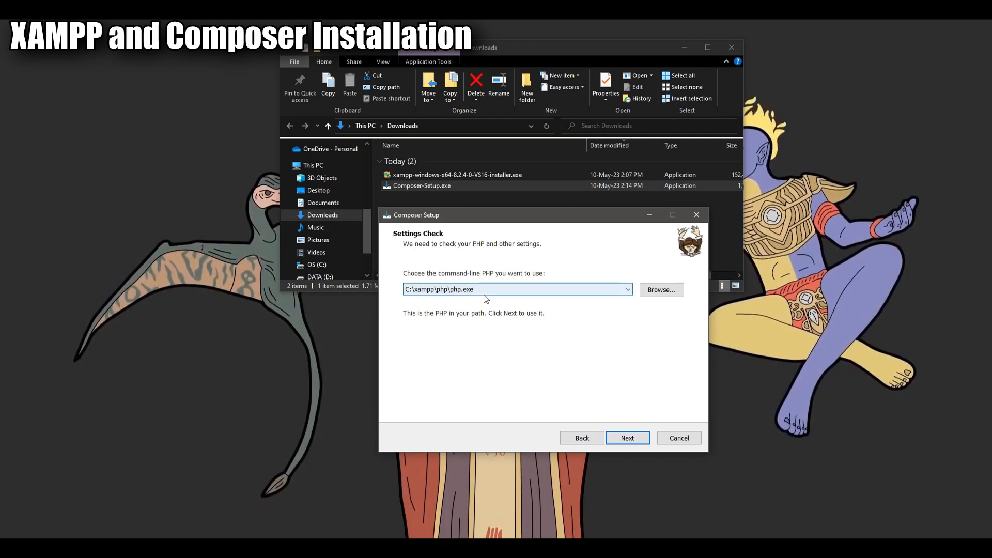
{"action": "mouse_move", "coordinate": [627, 438]}
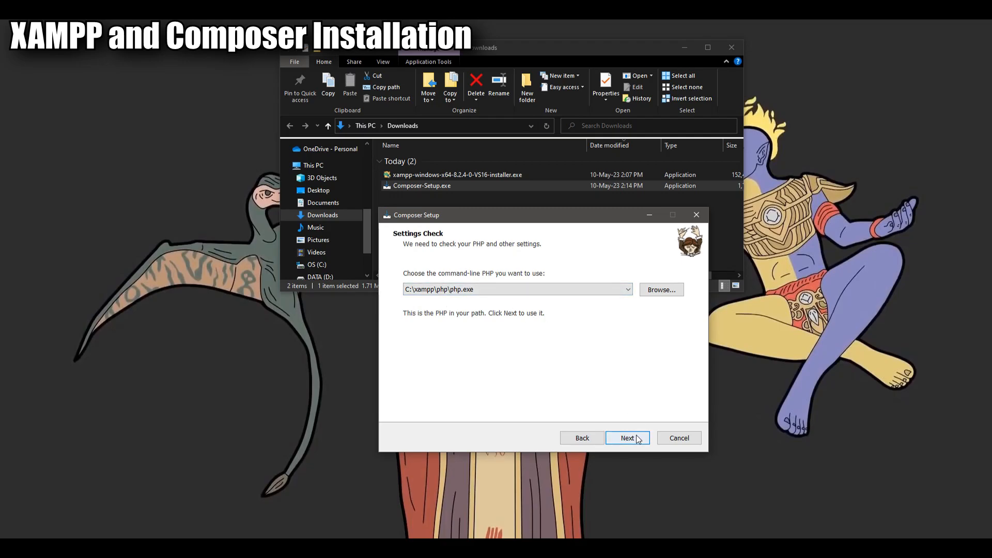
{"action": "left_click", "coordinate": [626, 438]}
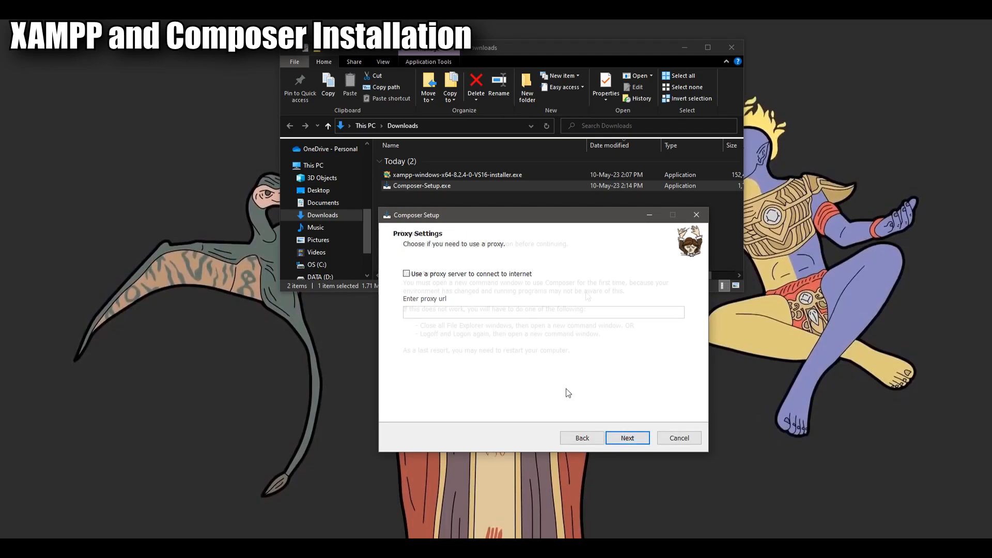
{"action": "left_click", "coordinate": [626, 438]}
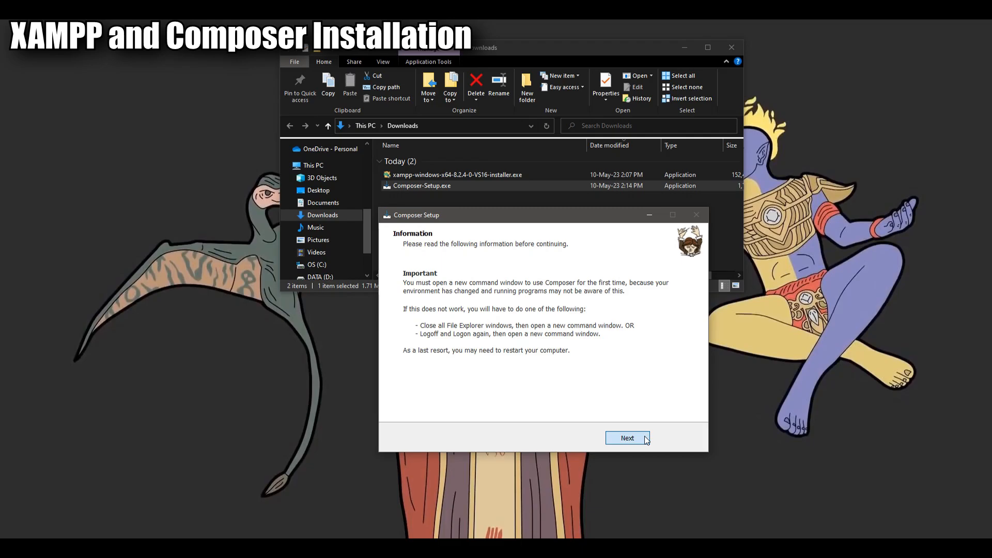
{"action": "left_click", "coordinate": [627, 438]}
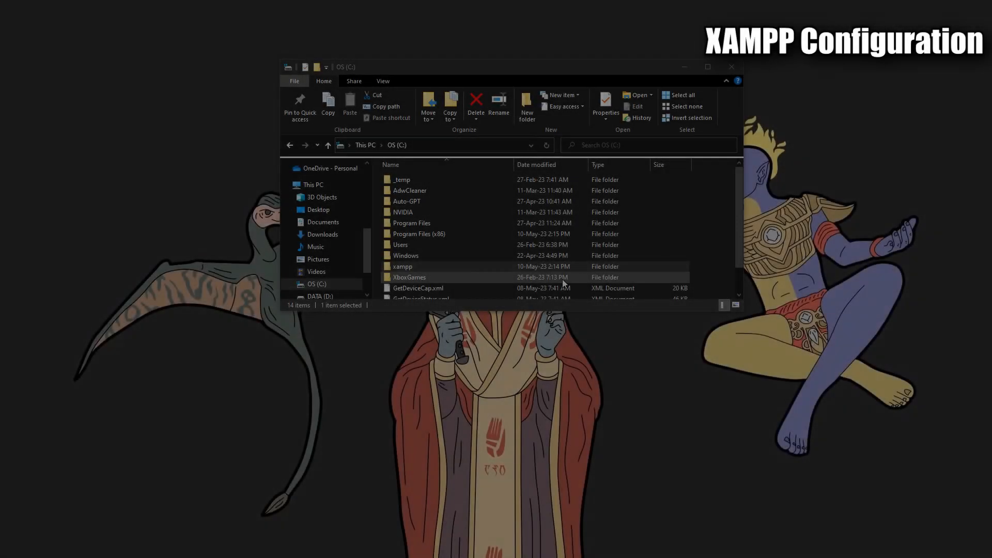
Step: Locate php.ini in C:\xampp\php and load it in Notepad
{"action": "double_click", "coordinate": [402, 265]}
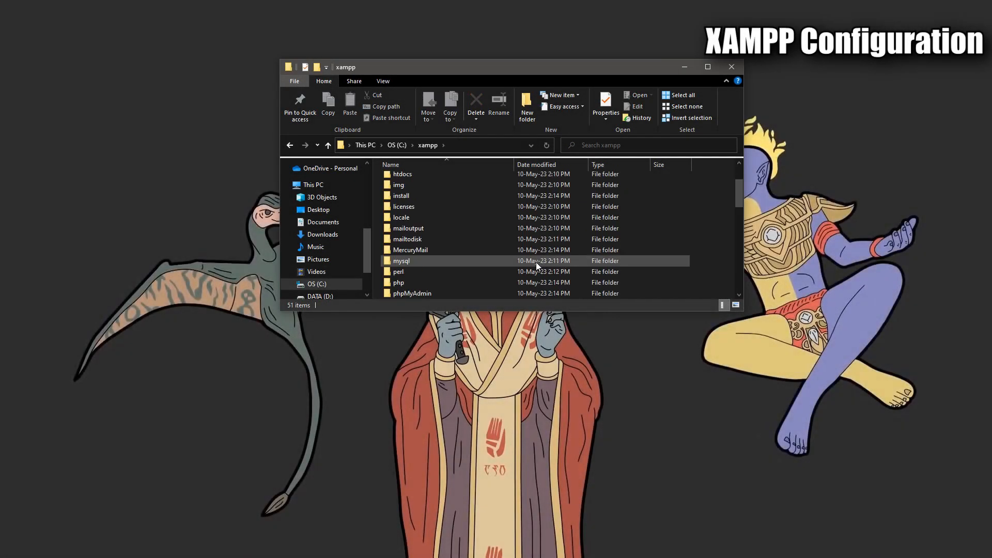
{"action": "double_click", "coordinate": [397, 282]}
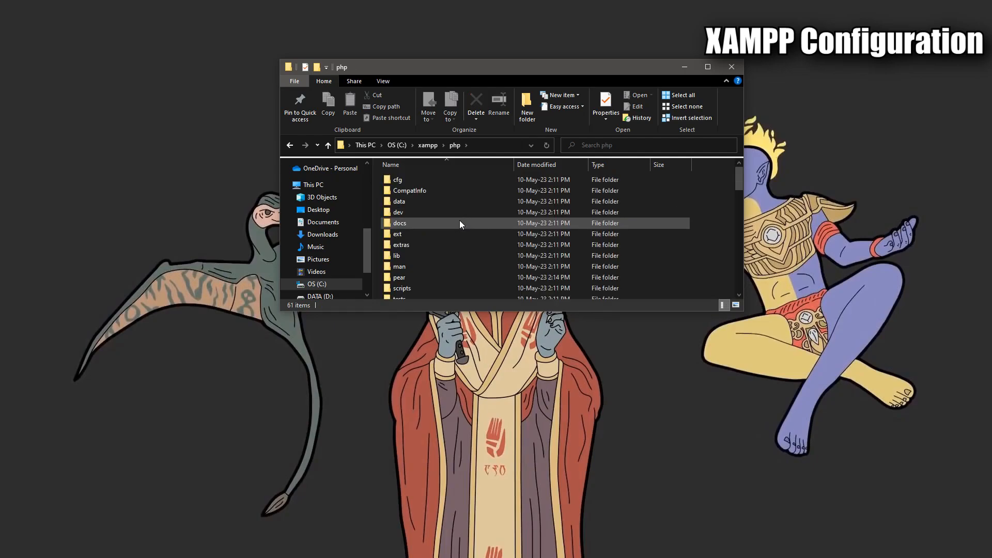
{"action": "scroll", "scroll_direction": "down", "scroll_amount": 3}
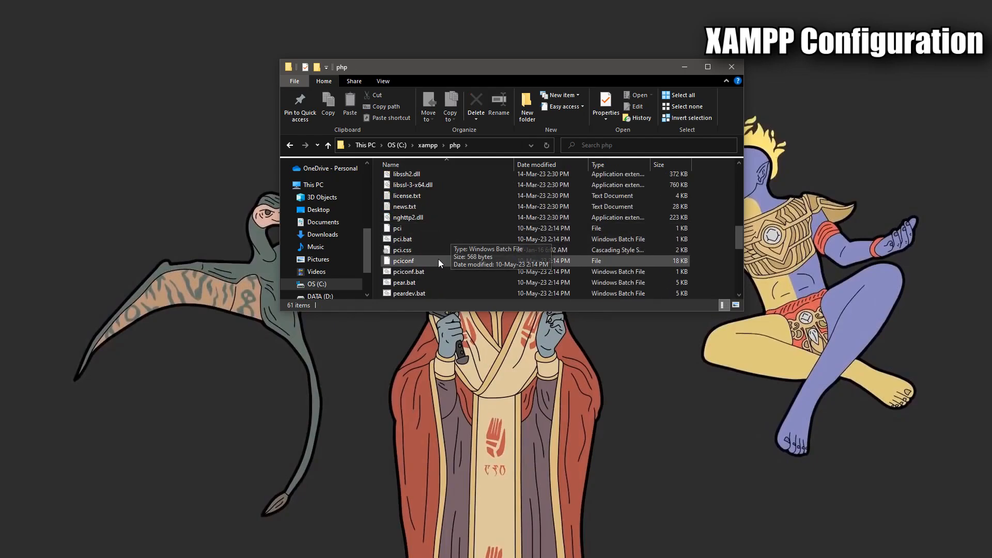
{"action": "double_click", "coordinate": [405, 249]}
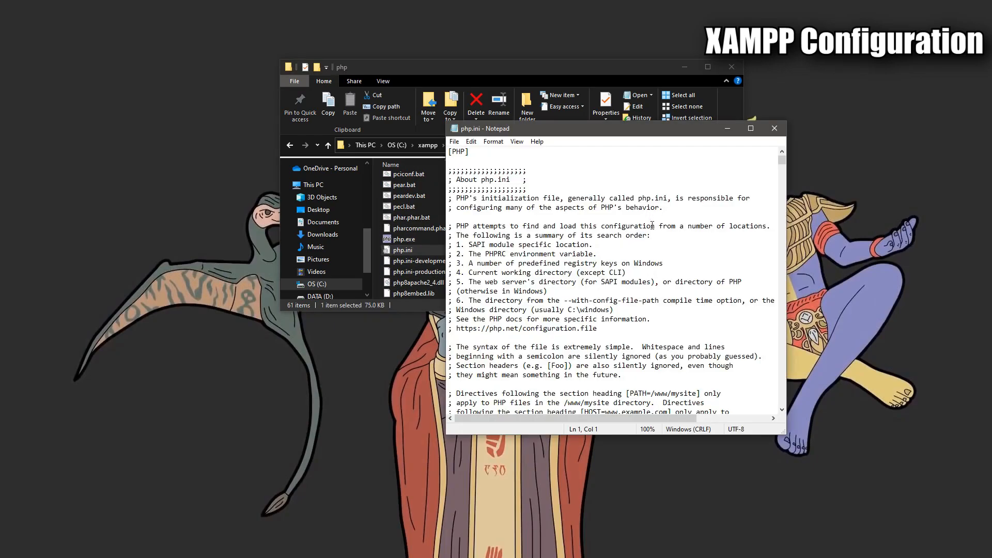
Step: Uncomment the sqlite3, sockets, openssl and curl extension lines, save php.ini and close it
{"action": "key", "text": "Ctrl+f"}
{"action": "type", "text": "extension=sqlite3"}
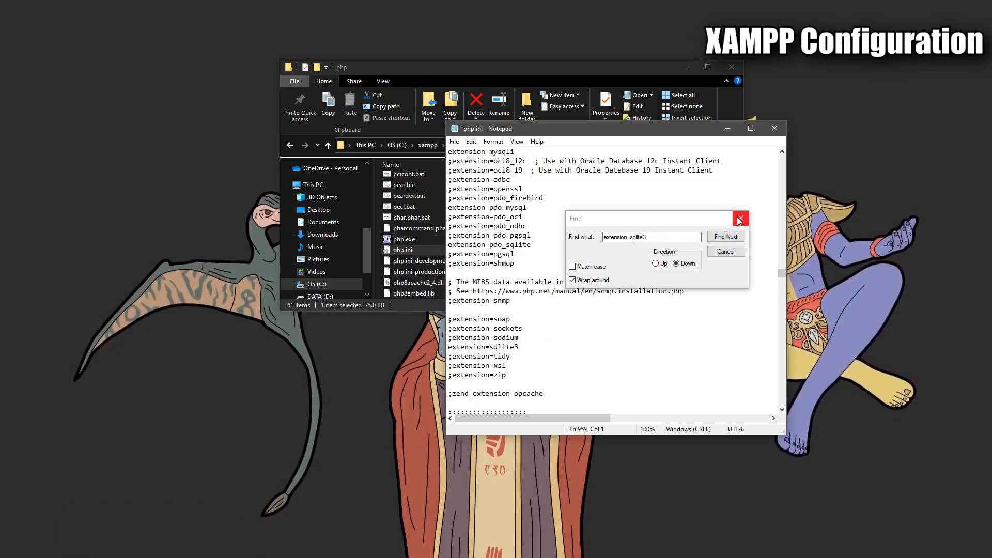
{"action": "left_click", "coordinate": [740, 218]}
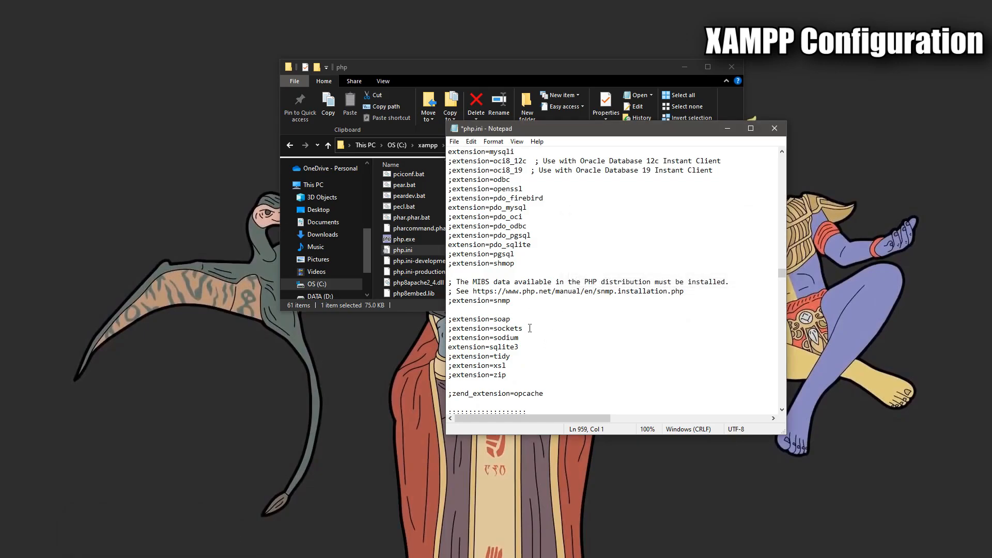
{"action": "left_click", "coordinate": [452, 328]}
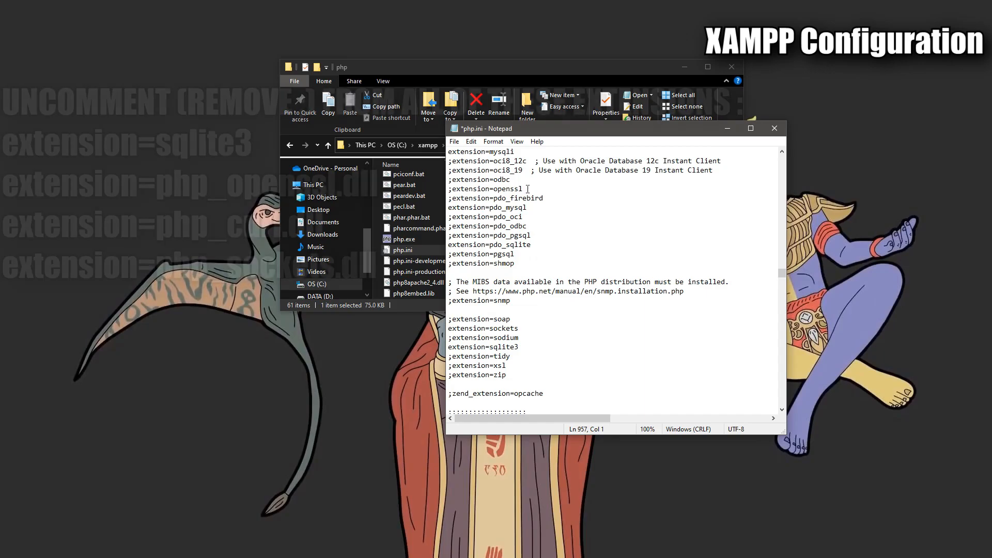
{"action": "double_click", "coordinate": [486, 188]}
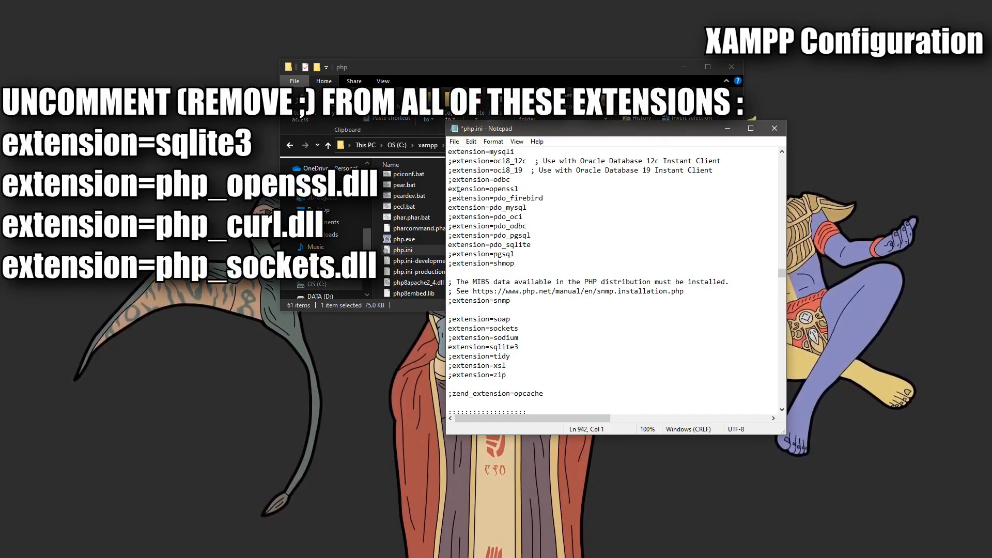
{"action": "scroll", "scroll_direction": "up", "scroll_amount": 3}
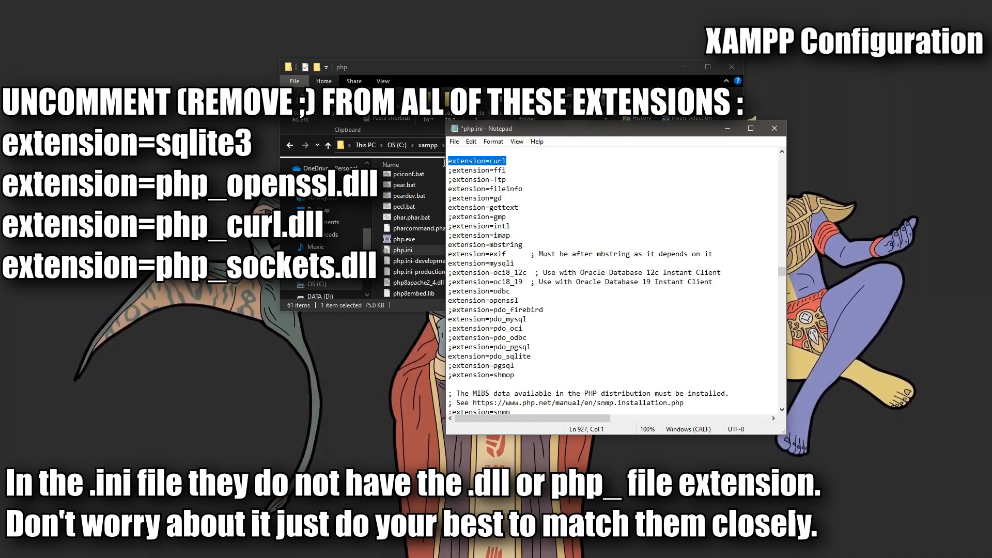
{"action": "left_click", "coordinate": [506, 165]}
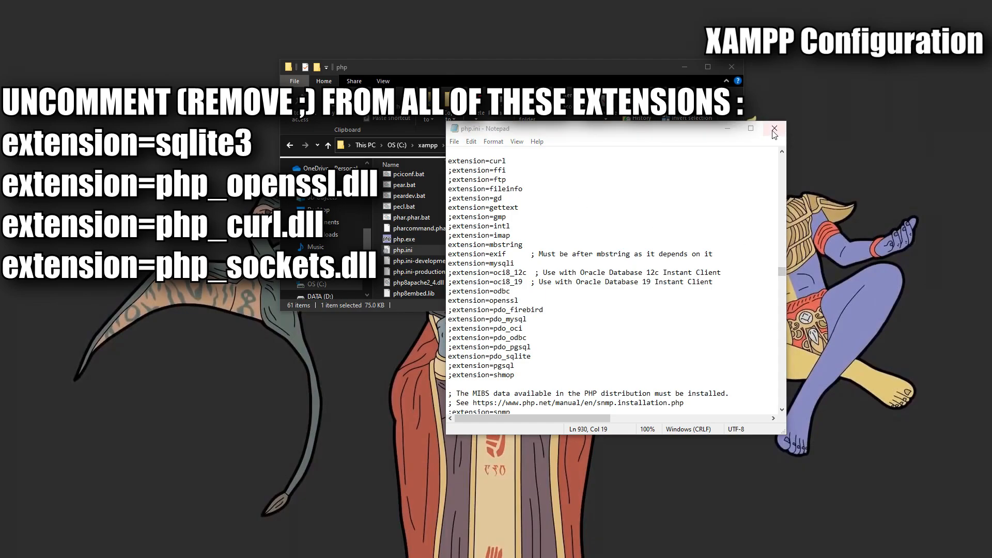
{"action": "left_click", "coordinate": [773, 128]}
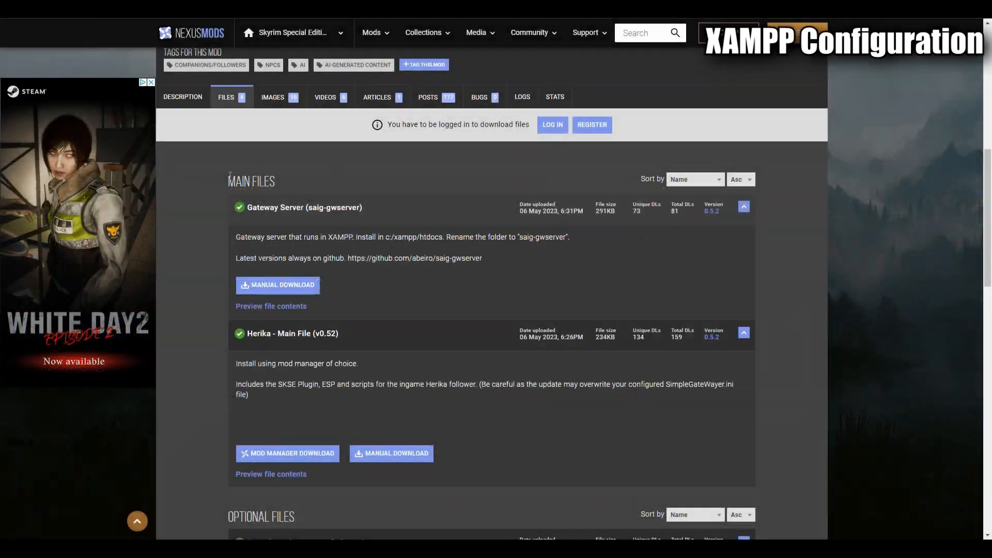
Step: Reach the Herika Main Files section and follow the gateway server's GitHub link
{"action": "scroll", "scroll_direction": "up", "scroll_amount": 3}
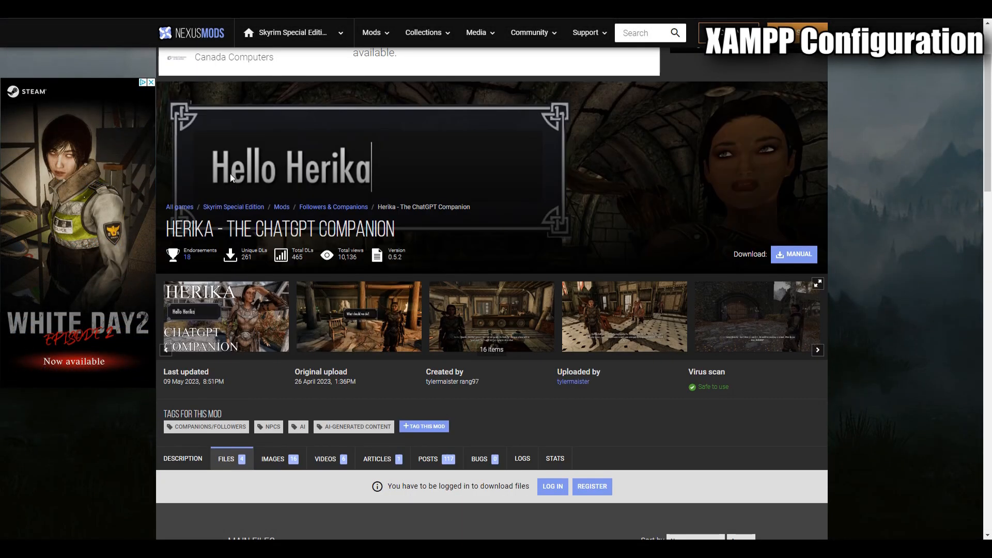
{"action": "scroll", "scroll_direction": "down", "scroll_amount": 3}
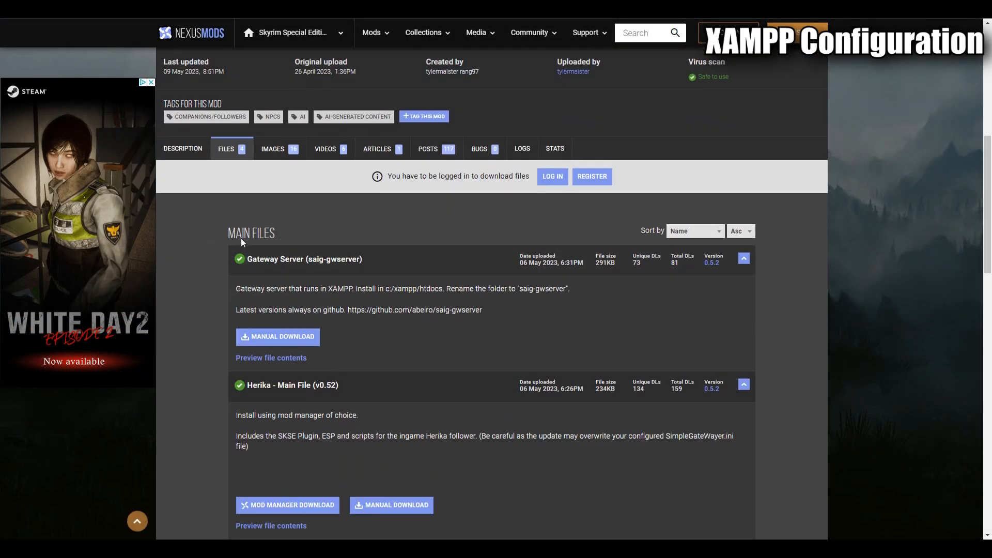
{"action": "mouse_move", "coordinate": [227, 234]}
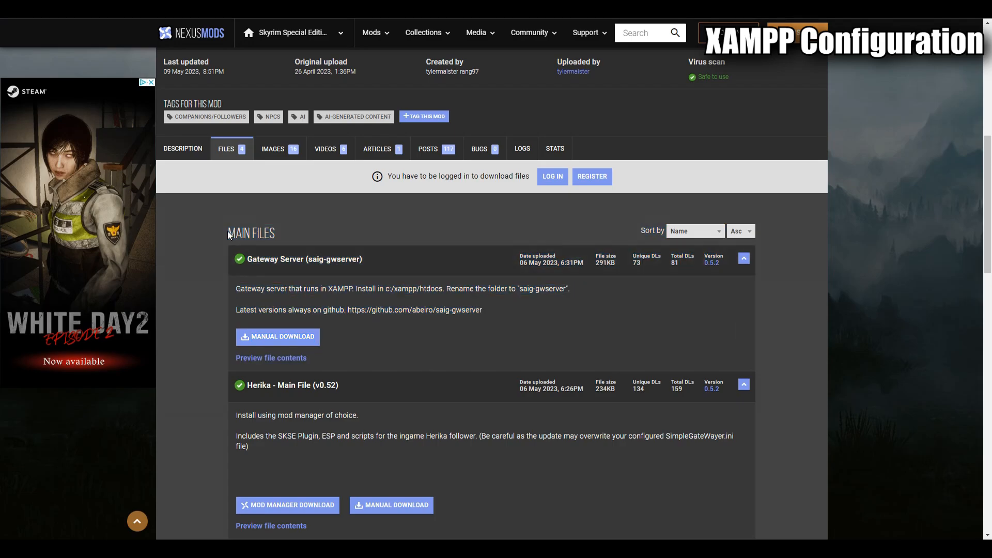
{"action": "left_click", "coordinate": [414, 308]}
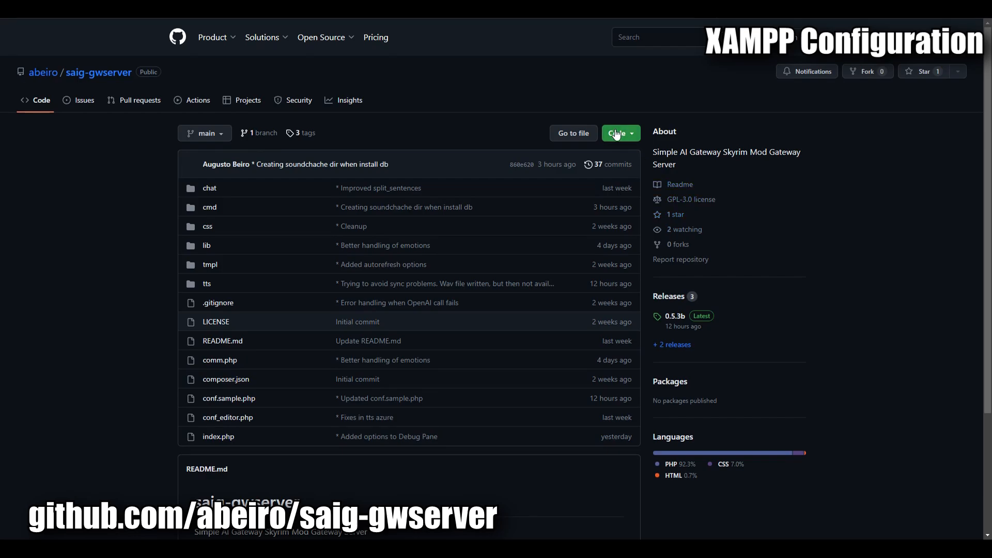
Step: Download saig-gwserver as a ZIP from GitHub and copy the archive from Downloads
{"action": "left_click", "coordinate": [617, 133]}
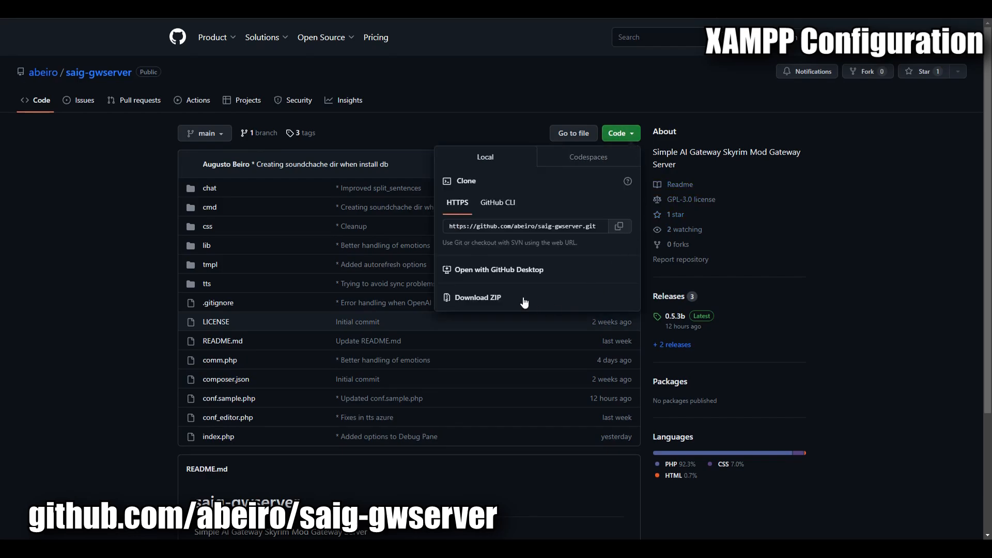
{"action": "left_click", "coordinate": [477, 297]}
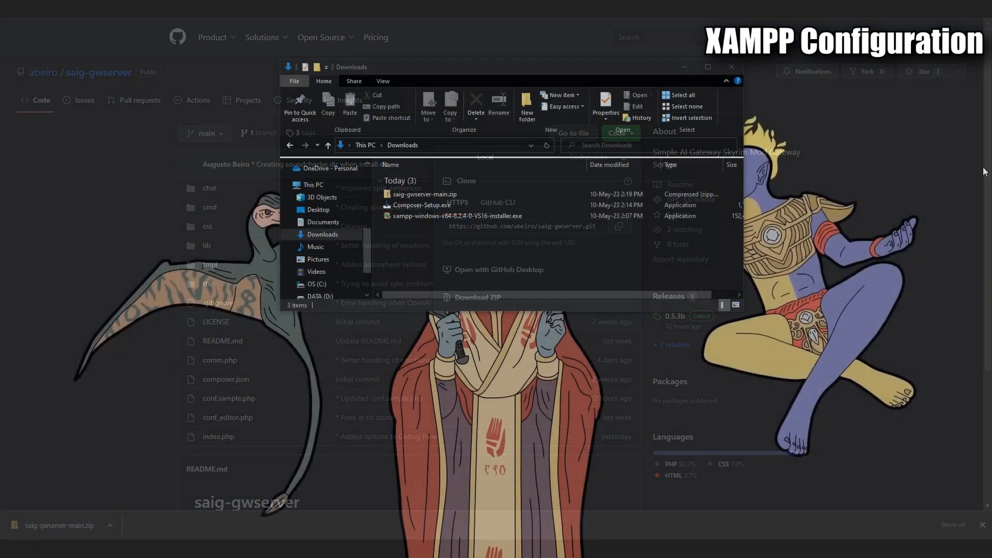
{"action": "left_click", "coordinate": [425, 193]}
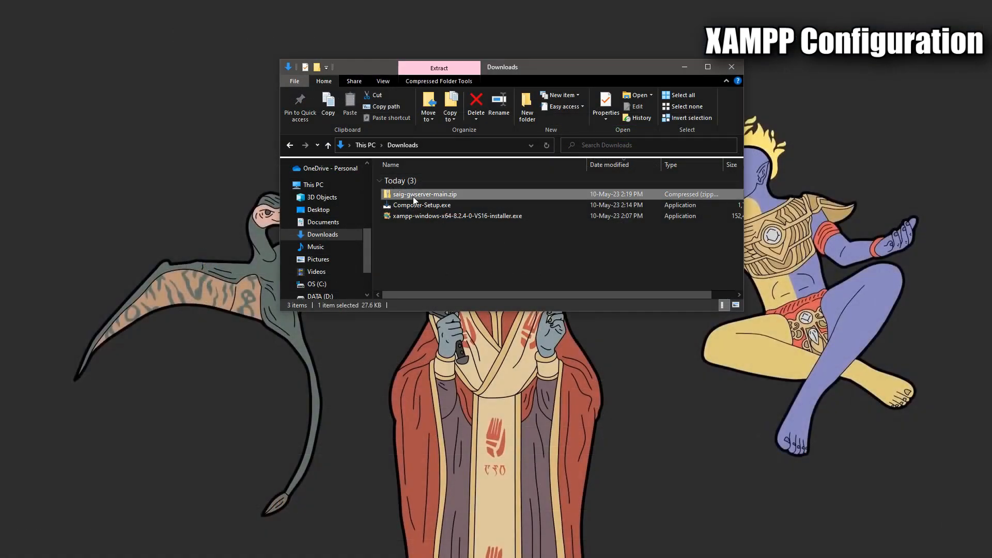
{"action": "right_click", "coordinate": [402, 234]}
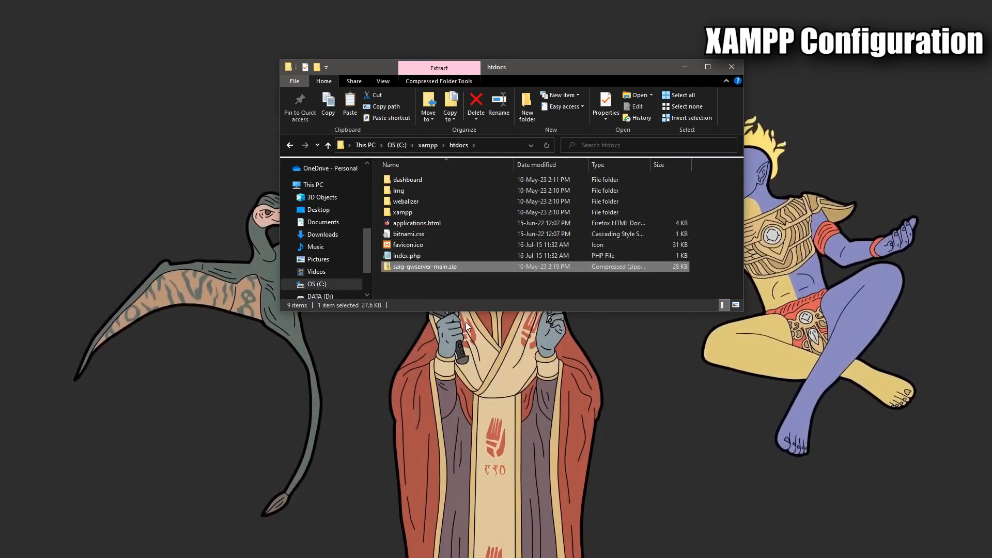
Step: Copy saig-gwserver-main out of the archive and paste it into C:\xampp\htdocs
{"action": "double_click", "coordinate": [425, 266]}
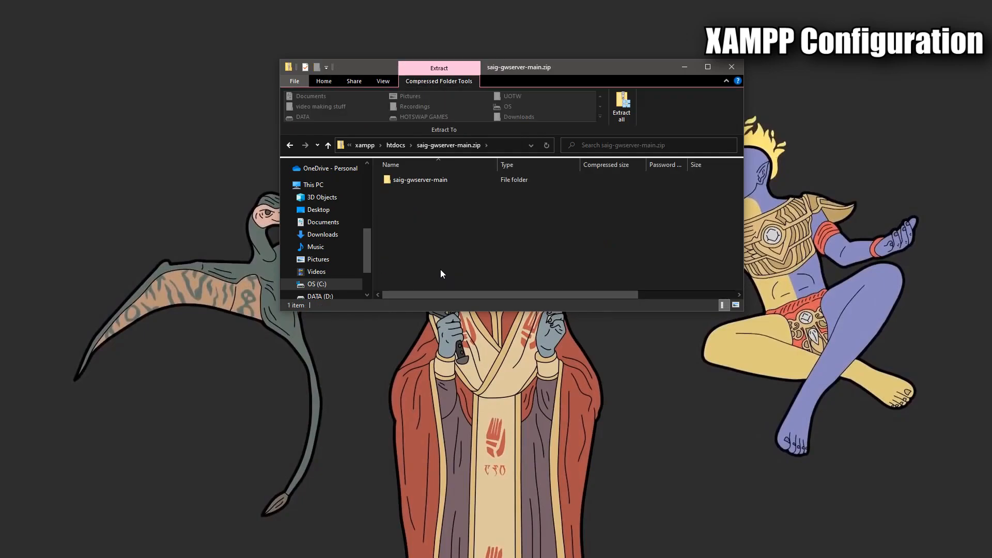
{"action": "right_click", "coordinate": [418, 180]}
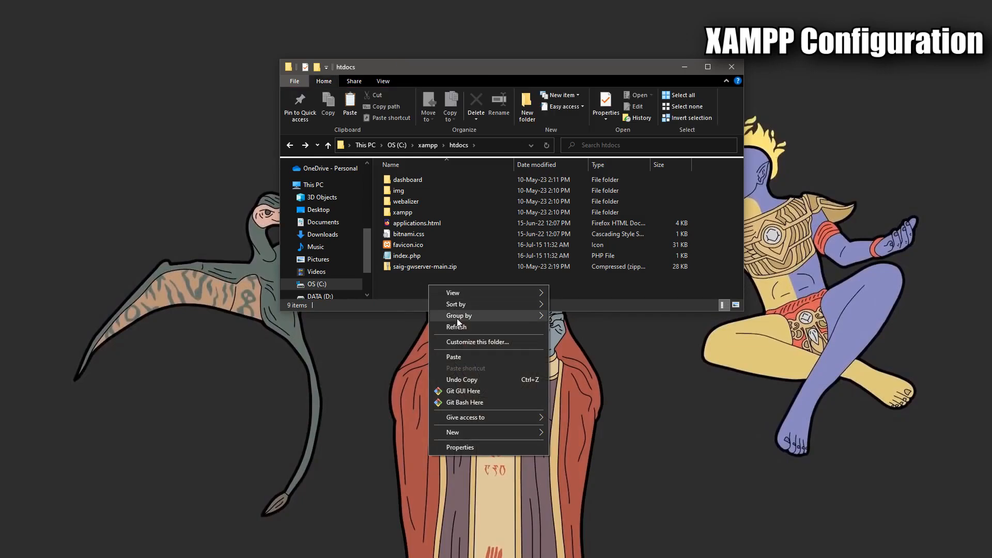
{"action": "left_click", "coordinate": [452, 356]}
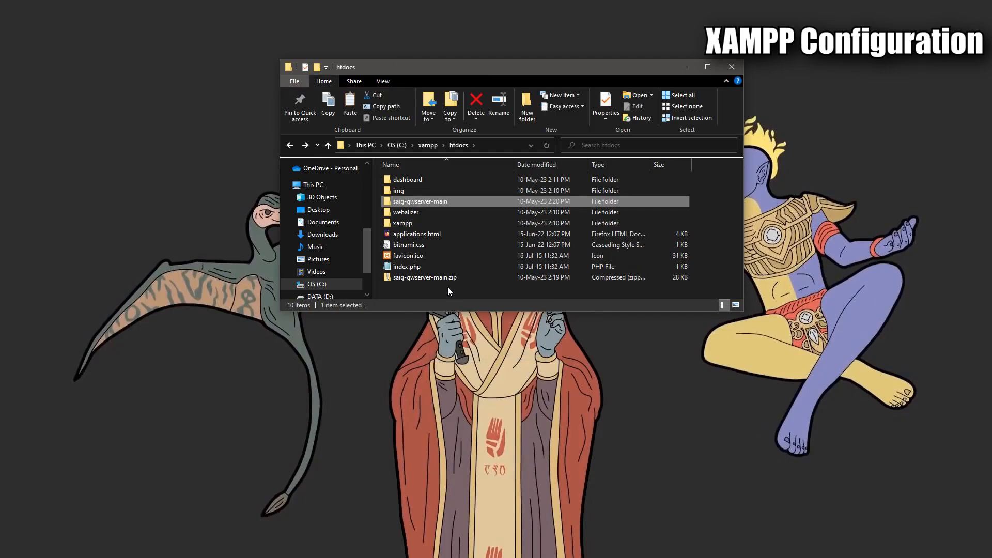
Step: Delete the leftover saig-gwserver-main.zip from htdocs
{"action": "left_click", "coordinate": [424, 277]}
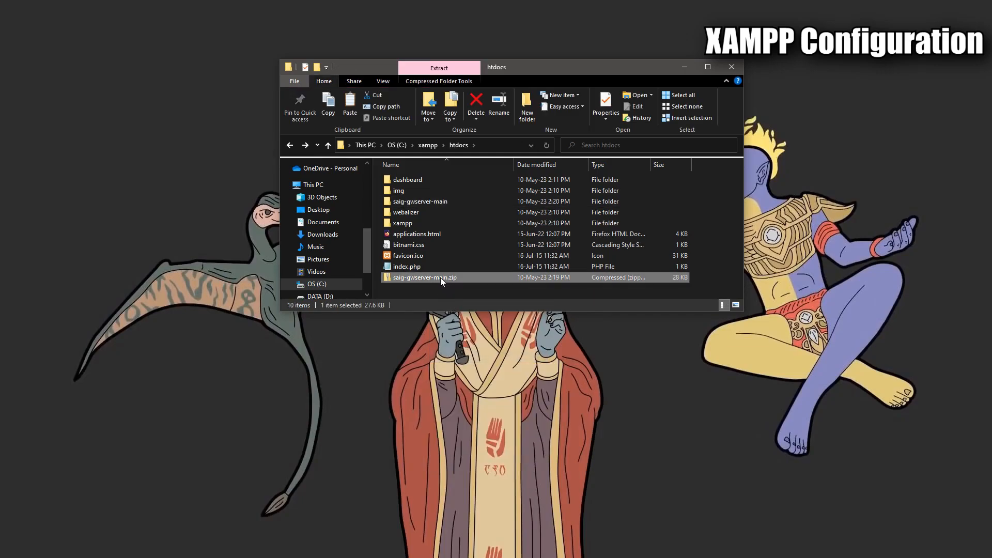
{"action": "right_click", "coordinate": [425, 277]}
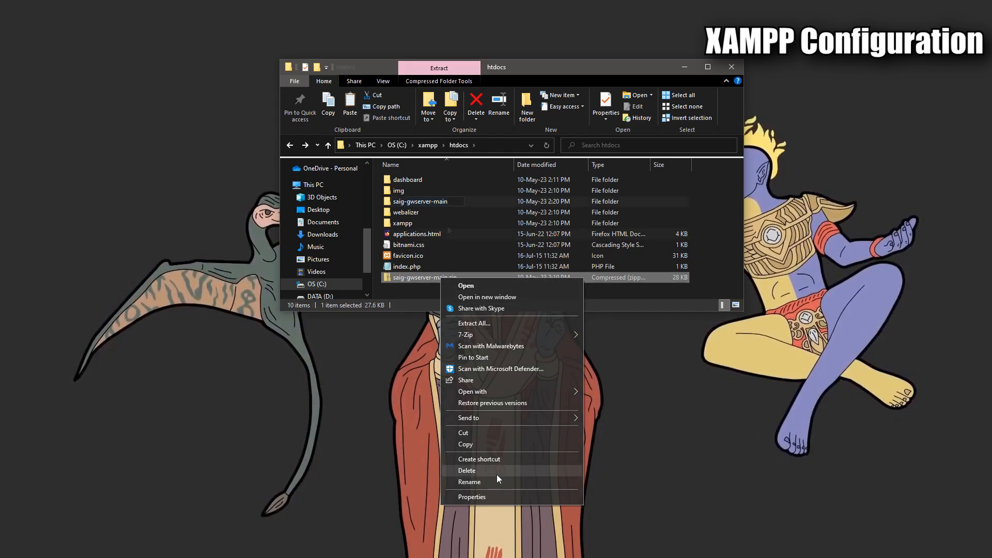
{"action": "left_click", "coordinate": [469, 481]}
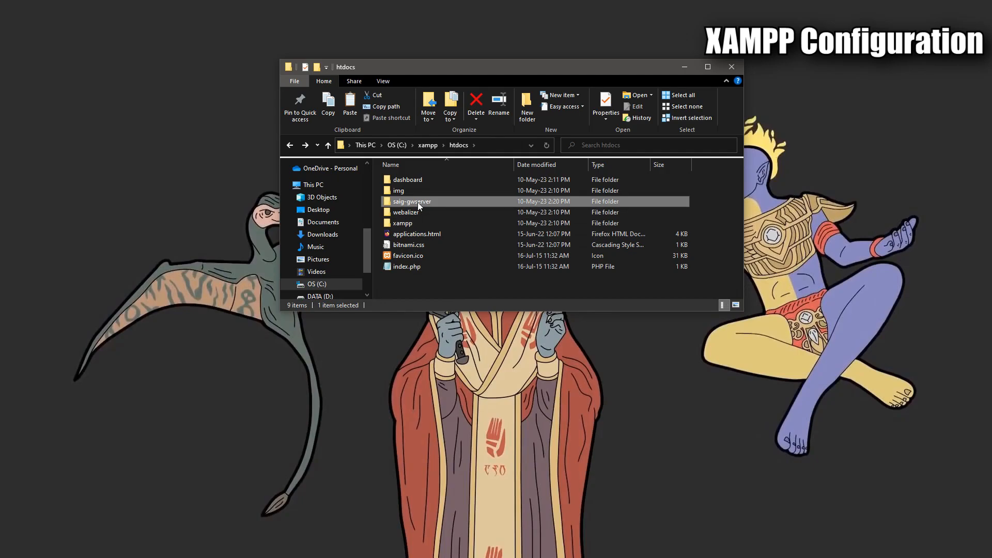
{"action": "mouse_move", "coordinate": [465, 205]}
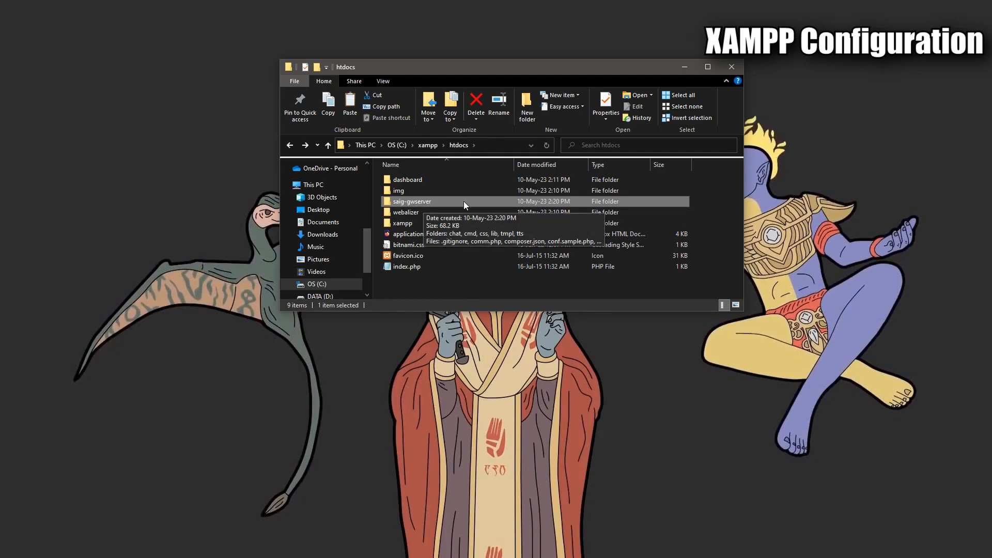
Step: Inside saig-gwserver, duplicate conf.sample.php as conf.php and load it in Notepad
{"action": "double_click", "coordinate": [411, 202]}
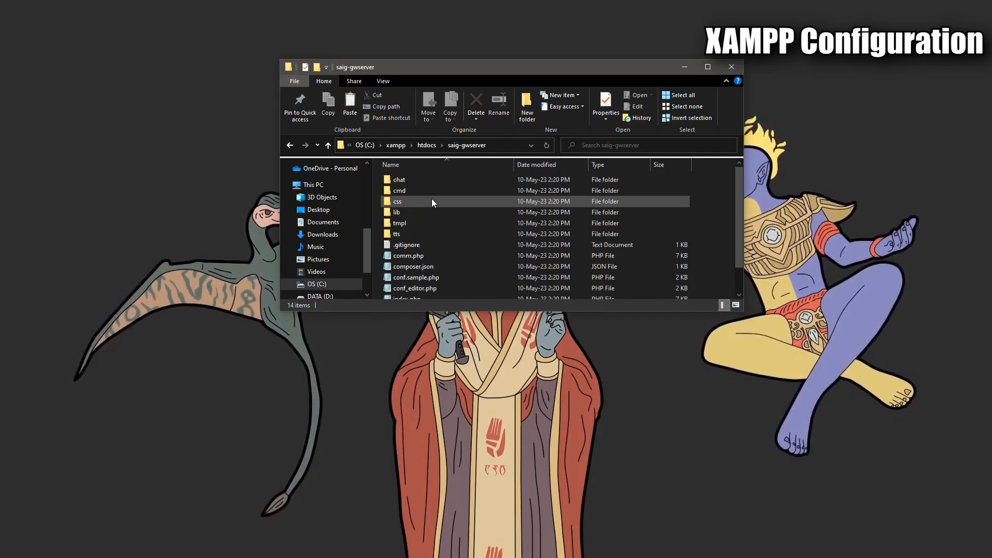
{"action": "scroll", "scroll_direction": "down", "scroll_amount": 3}
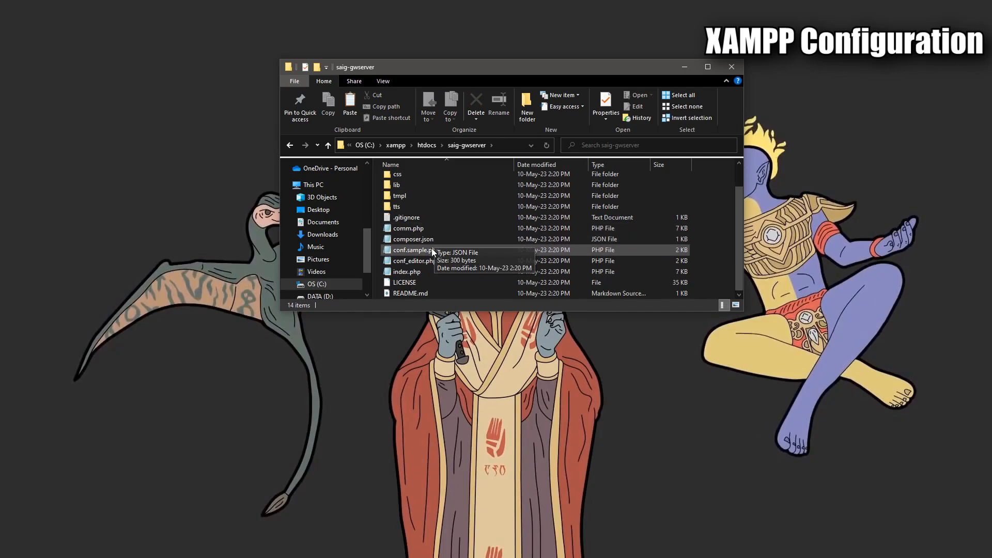
{"action": "mouse_move", "coordinate": [424, 255]}
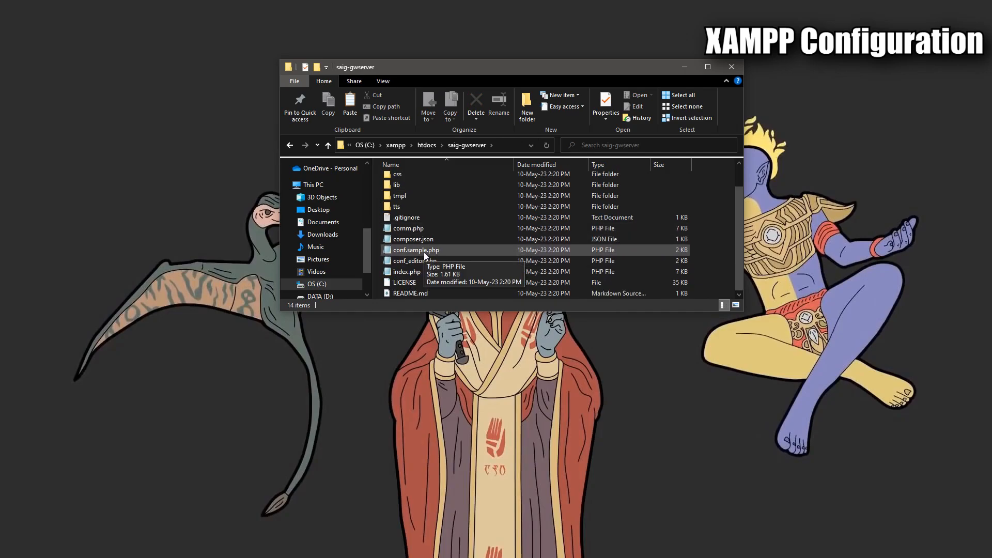
{"action": "right_click", "coordinate": [415, 249]}
{"action": "type", "text": "conf.php"}
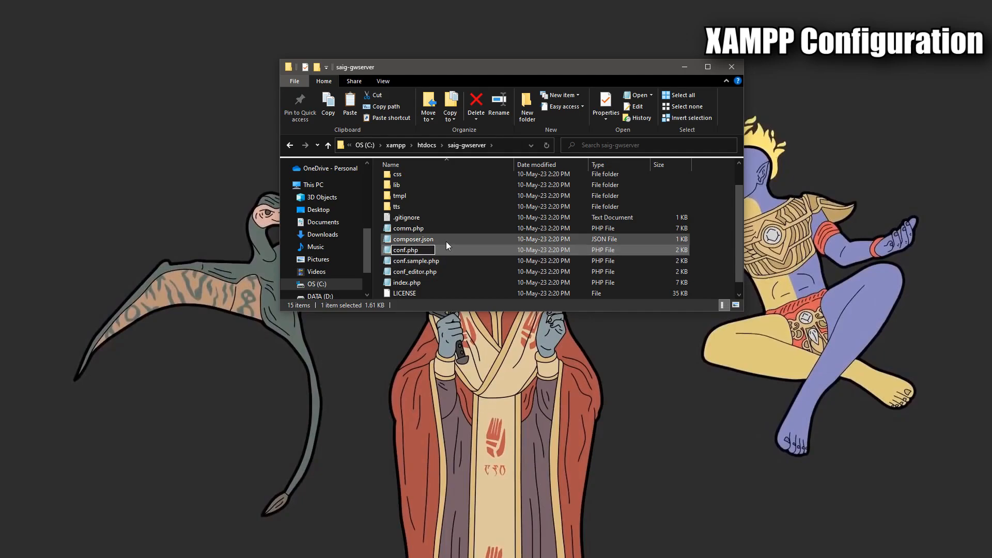
{"action": "double_click", "coordinate": [405, 249]}
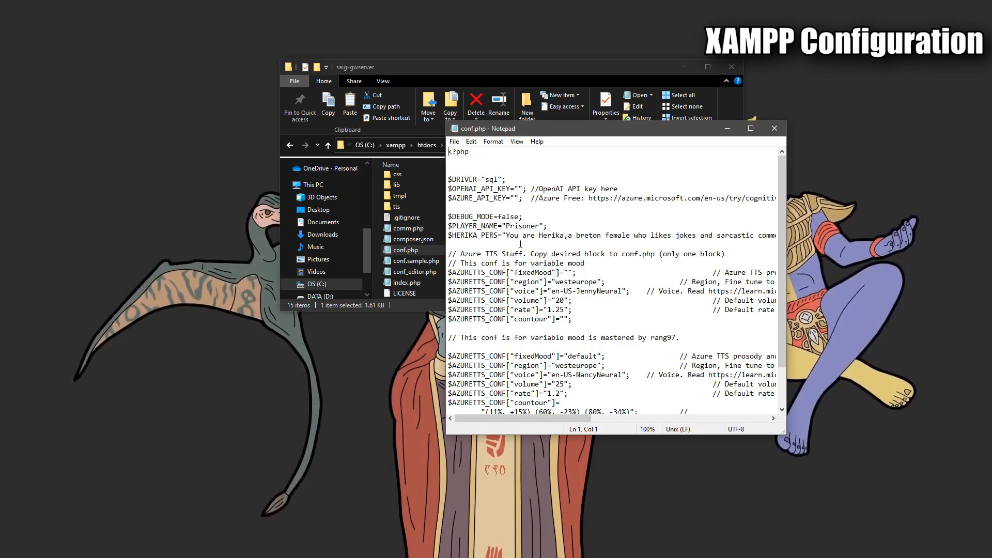
Step: Start filling the OpenAI API key value with an INSERT placeholder
{"action": "left_click", "coordinate": [750, 128]}
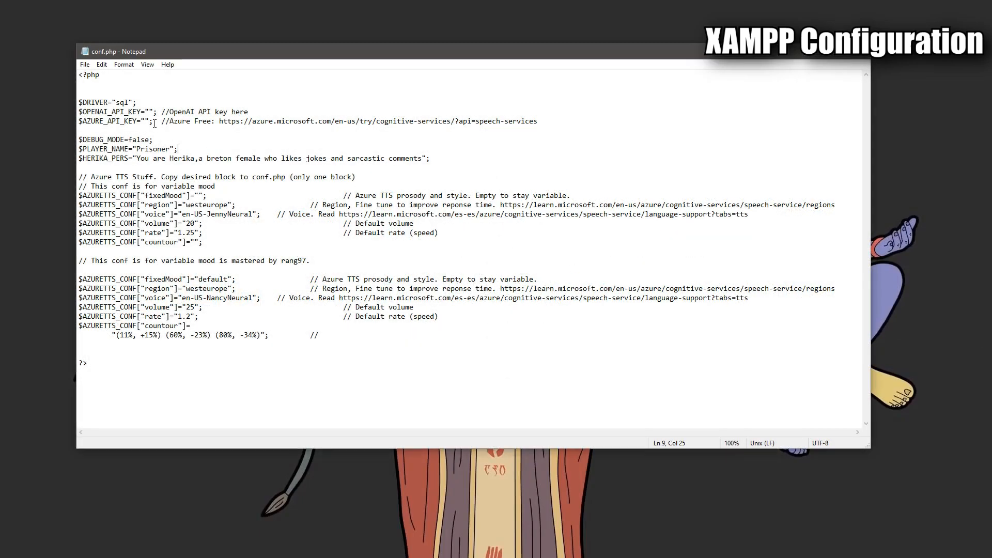
{"action": "left_click", "coordinate": [149, 112]}
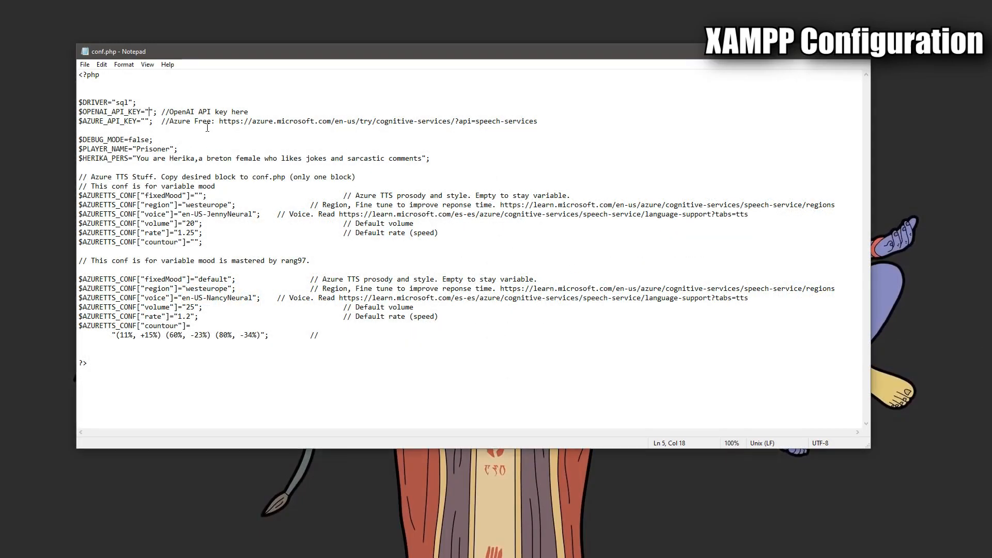
{"action": "type", "text": "INSERT OPEN AI KEY HERE!"}
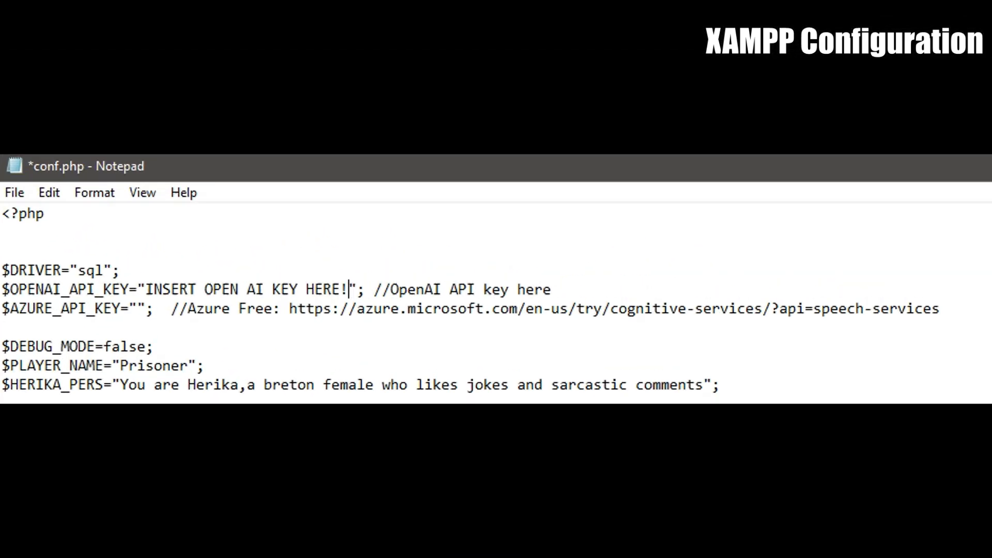
Step: Set AZURE_API_KEY to 'INSERT AZURE KEY HERE!' and change PLAYER_NAME from Prisoner to RANGROO
{"action": "left_click", "coordinate": [133, 309]}
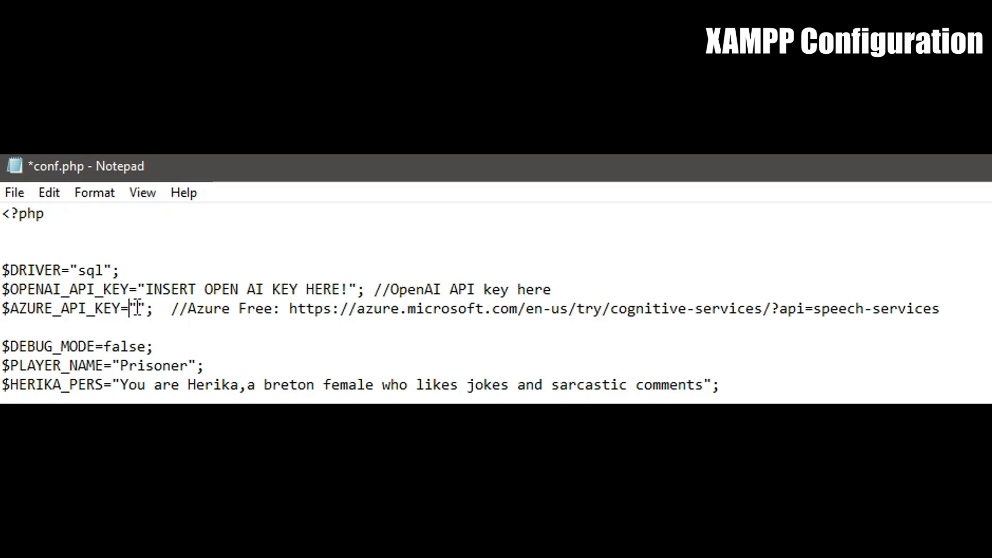
{"action": "type", "text": "INSERT"}
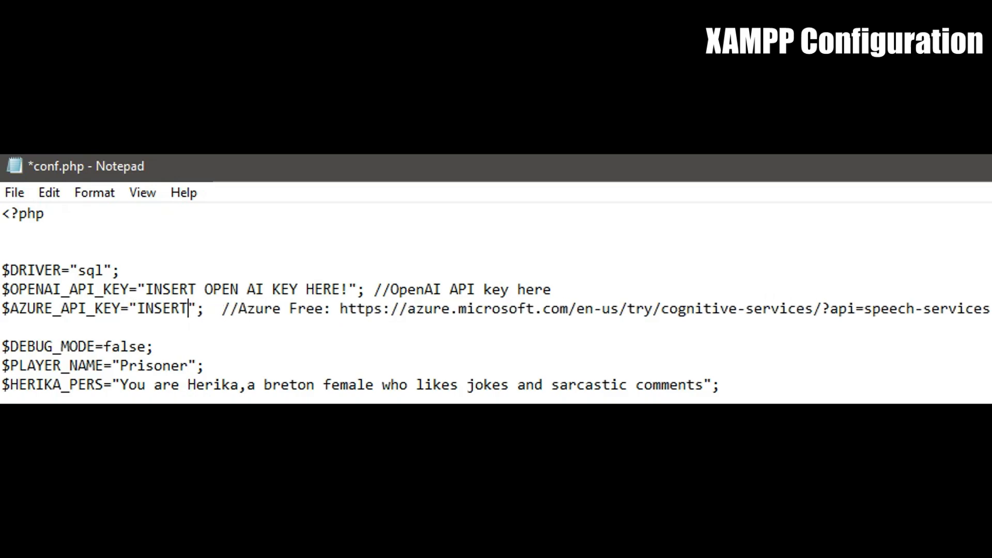
{"action": "type", "text": "AZURE"}
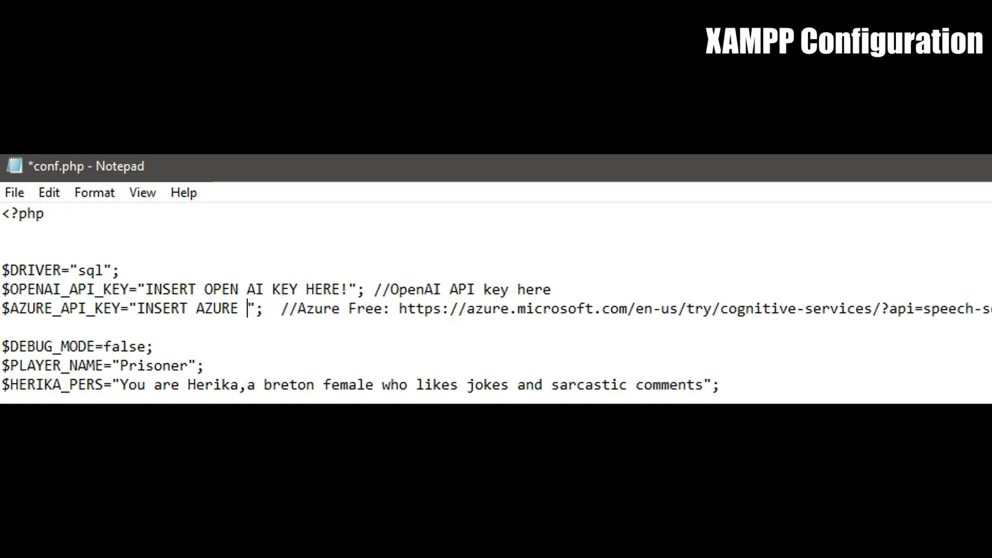
{"action": "type", "text": "KEY HERE!"}
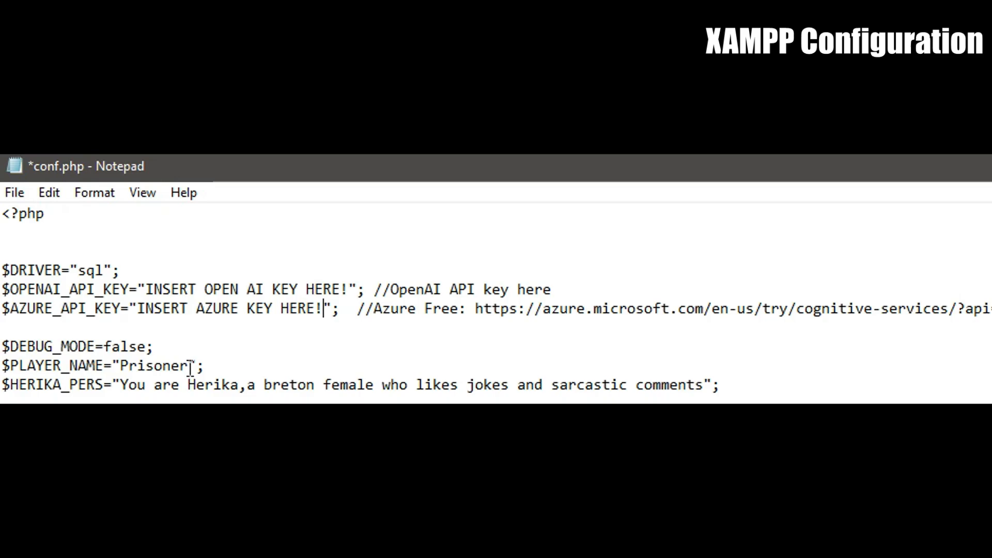
{"action": "type", "text": "RANG"}
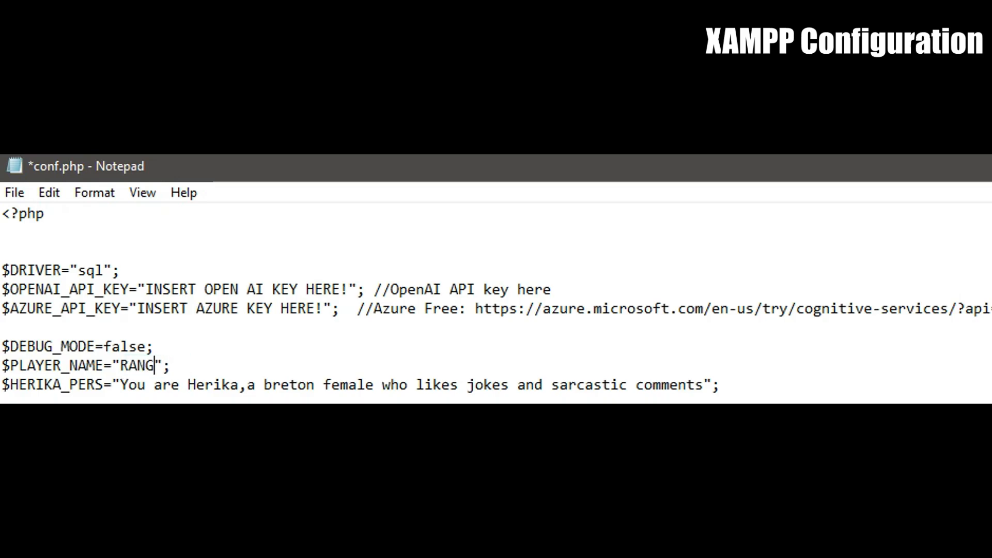
{"action": "type", "text": "OO"}
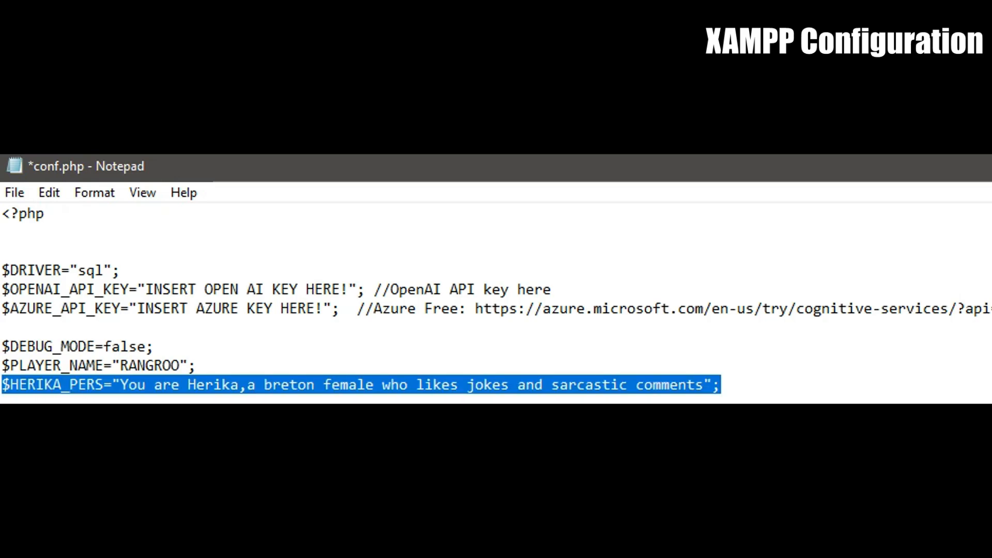
{"action": "mouse_move", "coordinate": [608, 362]}
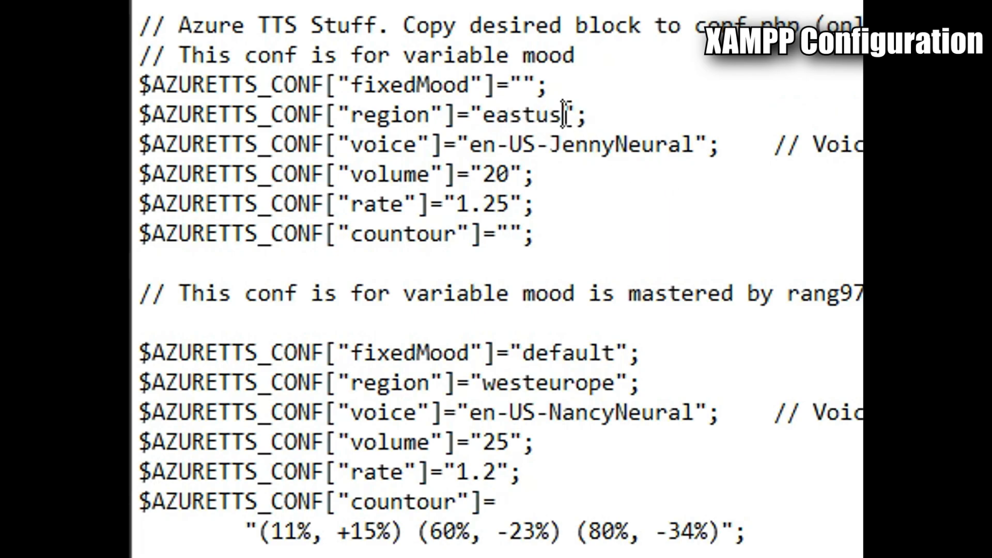
Step: Replace westeurope with eastus in the second AZURETTS_CONF region line
{"action": "double_click", "coordinate": [519, 114]}
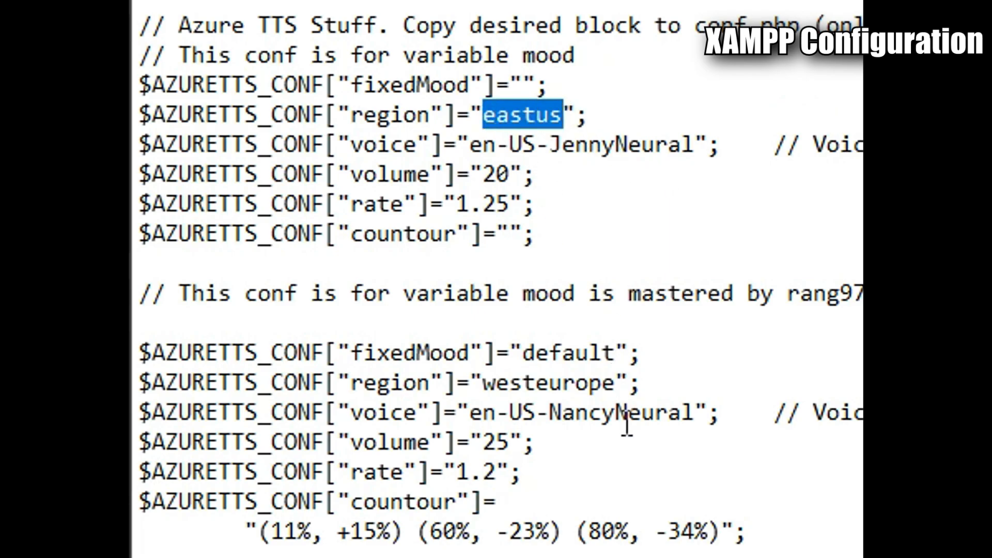
{"action": "double_click", "coordinate": [542, 382]}
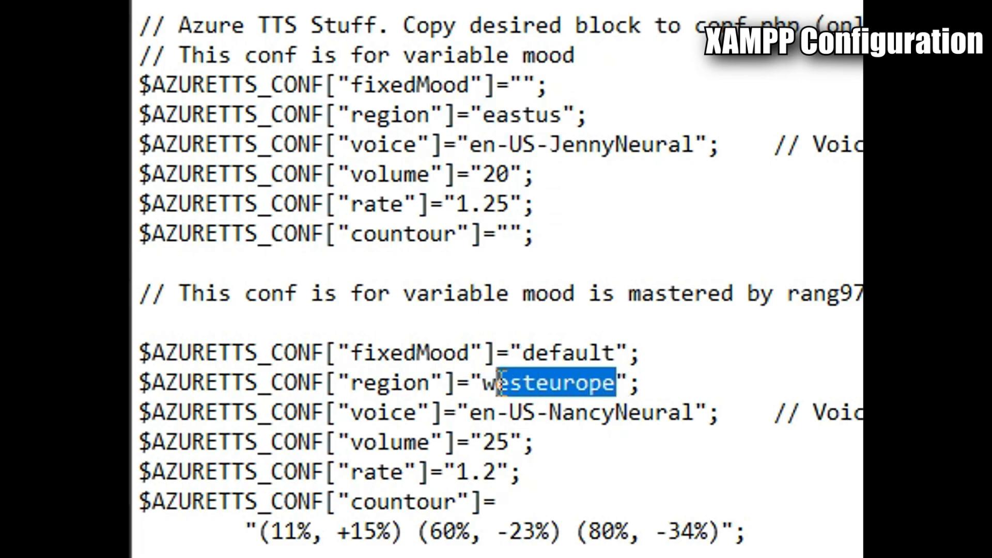
{"action": "type", "text": "eastus"}
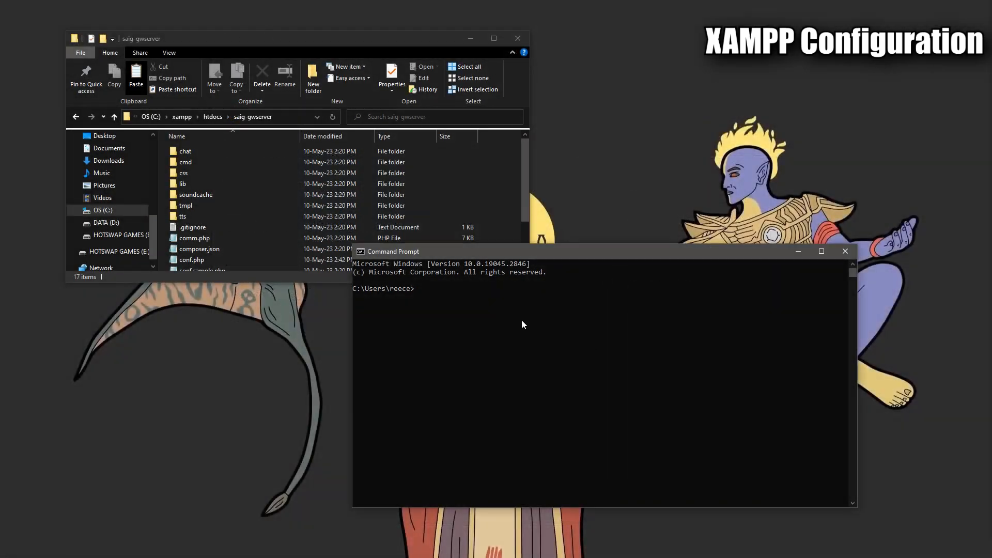
Step: Change directory with cd into the pasted C:\xampp\htdocs\saig-gwserver path
{"action": "type", "text": "c"}
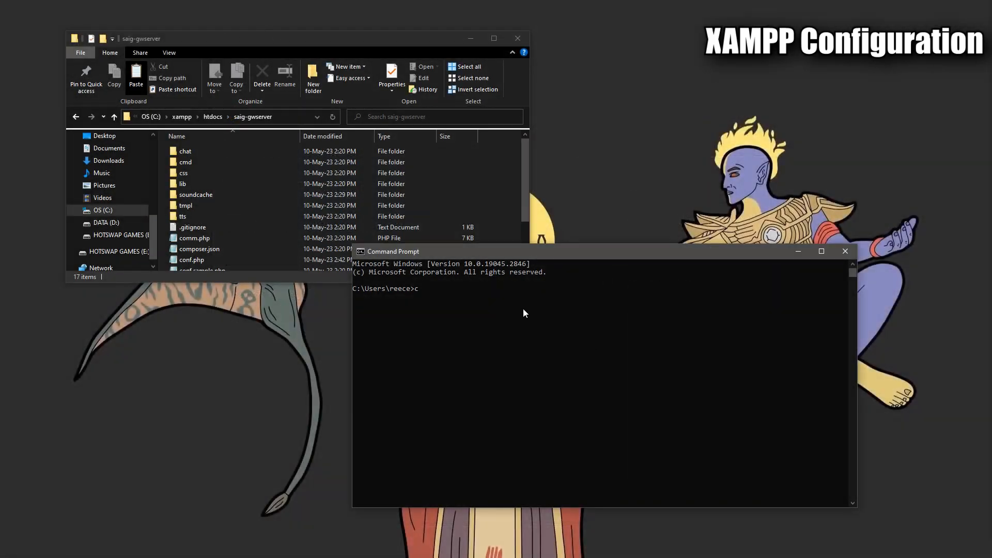
{"action": "type", "text": "d \""}
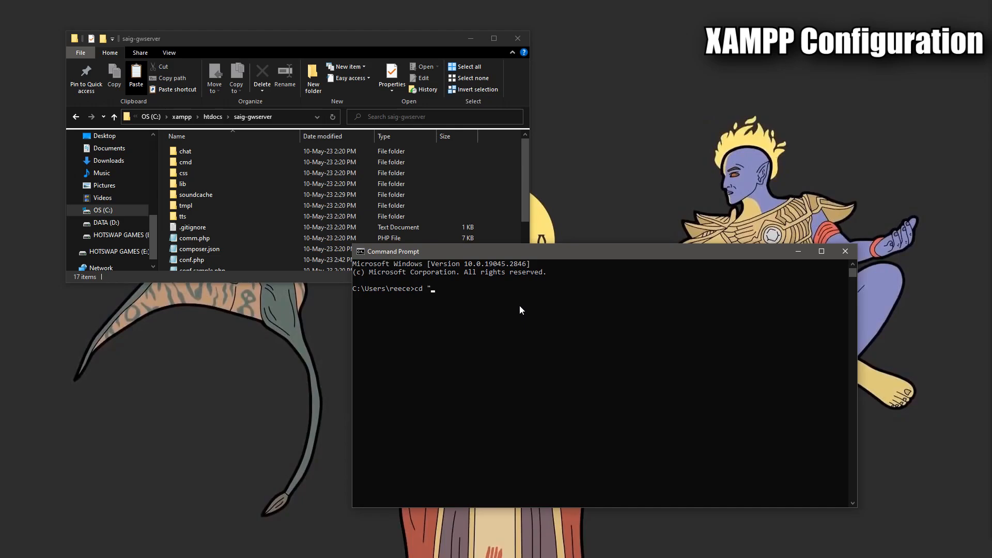
{"action": "mouse_move", "coordinate": [286, 119]}
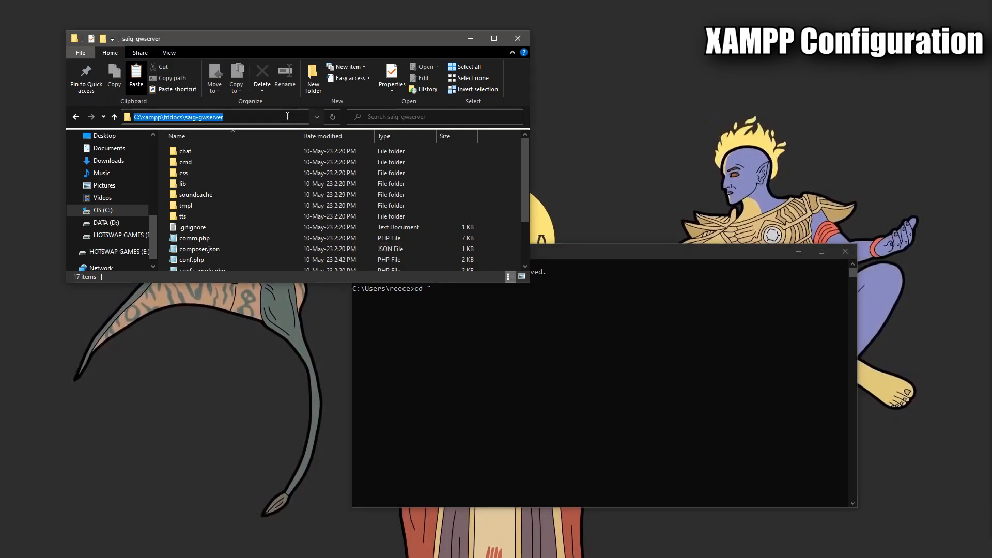
{"action": "right_click", "coordinate": [215, 117]}
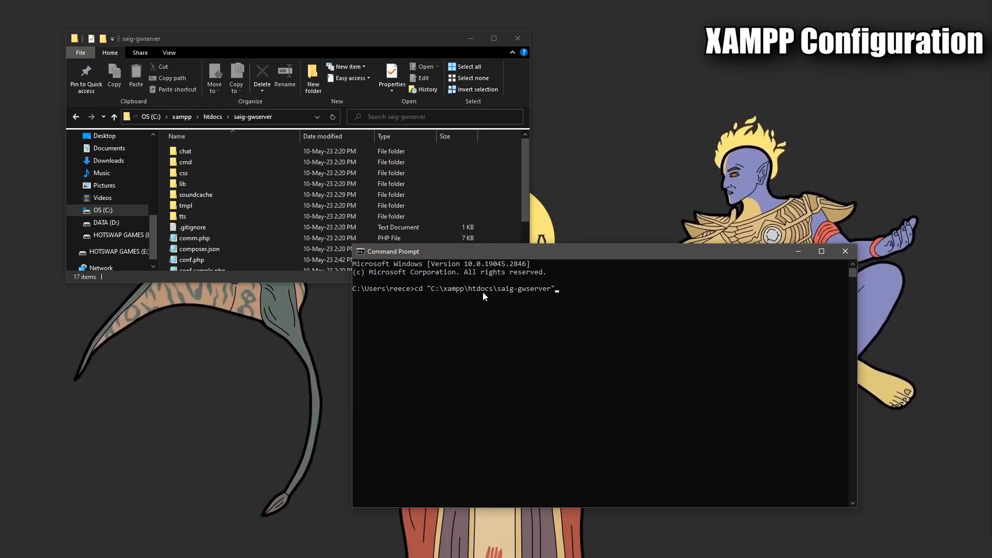
{"action": "key", "text": "Return"}
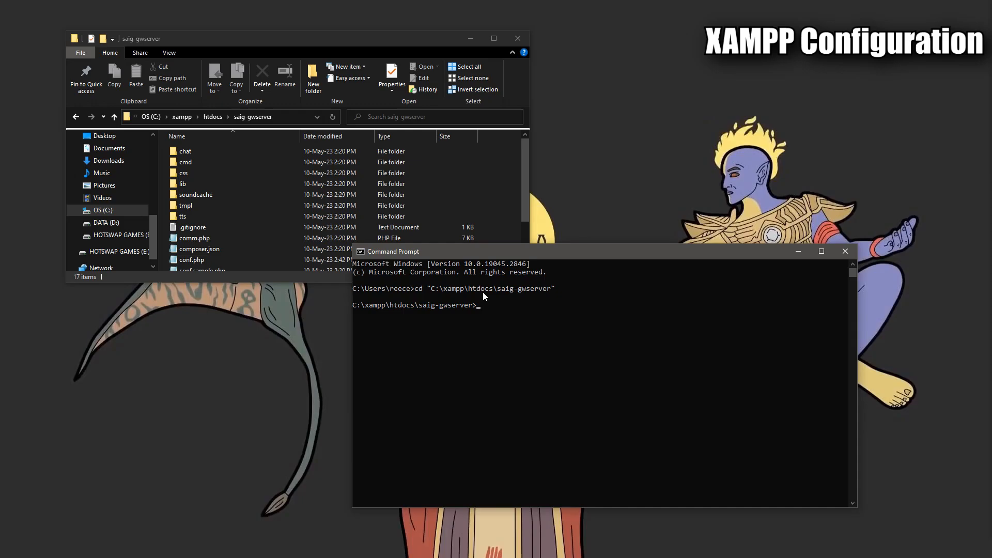
Step: Run the composer command inside the saig-gwserver folder
{"action": "type", "text": "compose"}
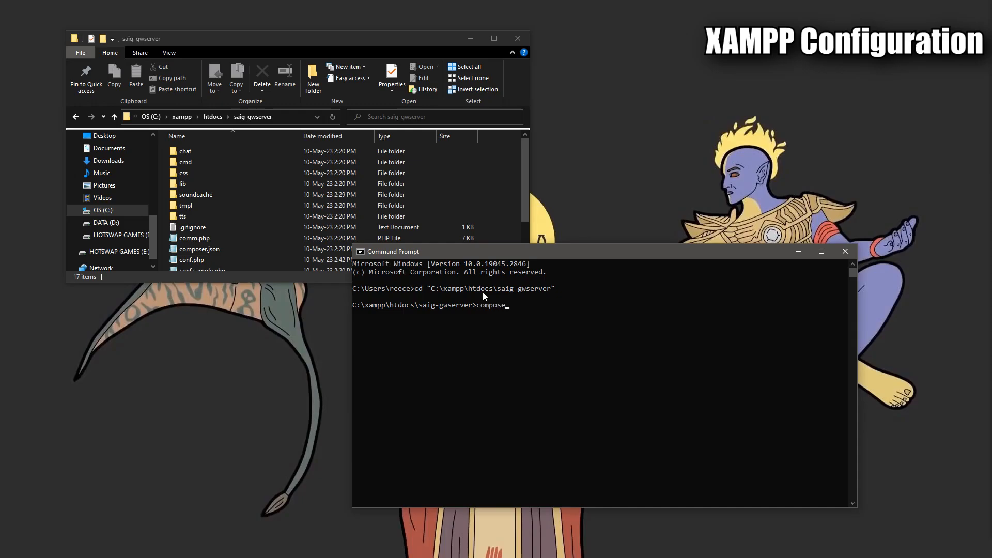
{"action": "key", "text": "Return"}
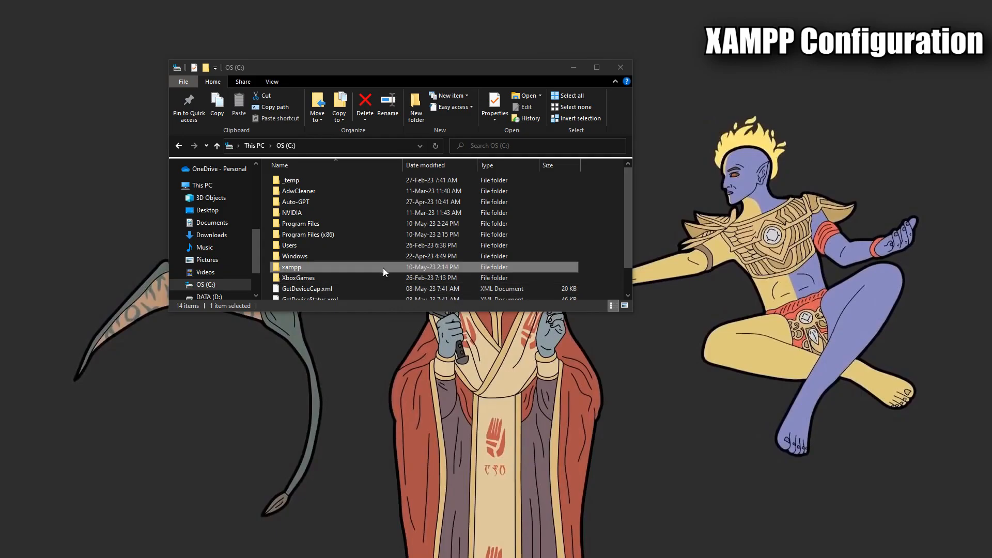
Step: Launch xampp-control.exe from C:\xampp and start Apache
{"action": "double_click", "coordinate": [291, 267]}
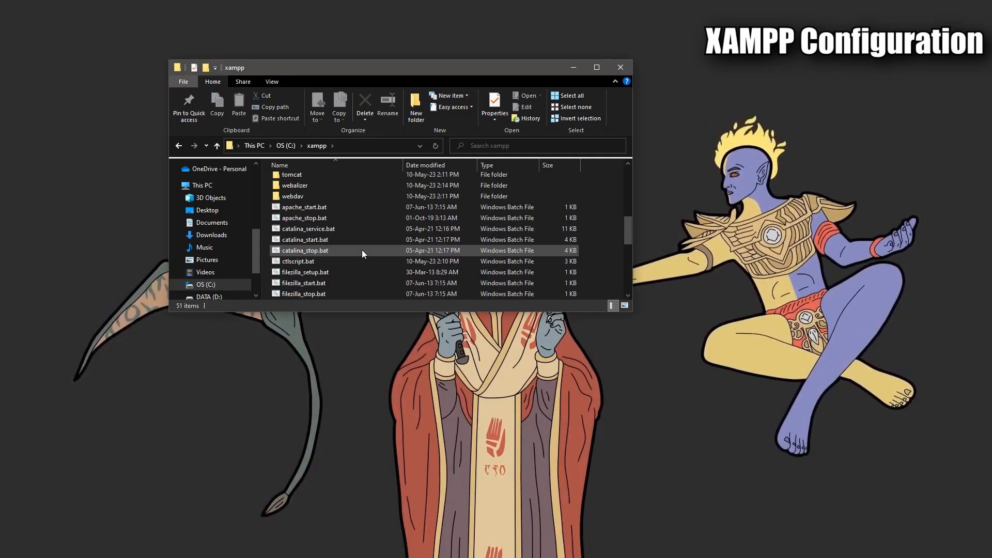
{"action": "scroll", "scroll_direction": "down", "scroll_amount": 3}
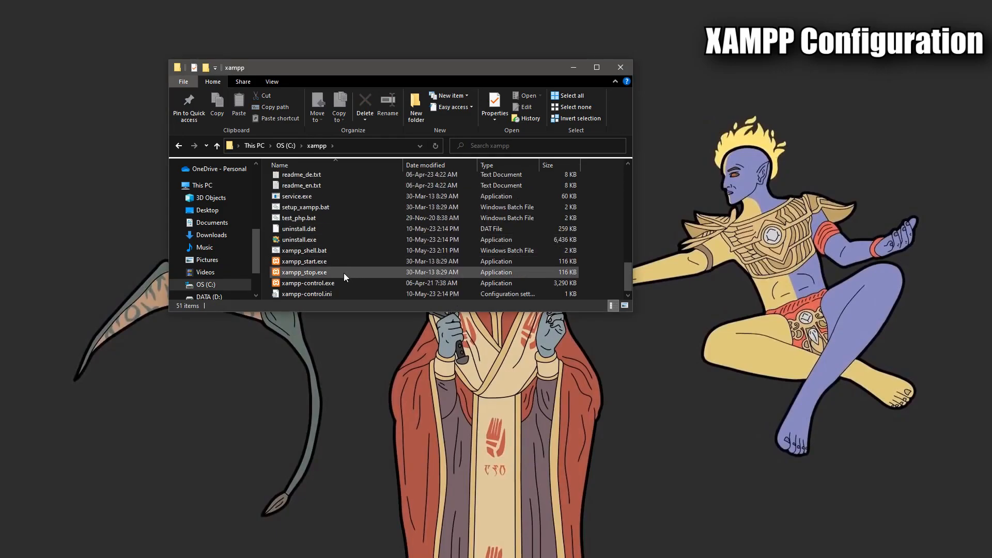
{"action": "left_click", "coordinate": [308, 283]}
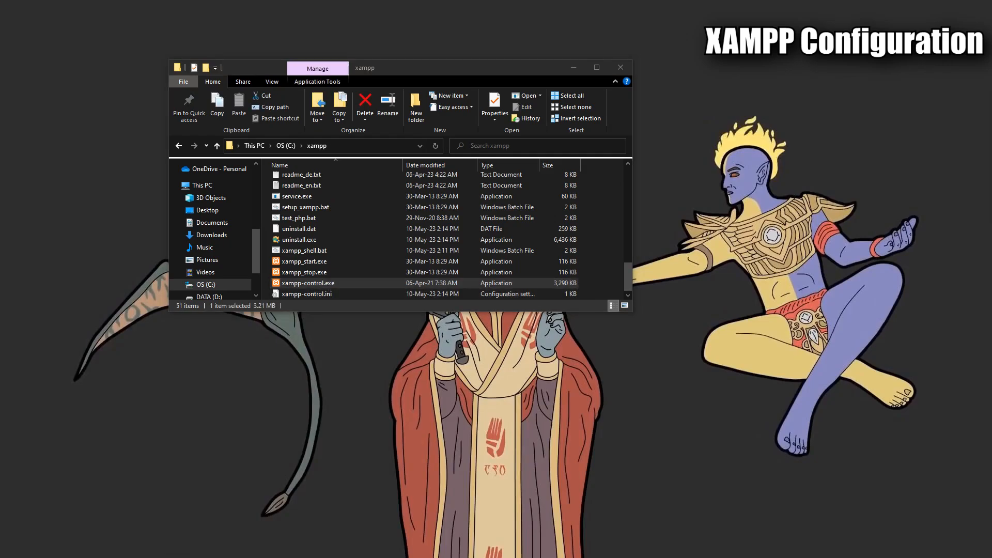
{"action": "double_click", "coordinate": [308, 283]}
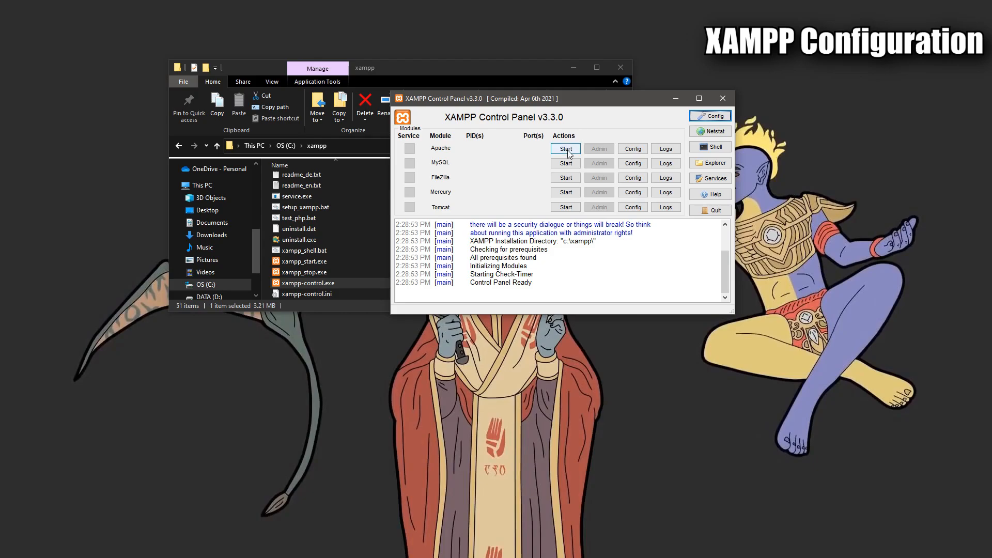
{"action": "left_click", "coordinate": [564, 148]}
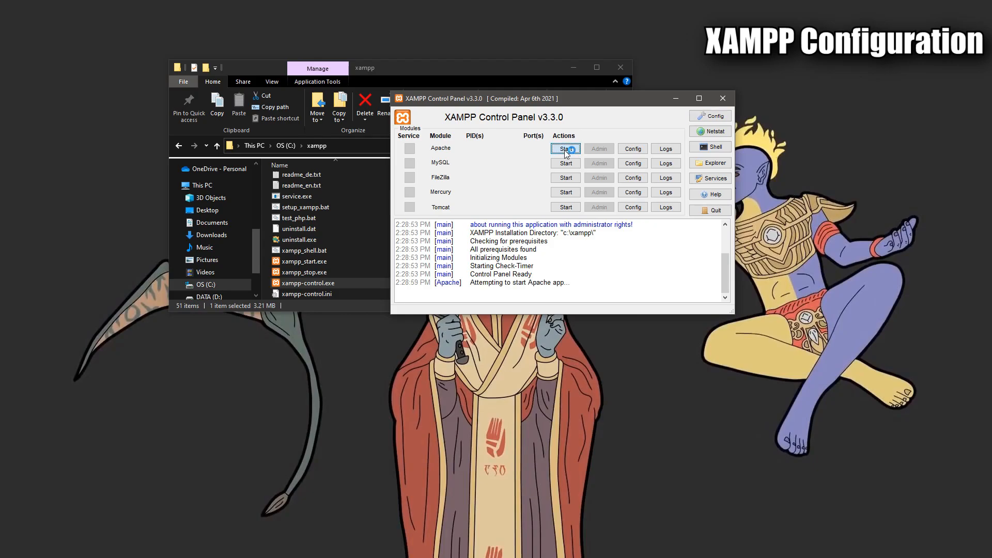
{"action": "left_click", "coordinate": [565, 148]}
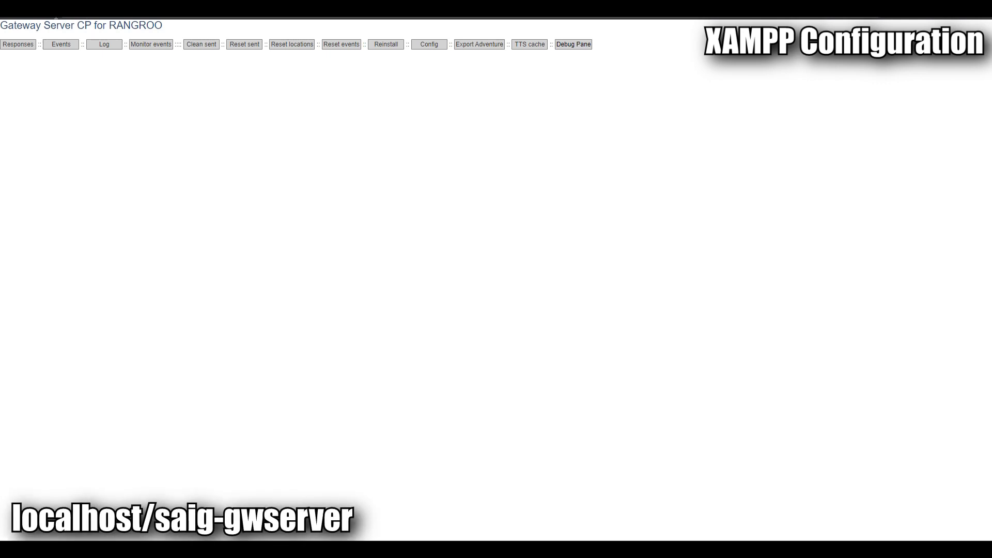
Step: Show the Gateway Server CP log table of RANGROO's chats and Herika's replies, scrolling through the entries
{"action": "left_click", "coordinate": [427, 44]}
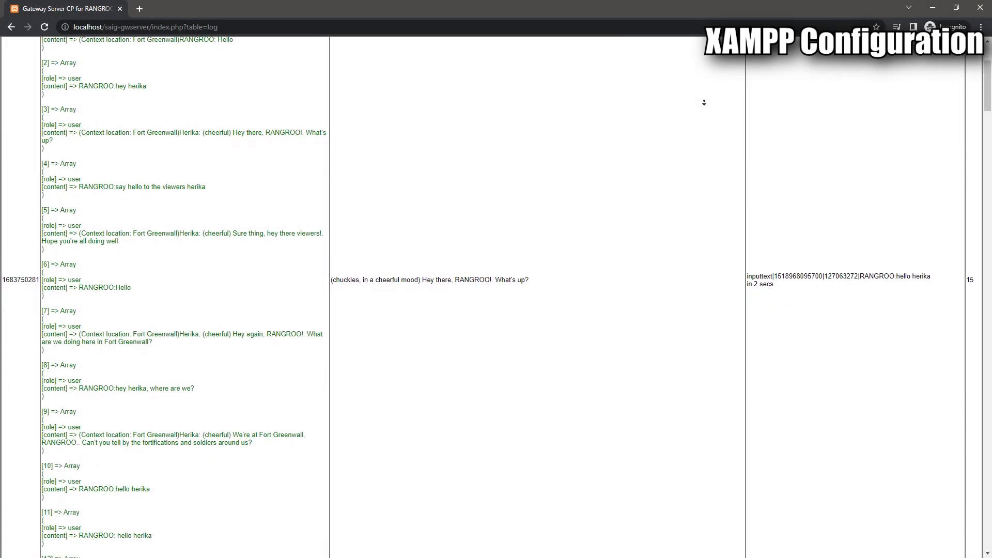
{"action": "scroll", "scroll_direction": "down", "scroll_amount": 3}
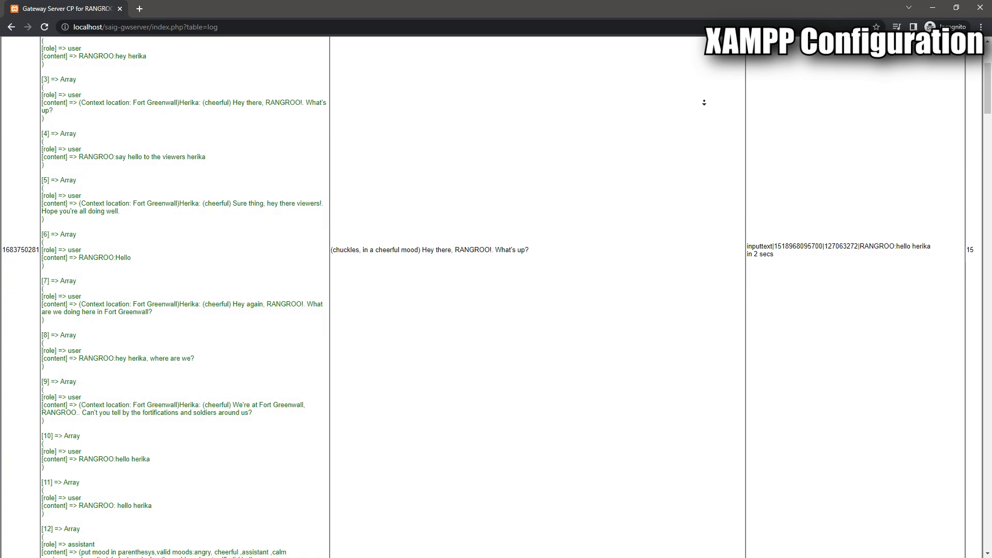
{"action": "scroll", "scroll_direction": "down", "scroll_amount": 3}
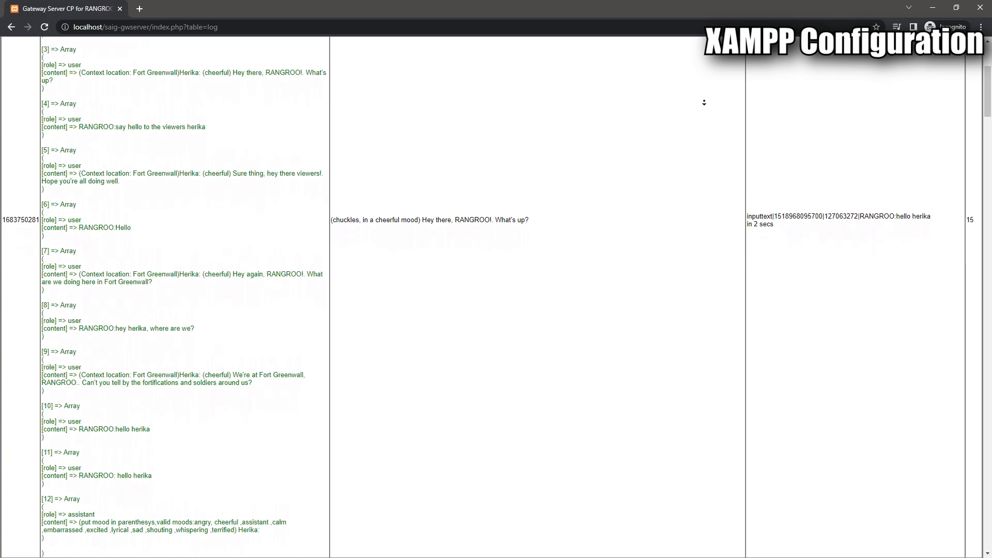
{"action": "scroll", "scroll_direction": "down", "scroll_amount": 3}
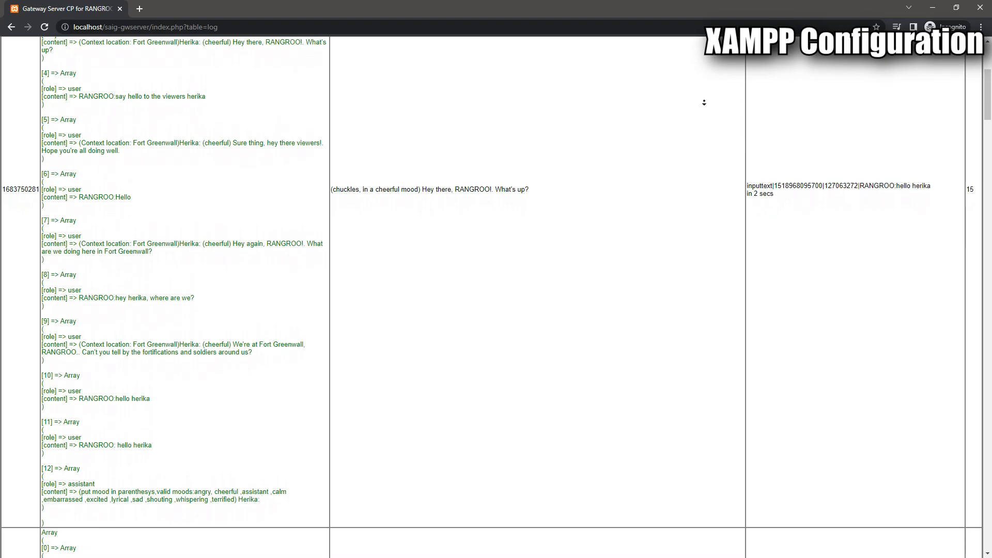
{"action": "scroll", "scroll_direction": "down", "scroll_amount": 3}
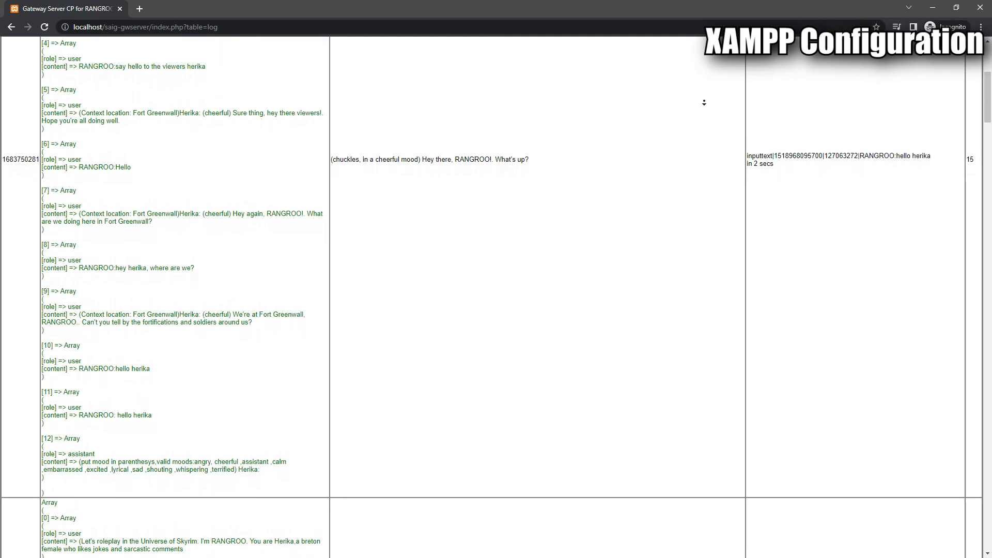
{"action": "scroll", "scroll_direction": "down", "scroll_amount": 3}
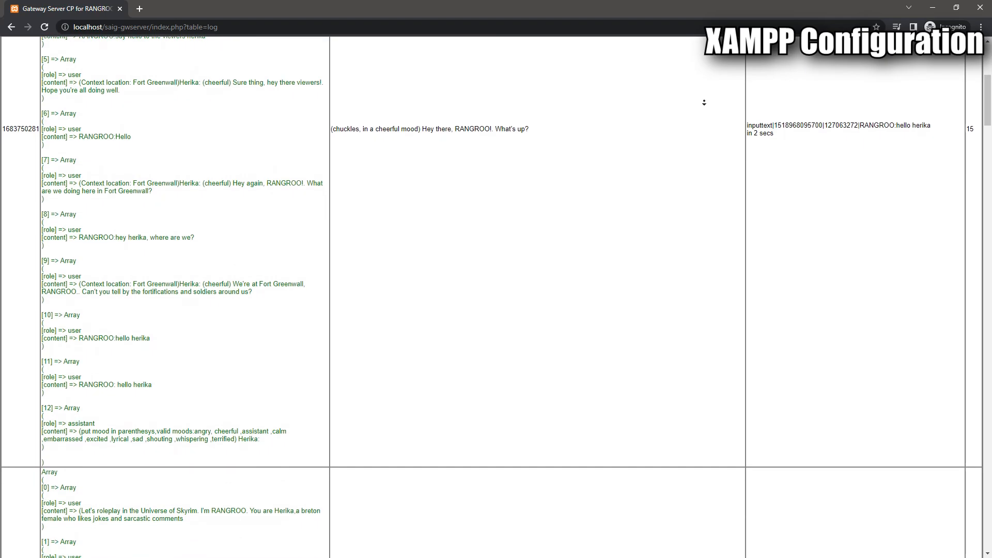
{"action": "scroll", "scroll_direction": "down", "scroll_amount": 3}
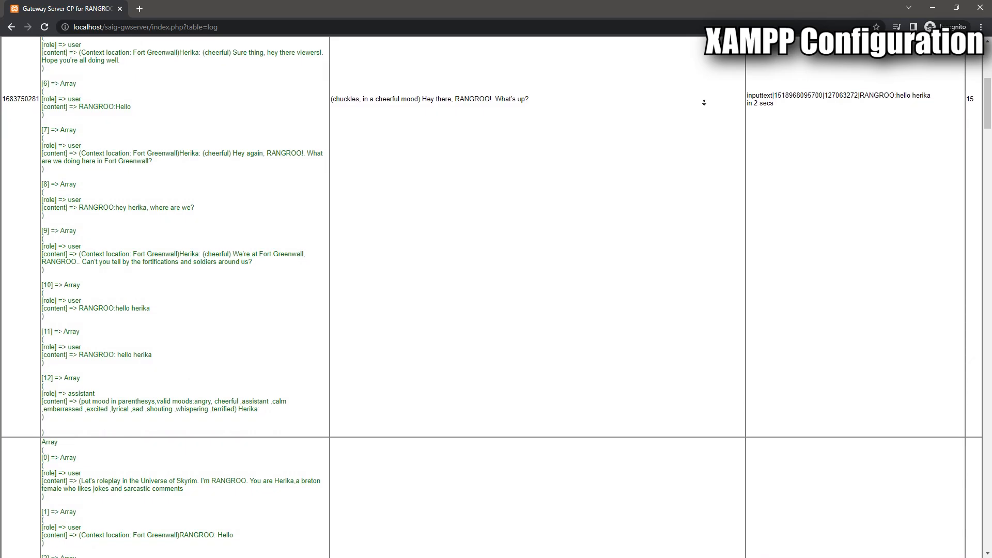
{"action": "scroll", "scroll_direction": "down", "scroll_amount": 3}
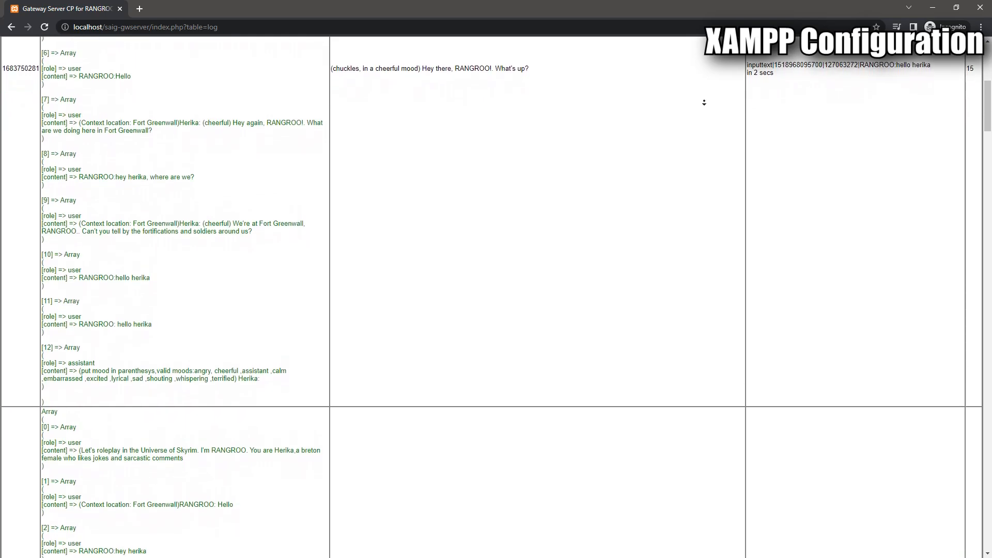
Step: Review Herika's required mods on Nexus: Address Library for SKSE Plugins and Fuz Ro D-oh files
{"action": "left_click", "coordinate": [188, 8]}
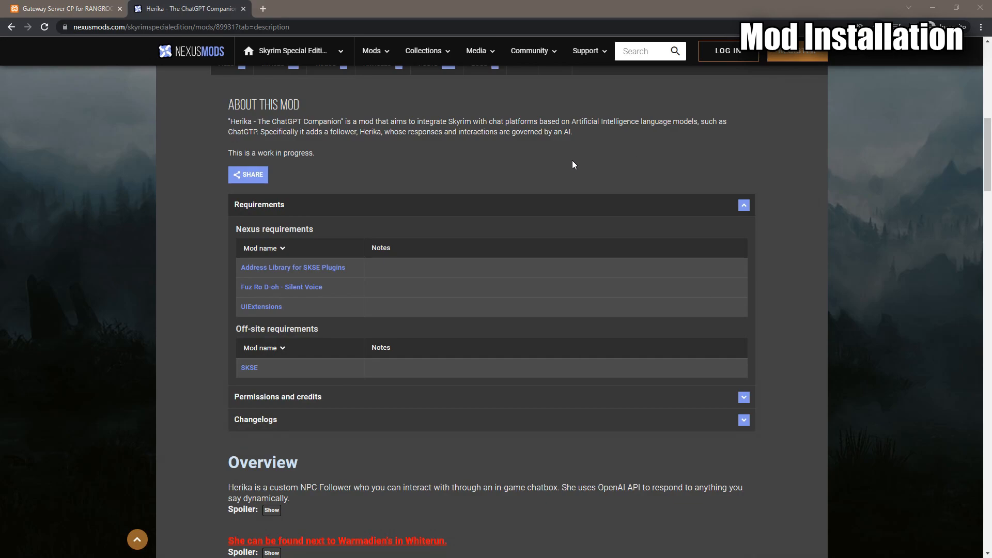
{"action": "mouse_move", "coordinate": [304, 274]}
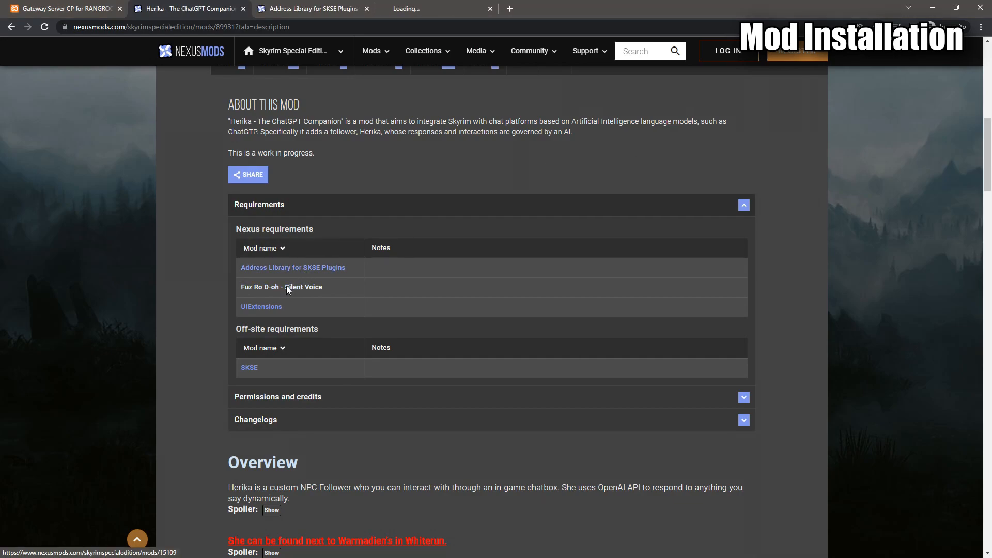
{"action": "left_click", "coordinate": [281, 286]}
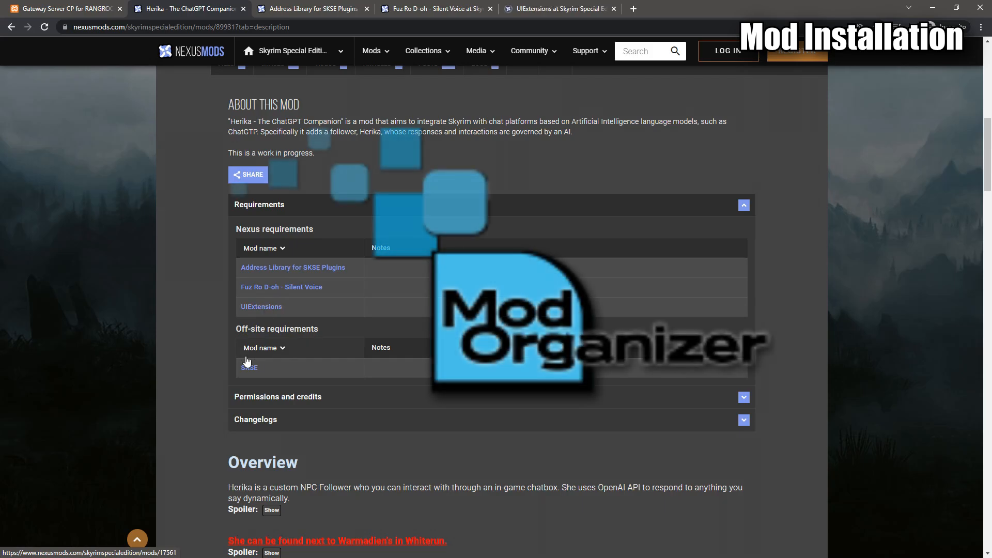
{"action": "mouse_move", "coordinate": [275, 53]}
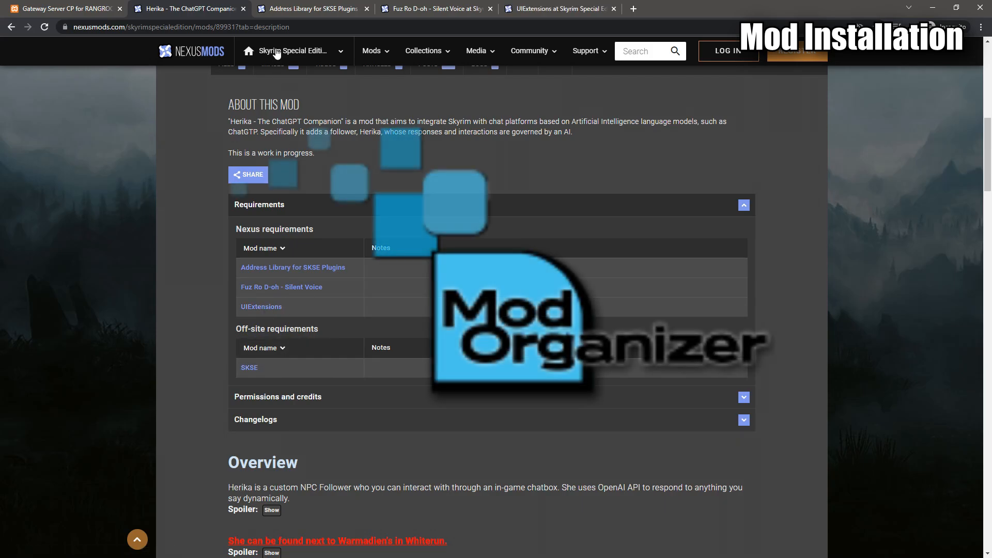
{"action": "left_click", "coordinate": [292, 266]}
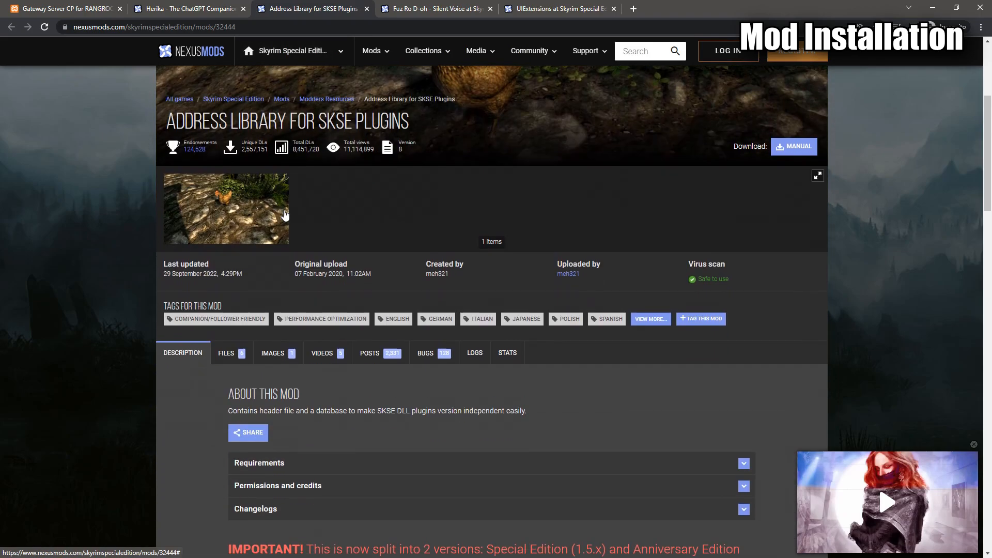
{"action": "left_click", "coordinate": [226, 352]}
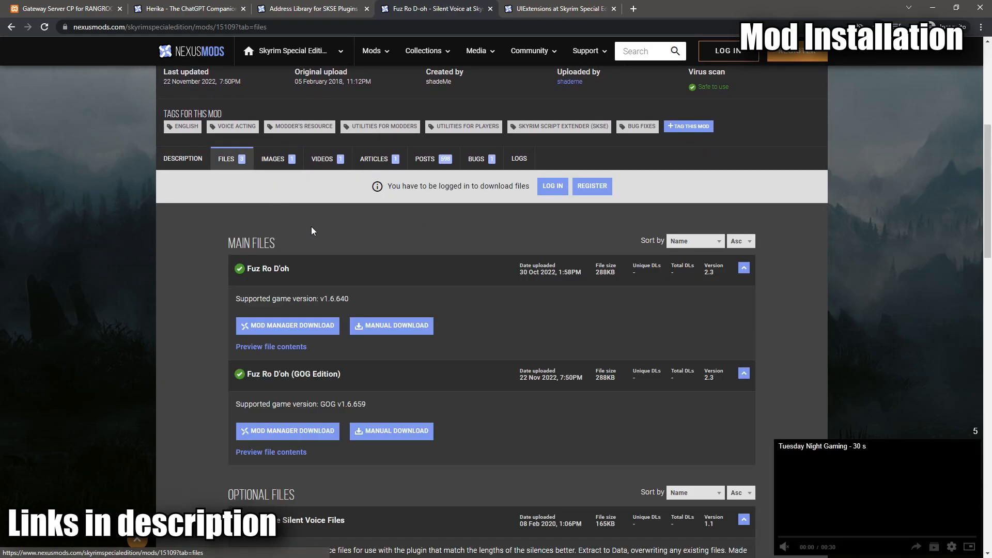
Step: Return to the Herika companion mod page and browse down to its download files
{"action": "left_click", "coordinate": [557, 8]}
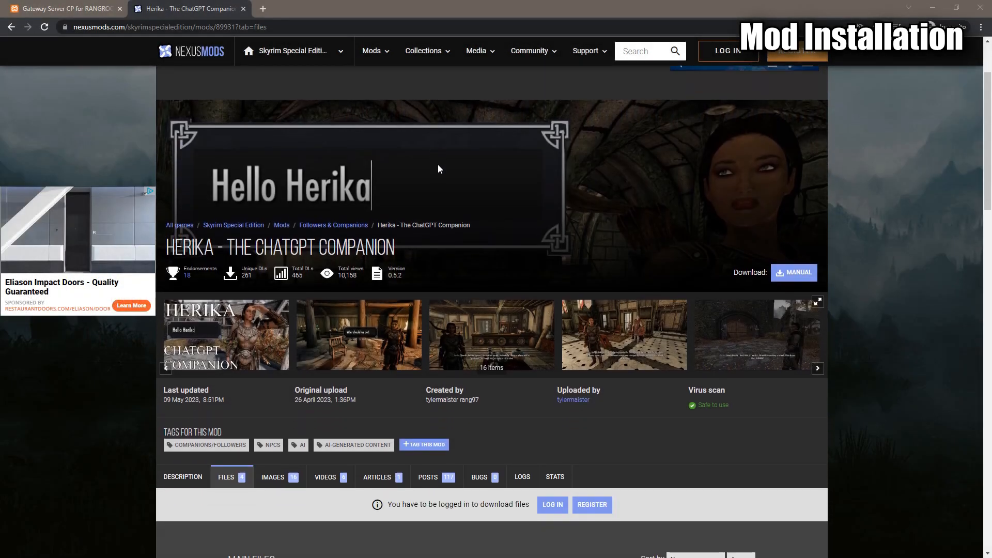
{"action": "scroll", "scroll_direction": "down", "scroll_amount": 3}
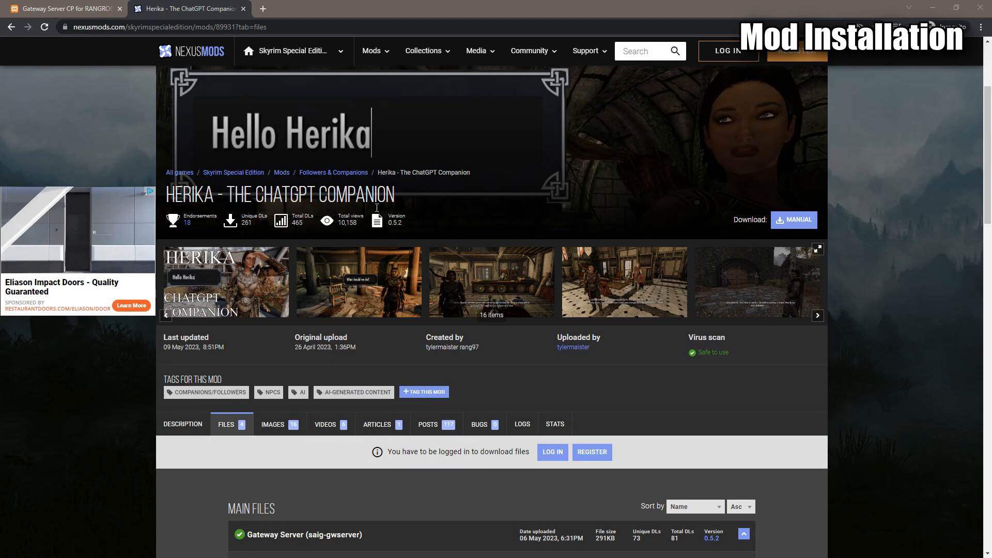
{"action": "scroll", "scroll_direction": "down", "scroll_amount": 3}
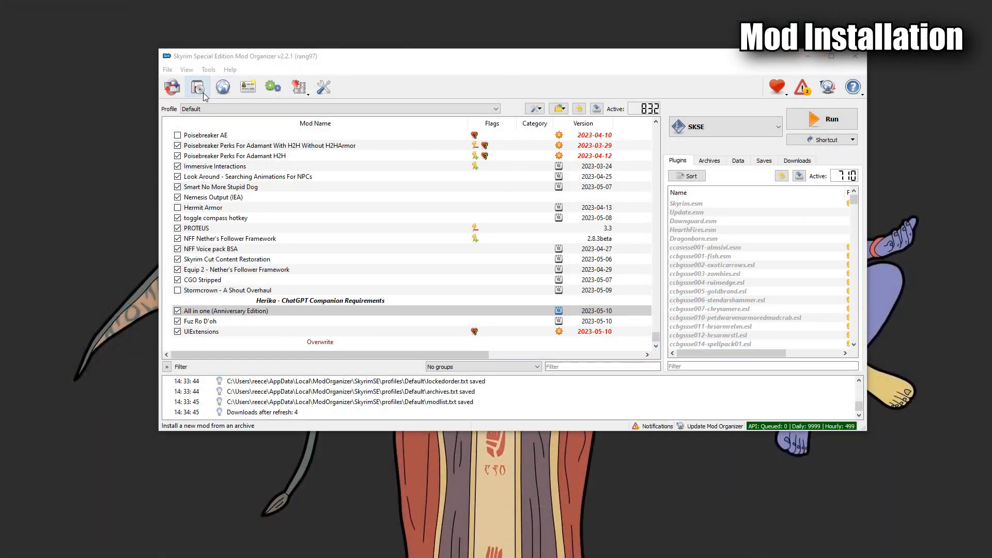
Step: Install Herika - The ChatGPT Companion from its downloaded archive via Quick Install
{"action": "left_click", "coordinate": [198, 86]}
{"action": "type", "text": "Herika - The ChatGPT Co"}
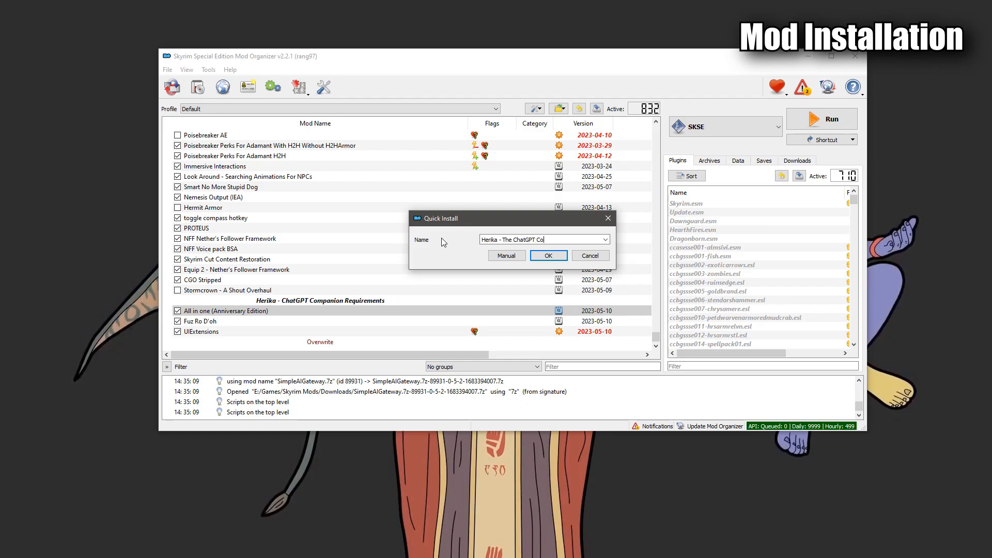
{"action": "left_click", "coordinate": [548, 255]}
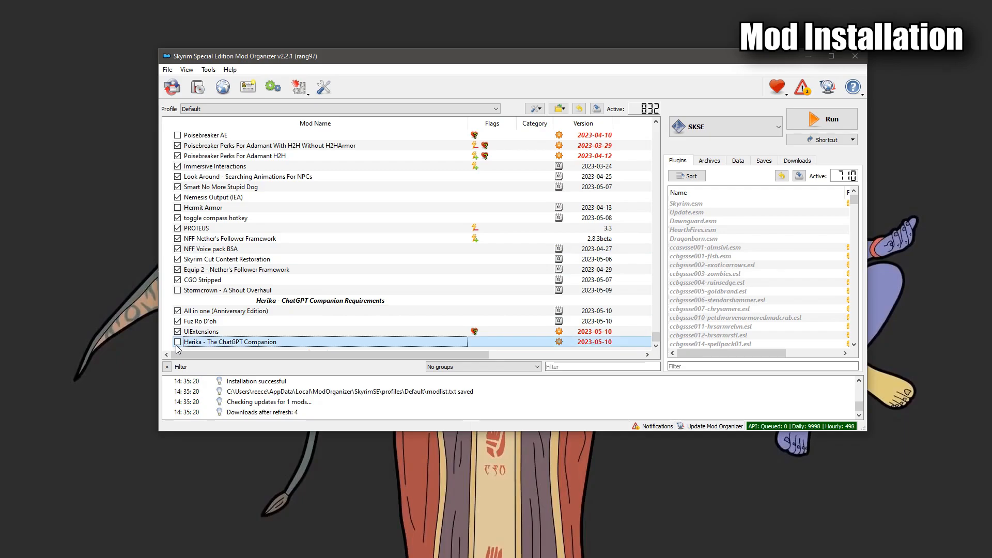
Step: Enable the Herika companion mod and its requirements in the mod list
{"action": "left_click", "coordinate": [176, 341]}
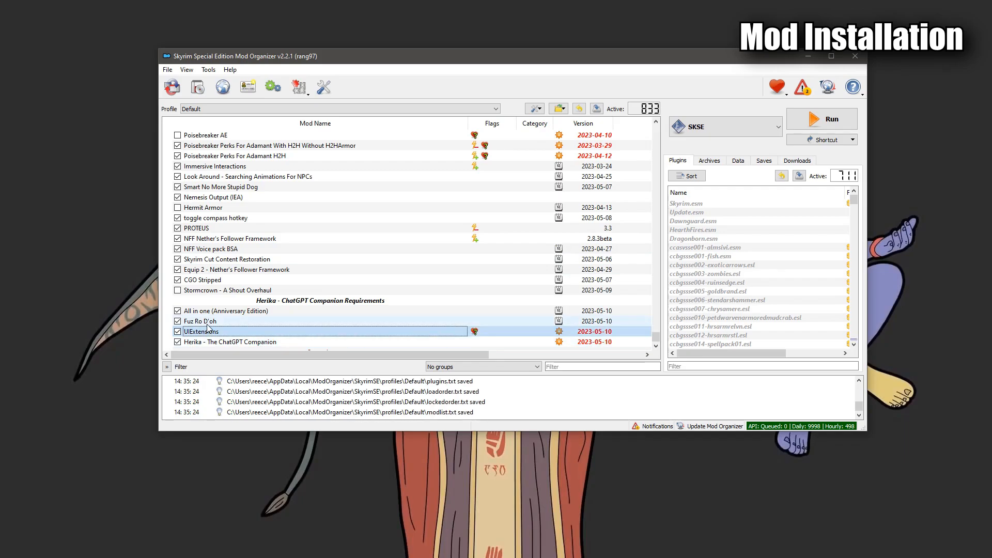
{"action": "left_click", "coordinate": [227, 309]}
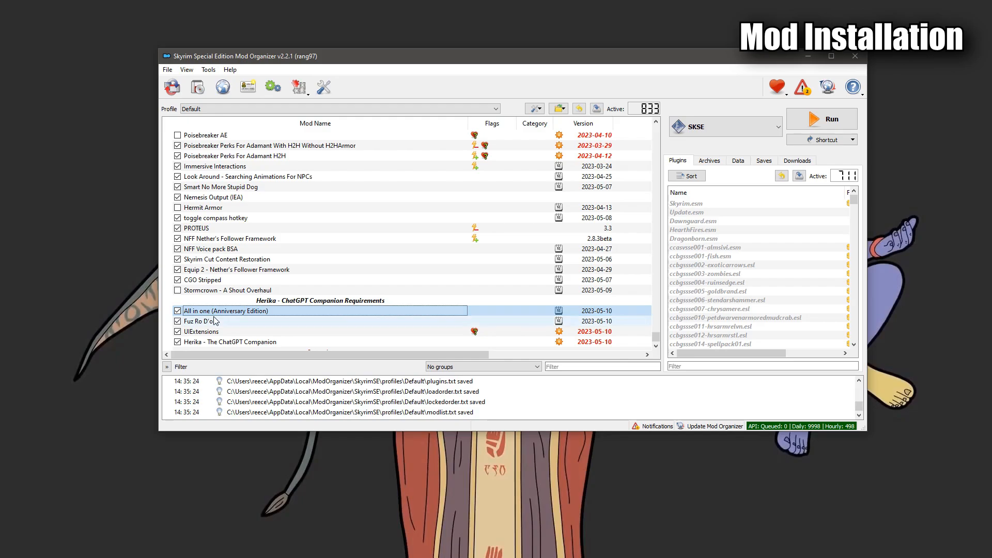
{"action": "mouse_move", "coordinate": [235, 316]}
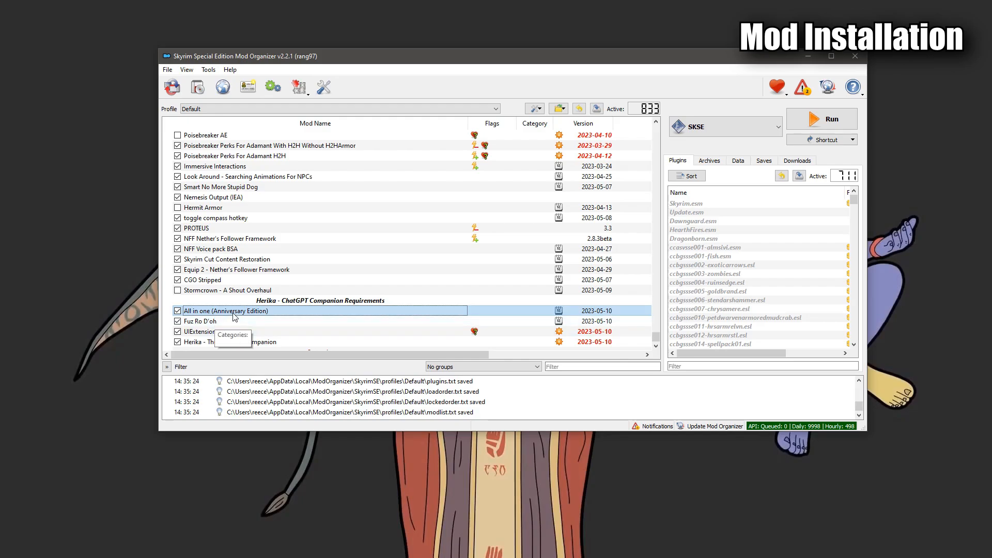
{"action": "left_click", "coordinate": [202, 330]}
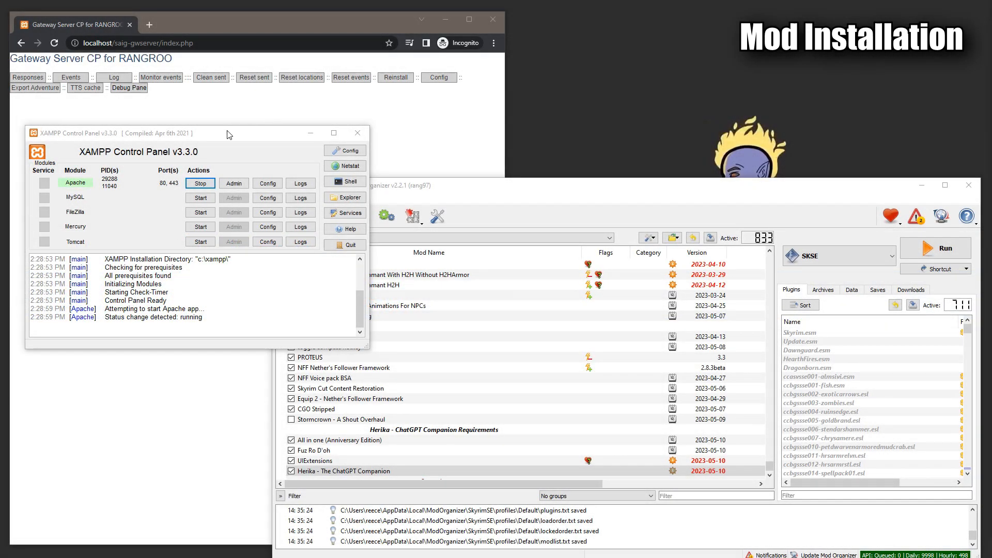
{"action": "mouse_move", "coordinate": [157, 242]}
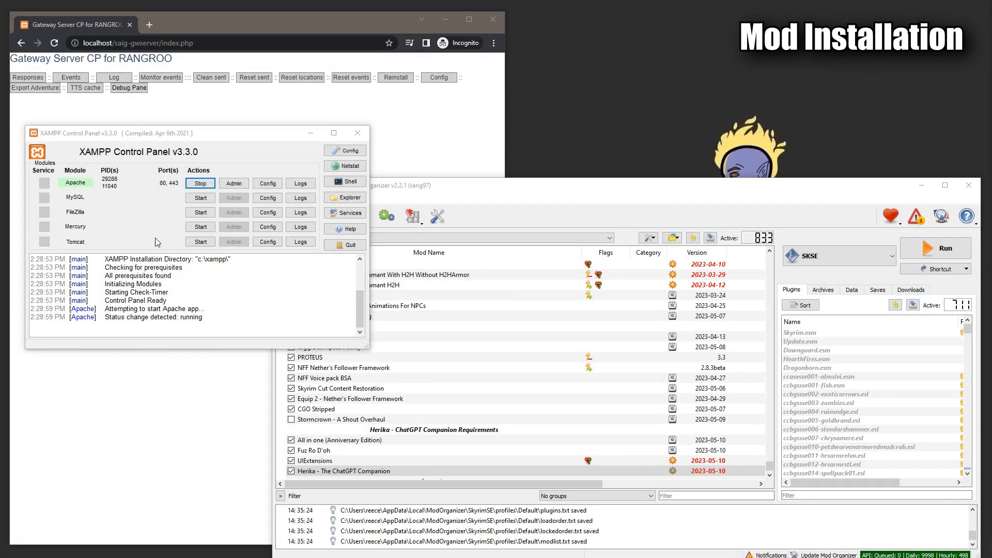
{"action": "mouse_move", "coordinate": [277, 25]}
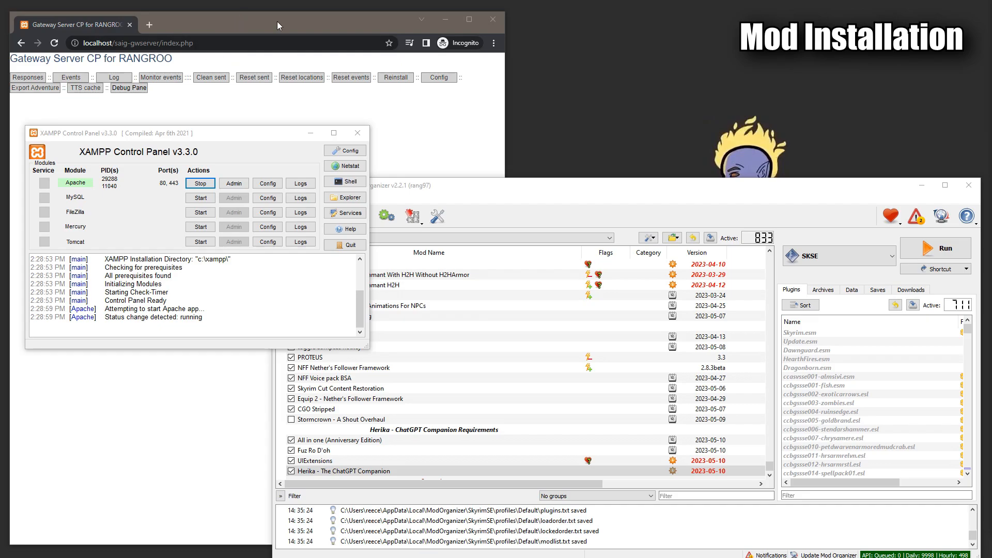
{"action": "mouse_move", "coordinate": [510, 127]}
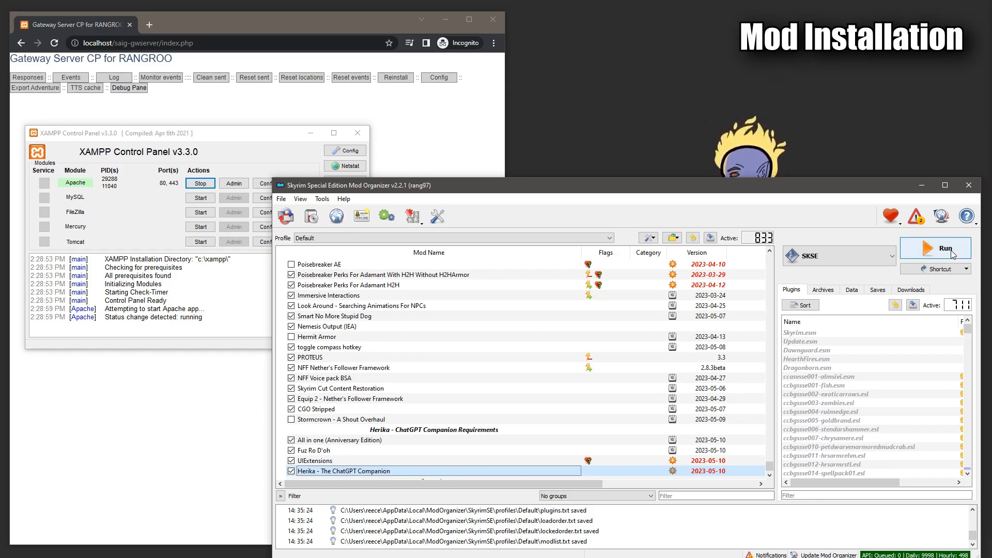
Step: Run Skyrim through the SKSE executable from Mod Organizer 2 and wait for the game to start
{"action": "left_click", "coordinate": [942, 247]}
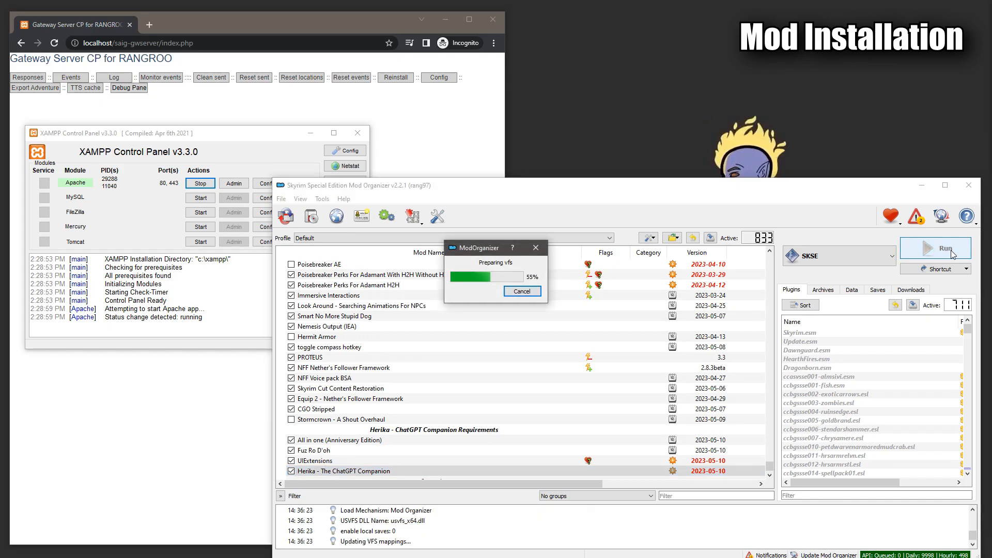
{"action": "left_click", "coordinate": [934, 247]}
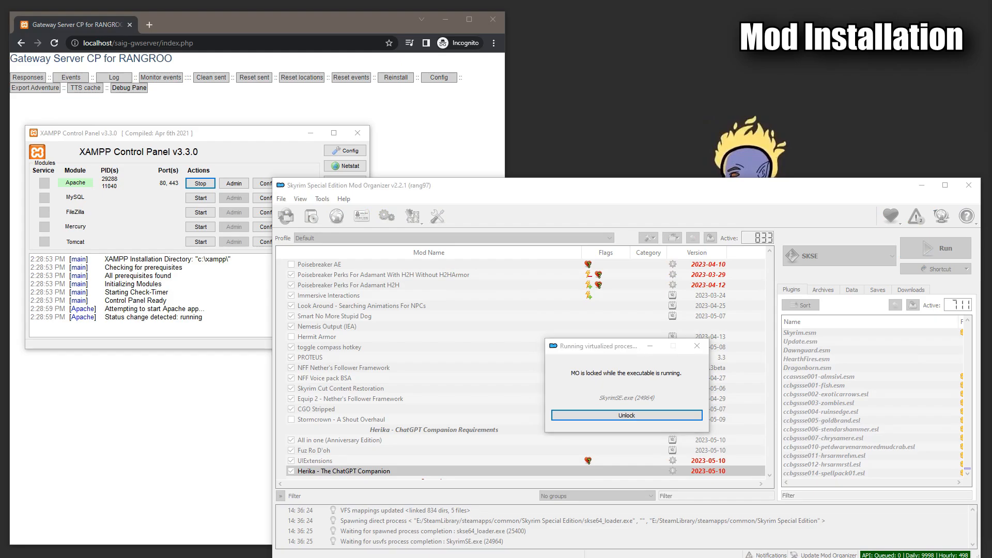
{"action": "left_click", "coordinate": [626, 415]}
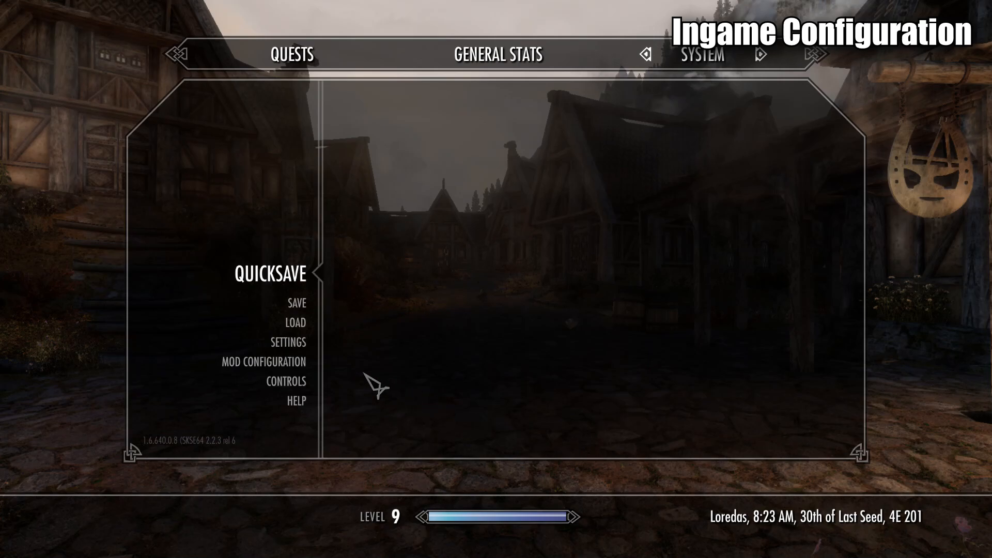
Step: Review the SPG mod's Chat with Herika key and Azure TTS setting in Mod Configuration, then back out
{"action": "left_click", "coordinate": [264, 361]}
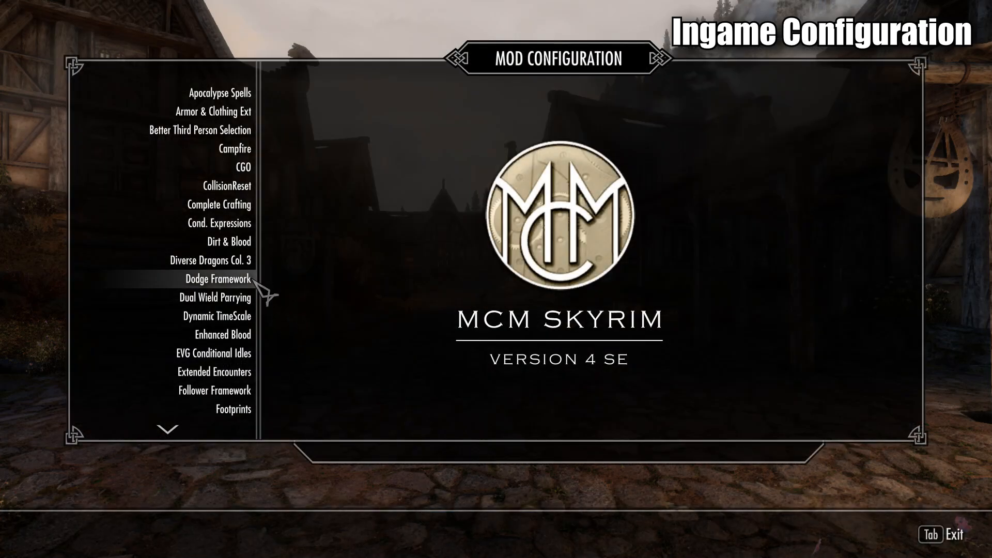
{"action": "scroll", "scroll_direction": "down", "scroll_amount": 3}
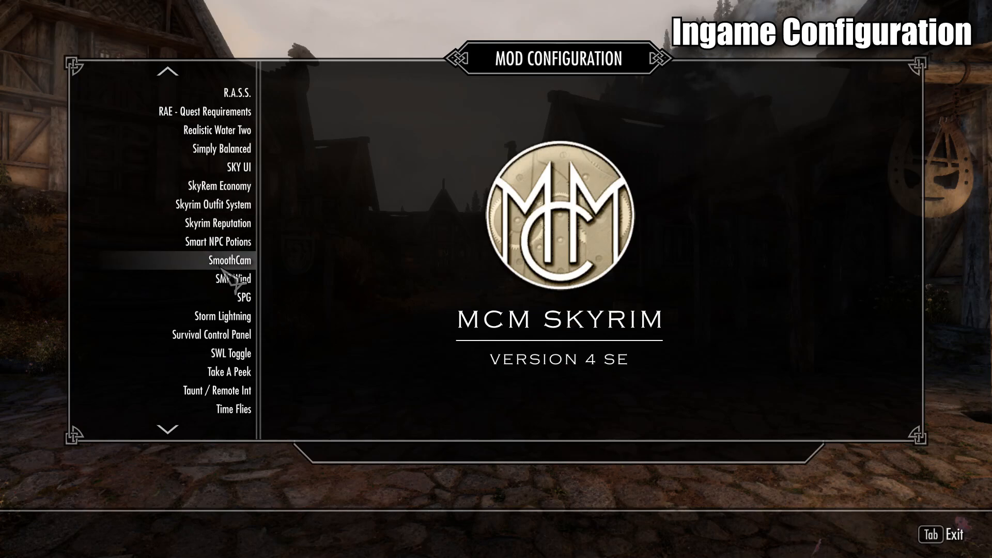
{"action": "left_click", "coordinate": [242, 297]}
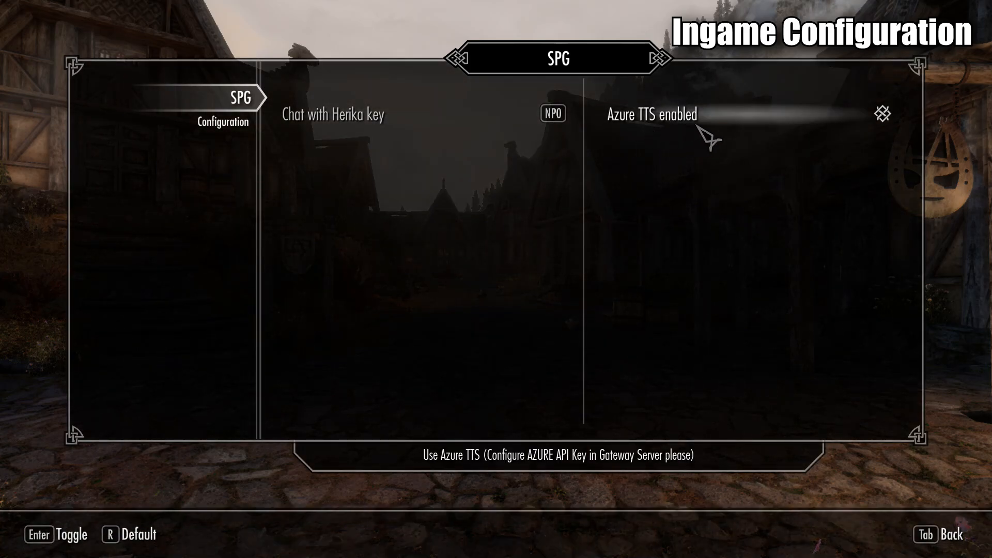
{"action": "key", "text": "tab"}
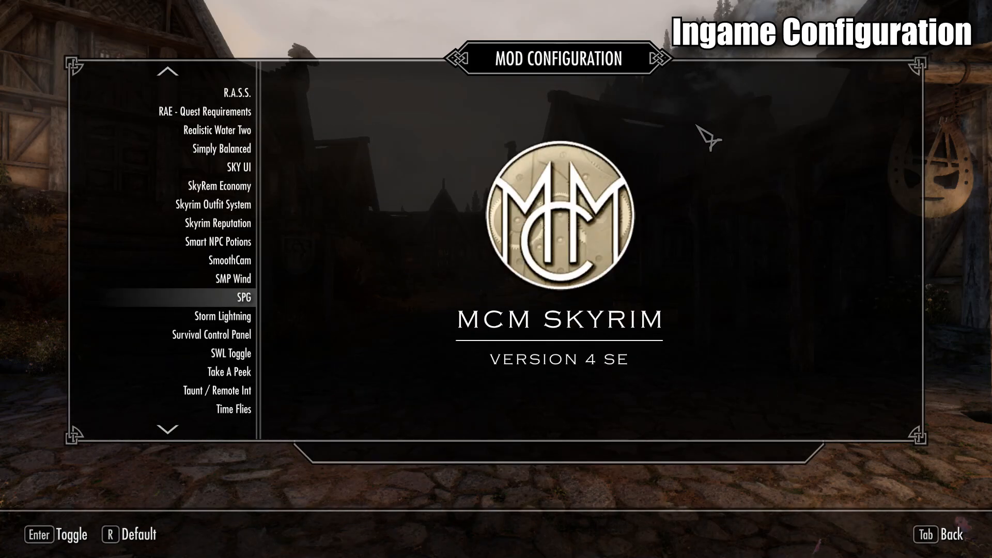
{"action": "key", "text": "Tab"}
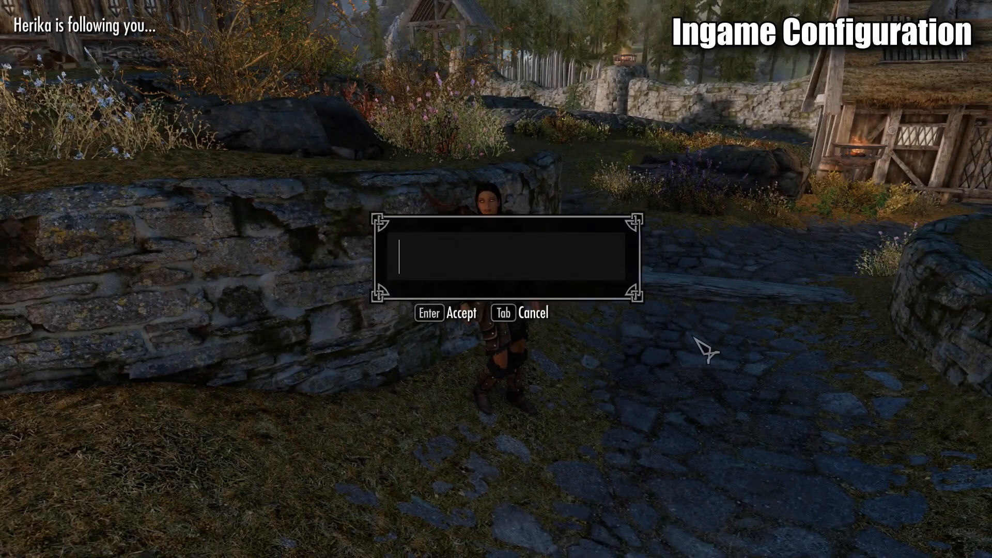
Step: Send 'Hey Herika!' to Herika through the chat box
{"action": "type", "text": "Hey Herika!"}
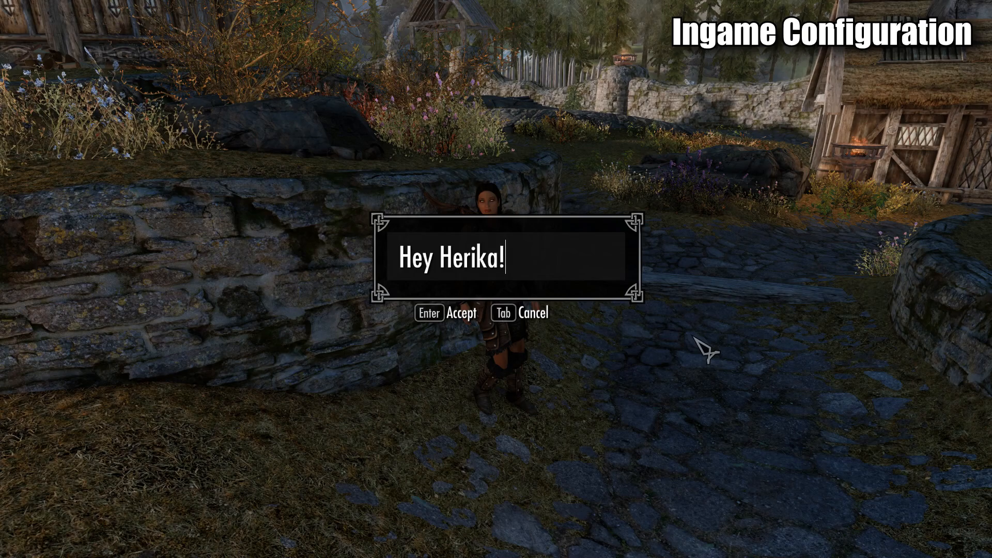
{"action": "key", "text": "Return"}
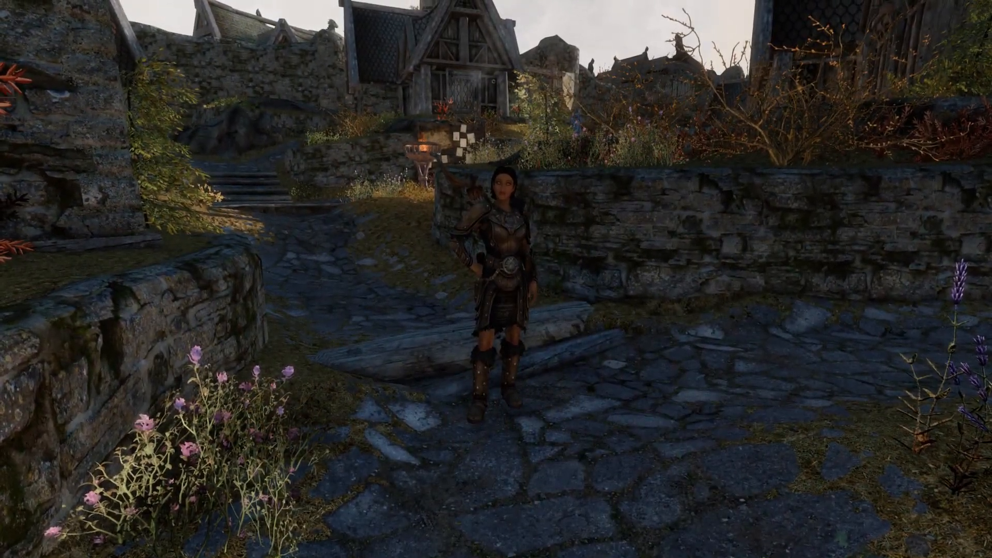
{"action": "mouse_move", "coordinate": [496, 279]}
{"action": "type", "text": "Say g"}
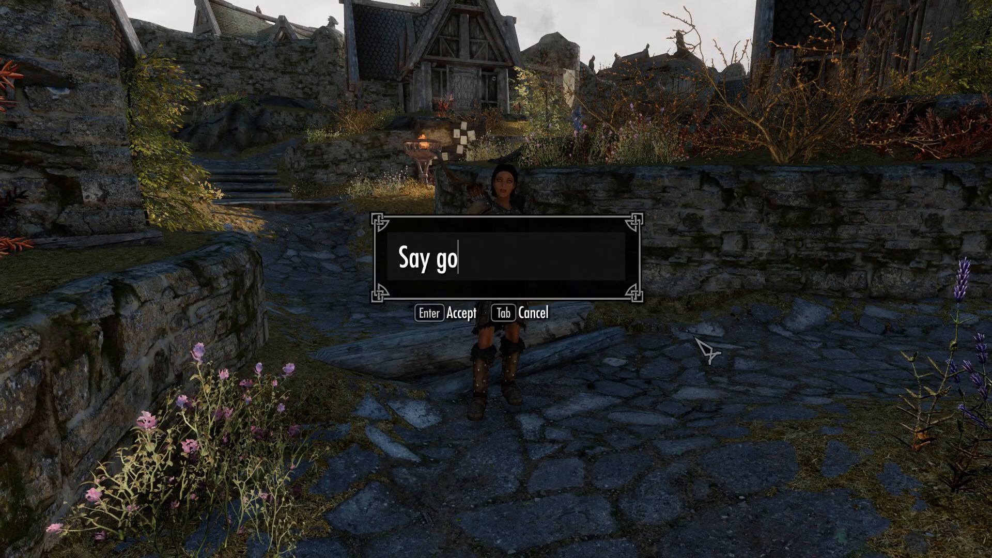
Step: Write a second message asking Herika to say goodbye to the viewers
{"action": "type", "text": "odbye to the v"}
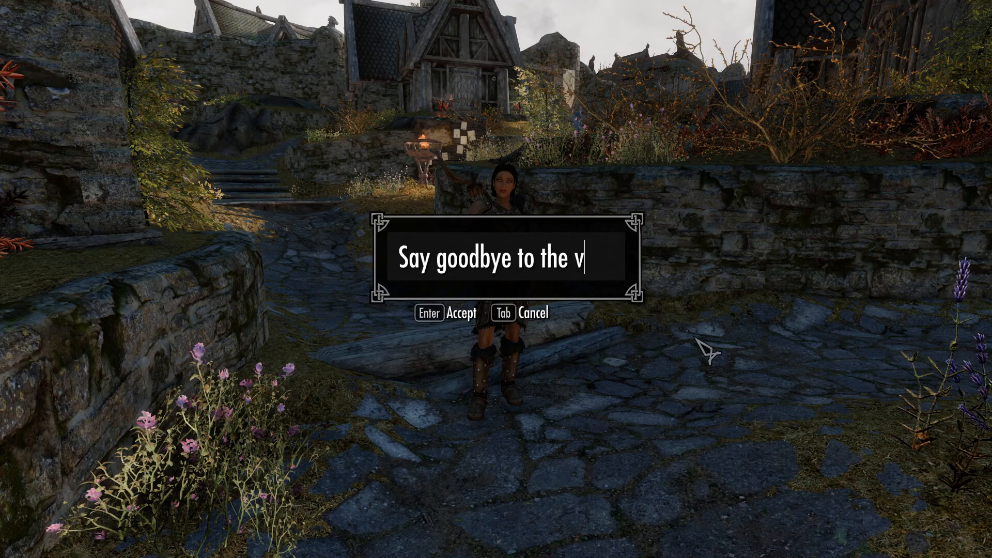
{"action": "type", "text": "iewers Her"}
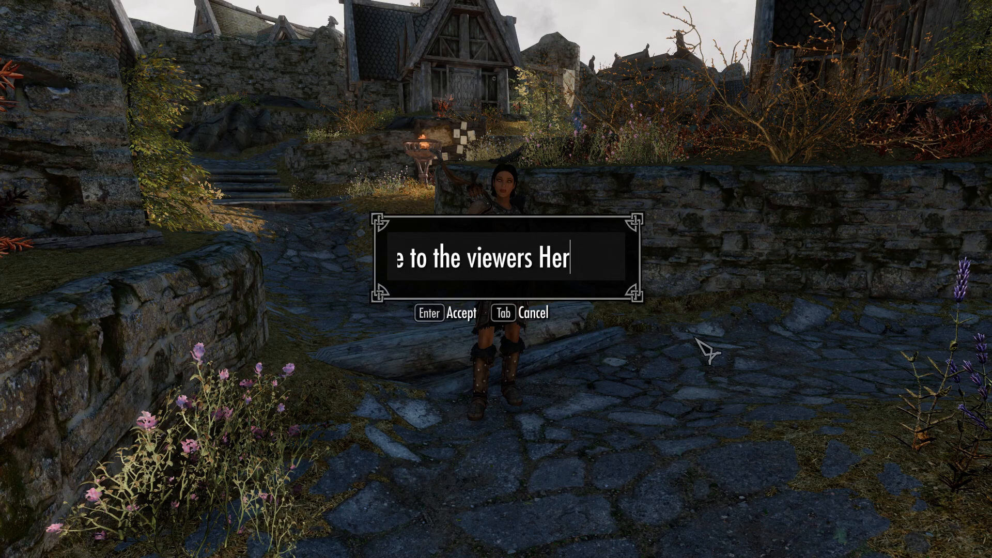